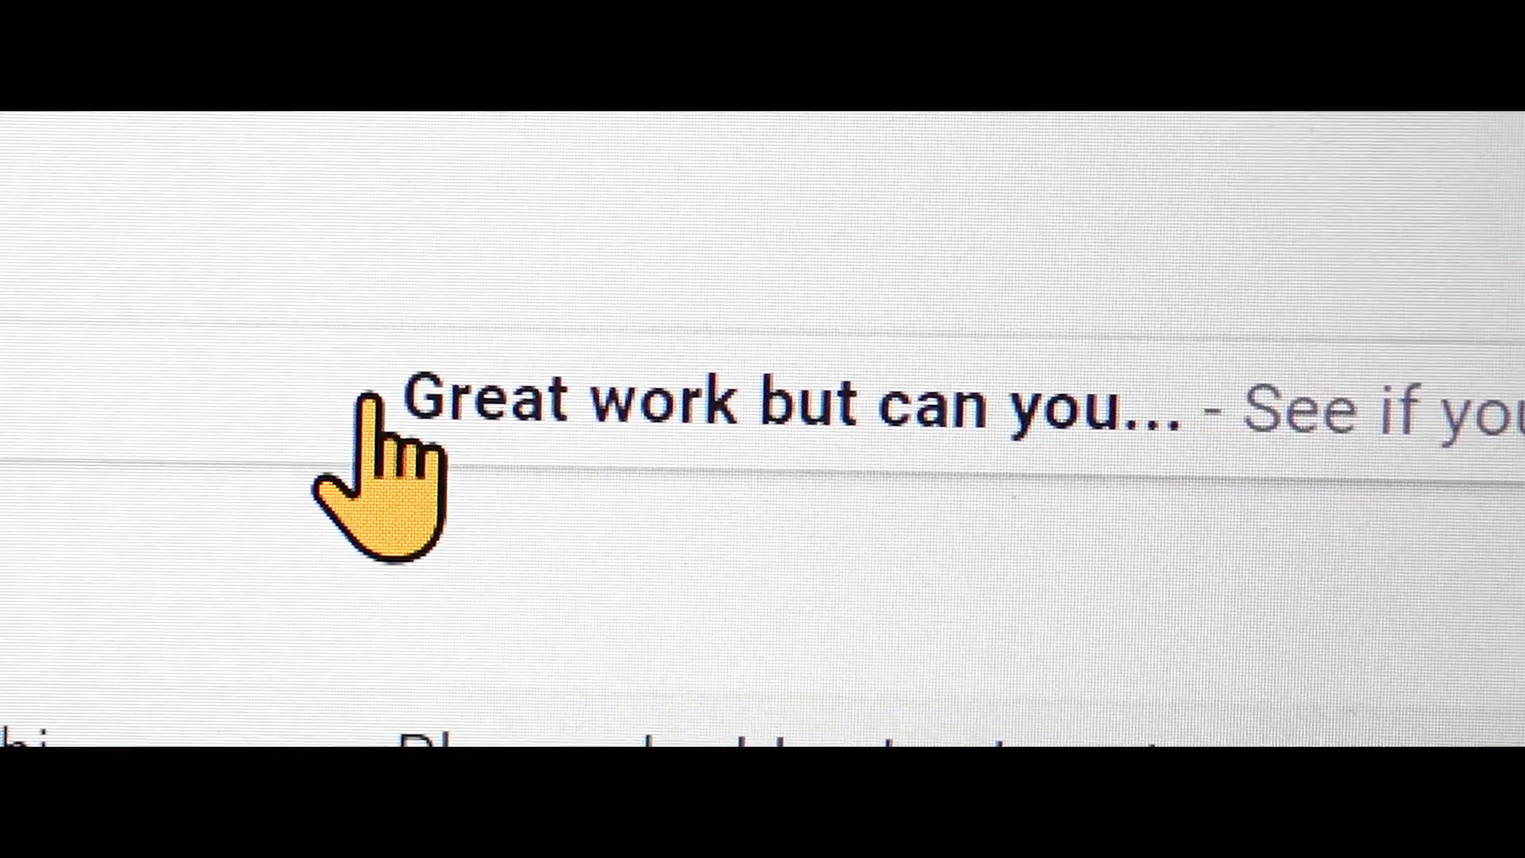
- Hide the hero rectangle's image fill so the banner shows as a plain dark block
click(408, 399)
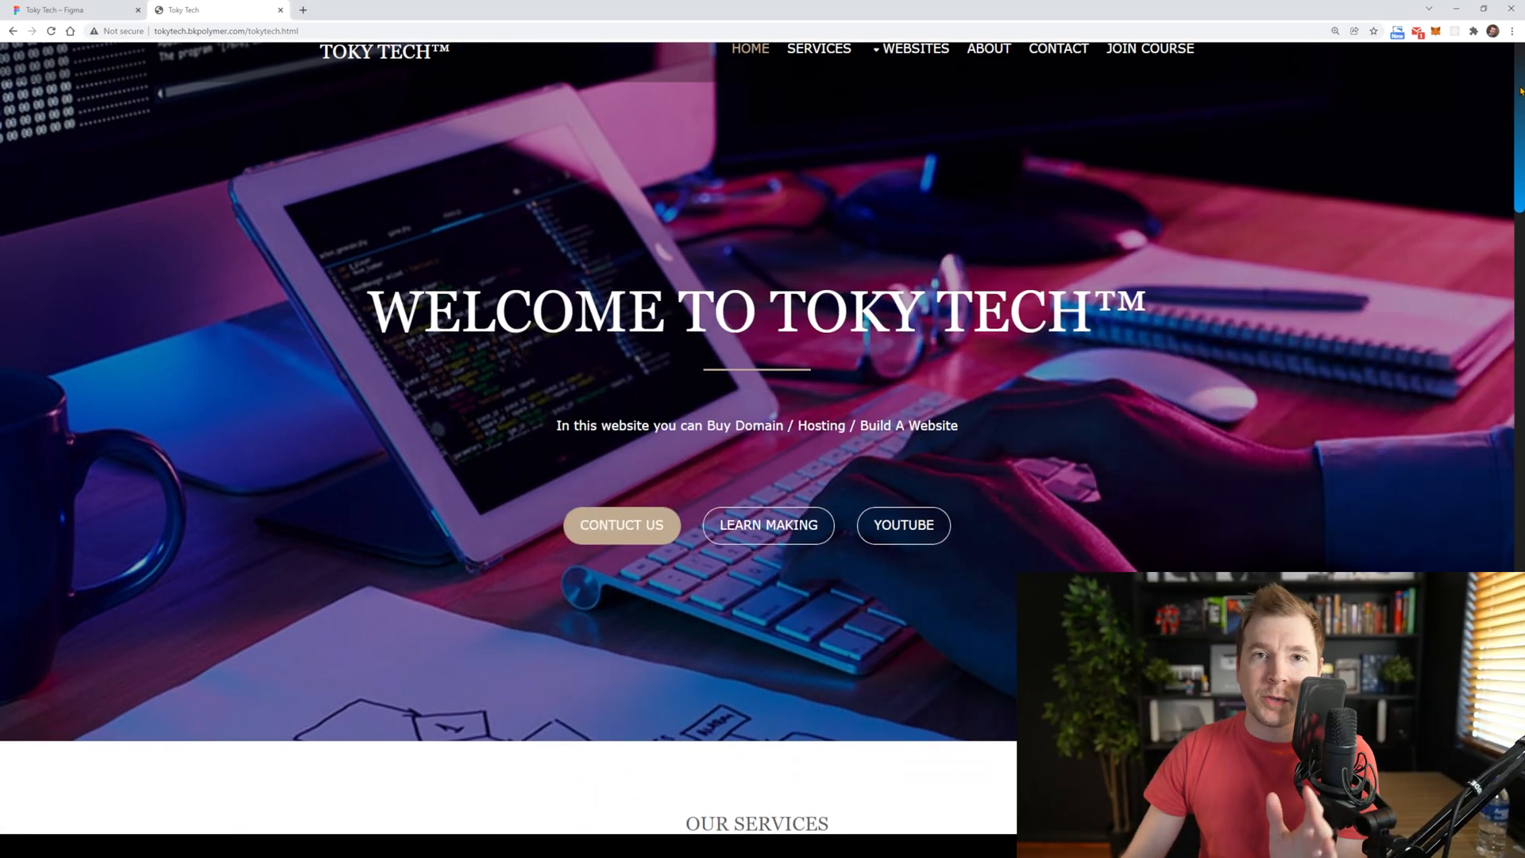
scroll(down, 3)
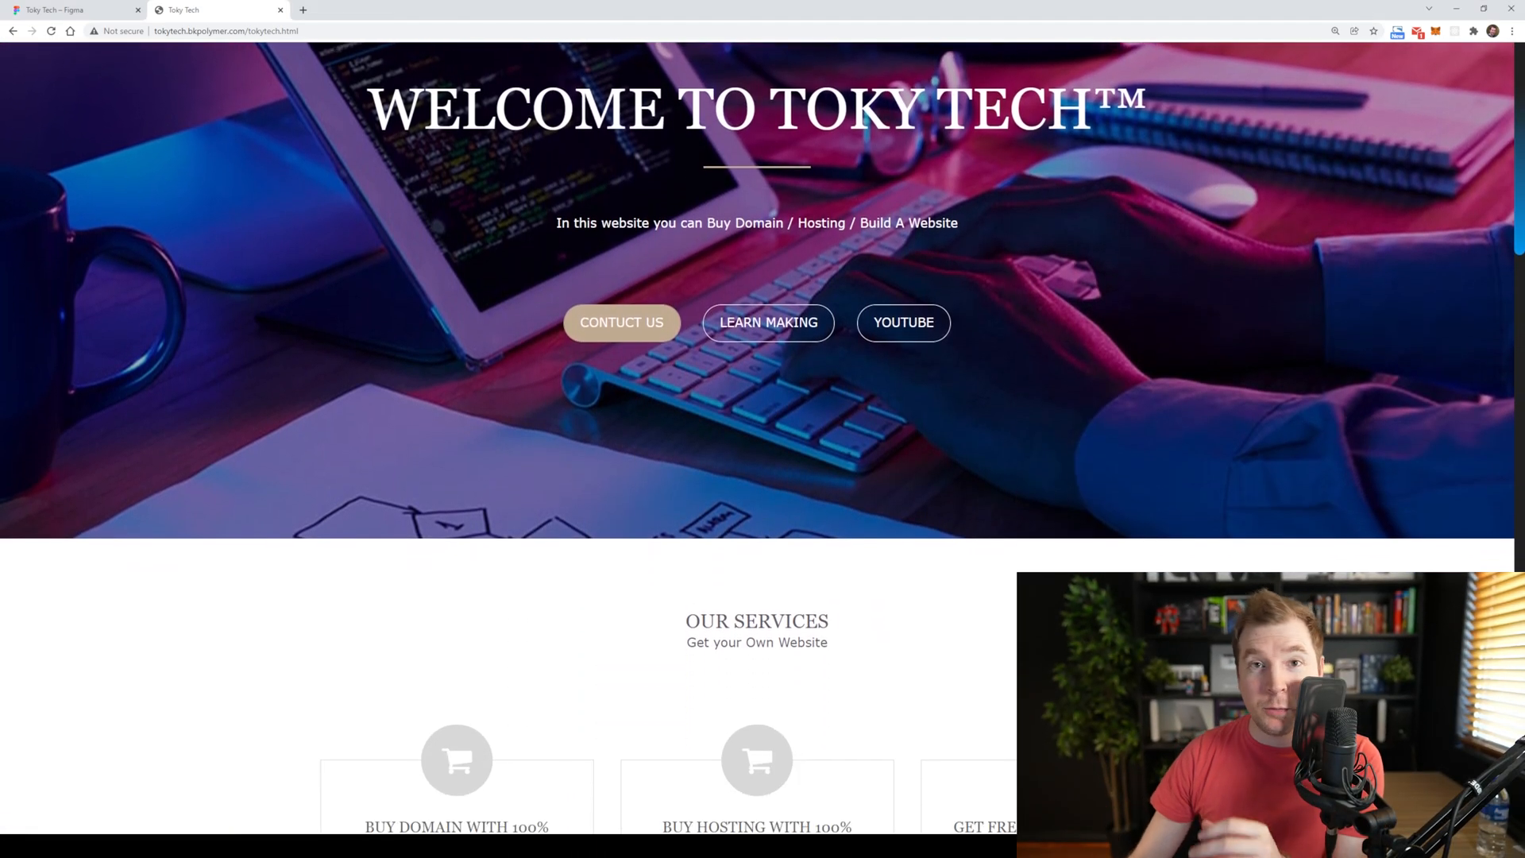
scroll(down, 3)
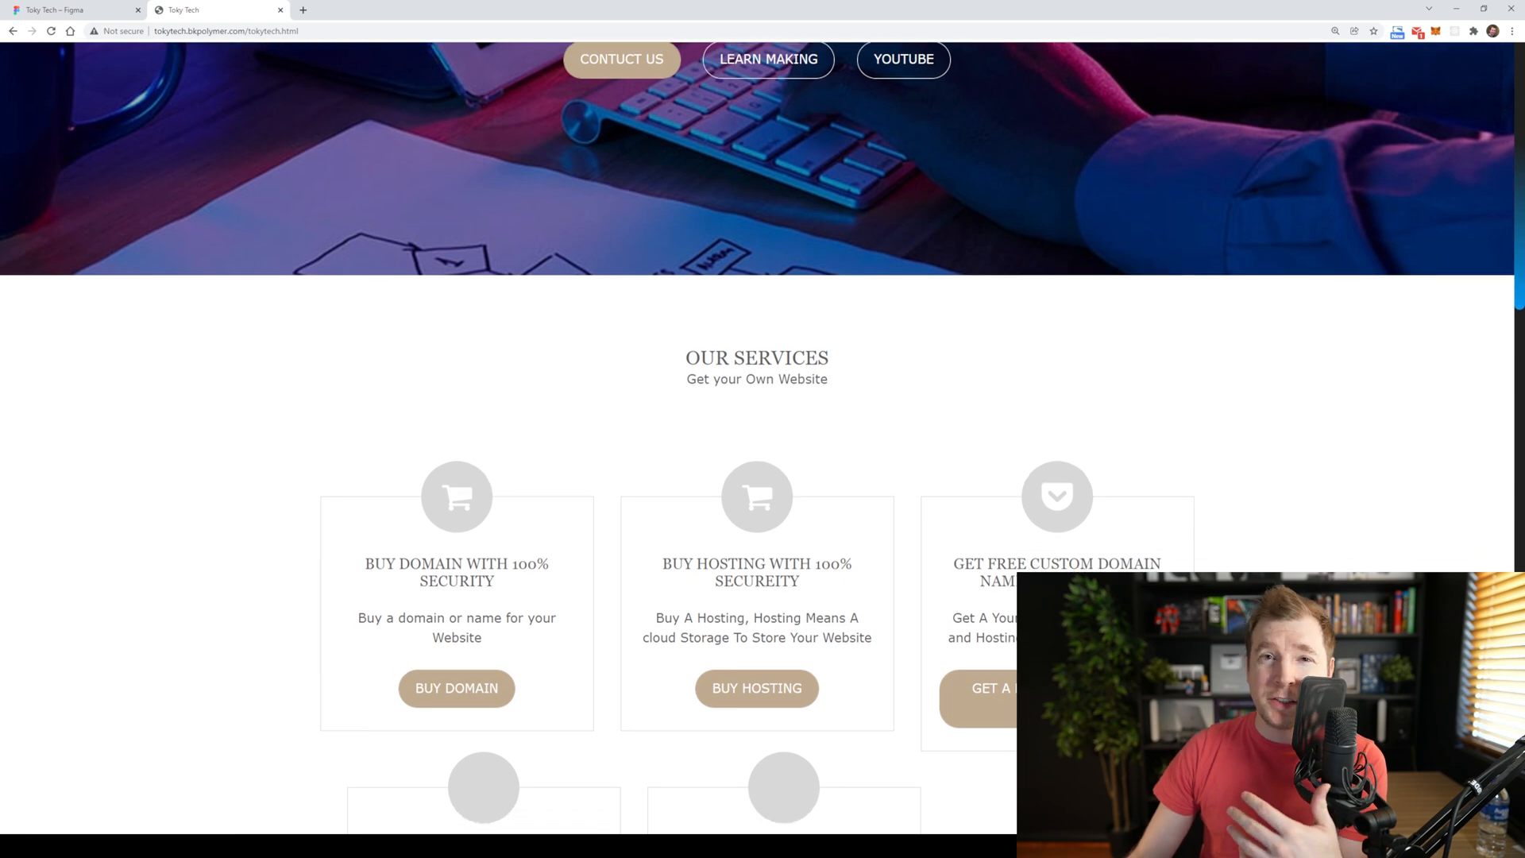
scroll(down, 3)
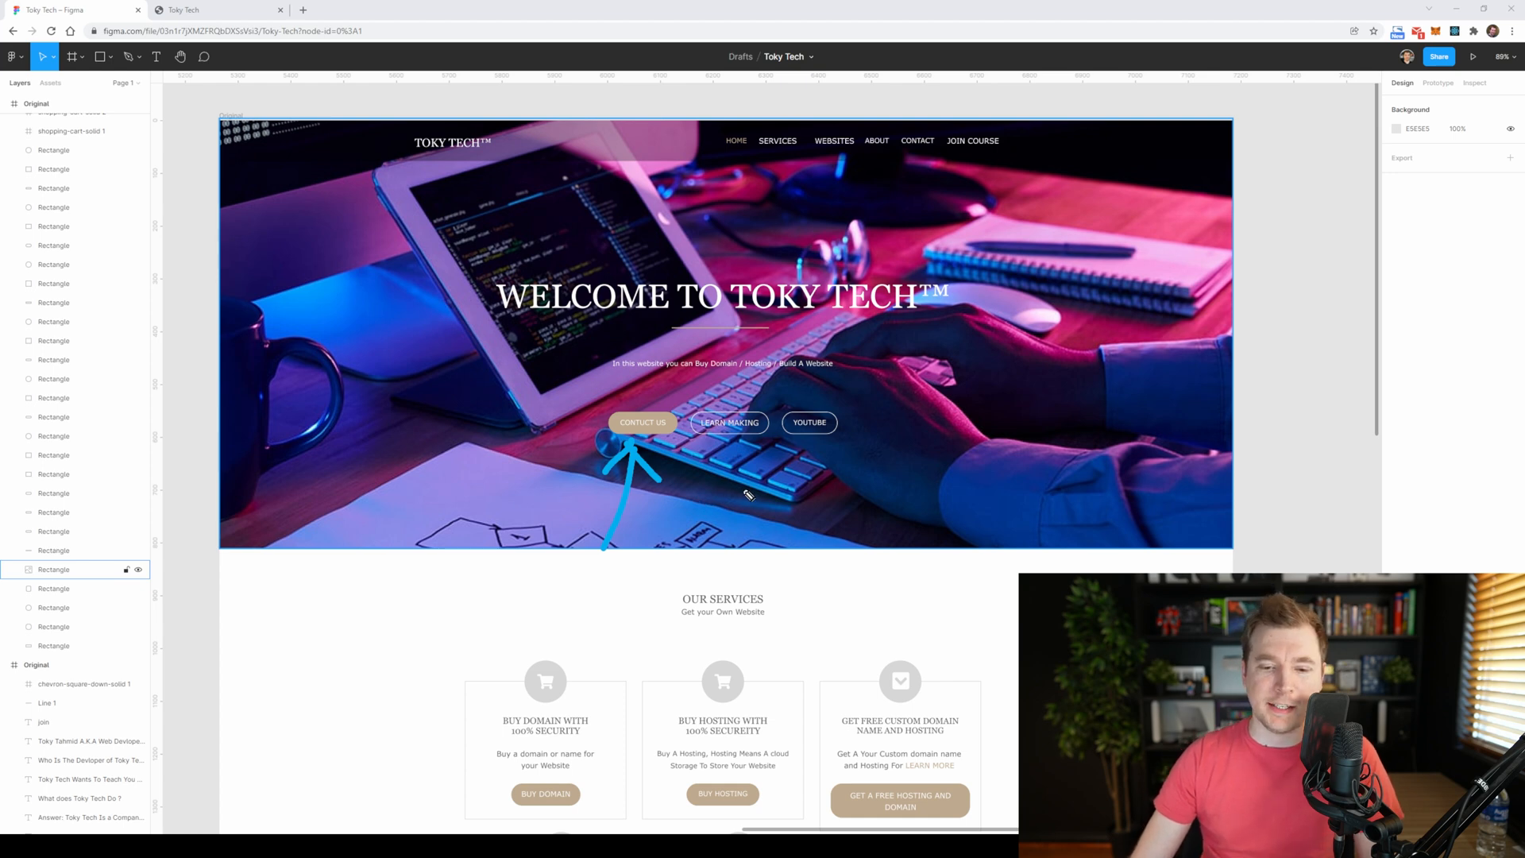
scroll(down, 3)
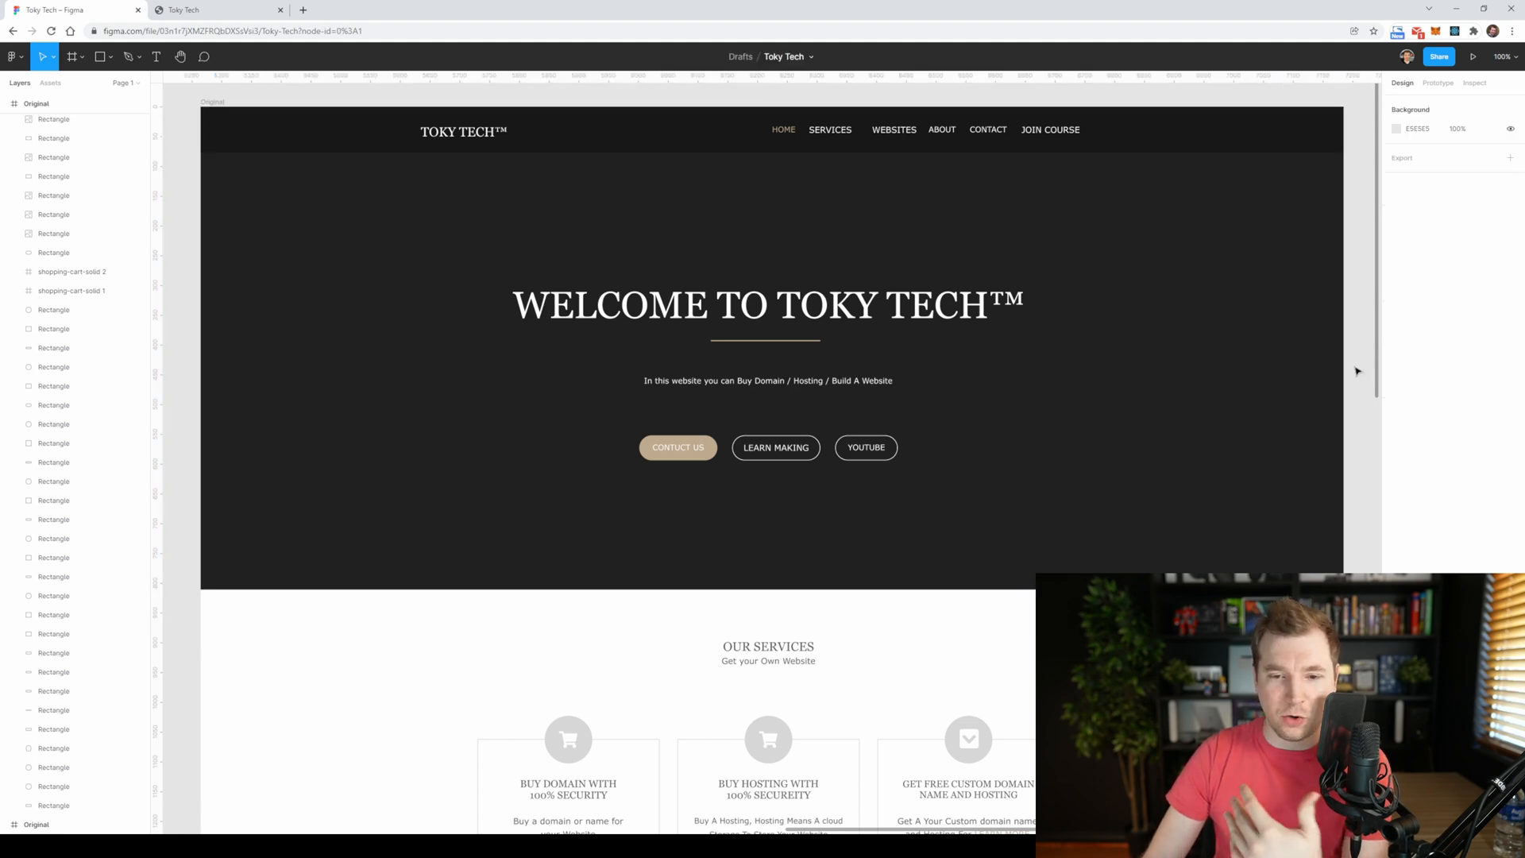
- Set the hero background photo fill to 20% opacity so the banner darkens heavily
click(54, 729)
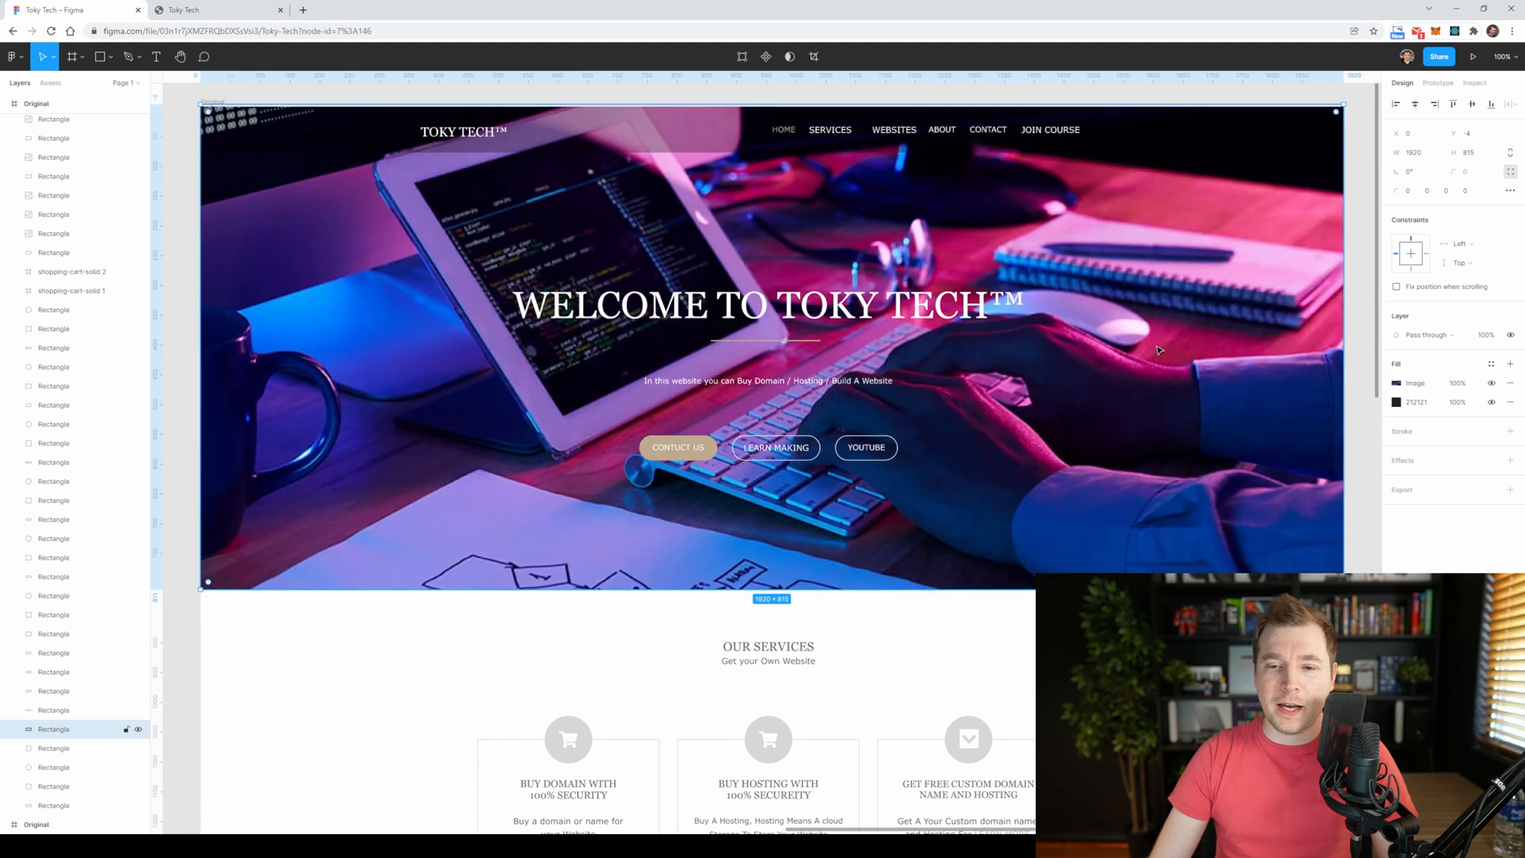
click(1416, 382)
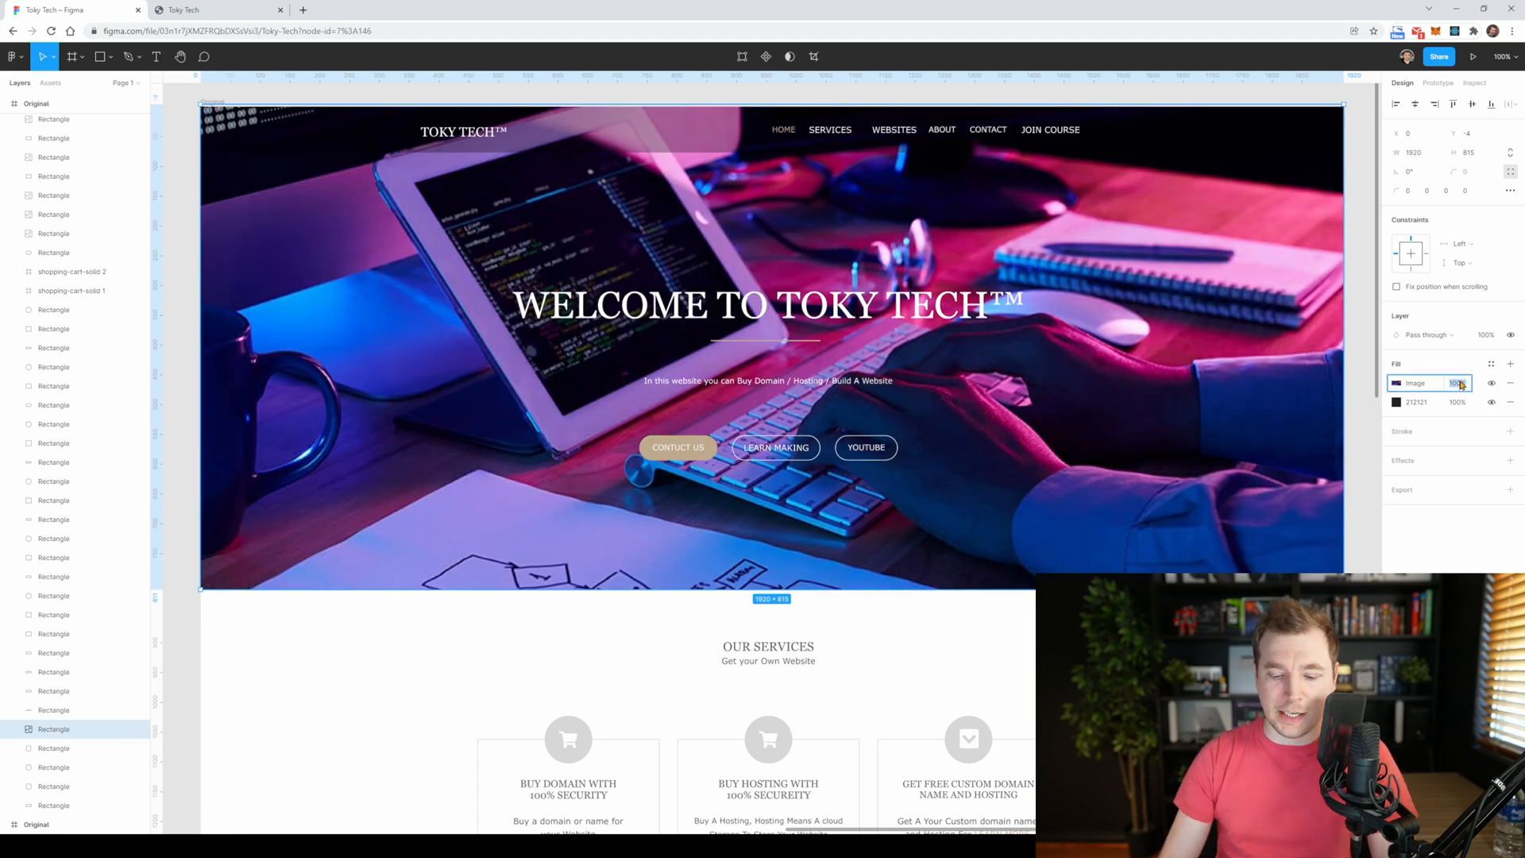
text(20)
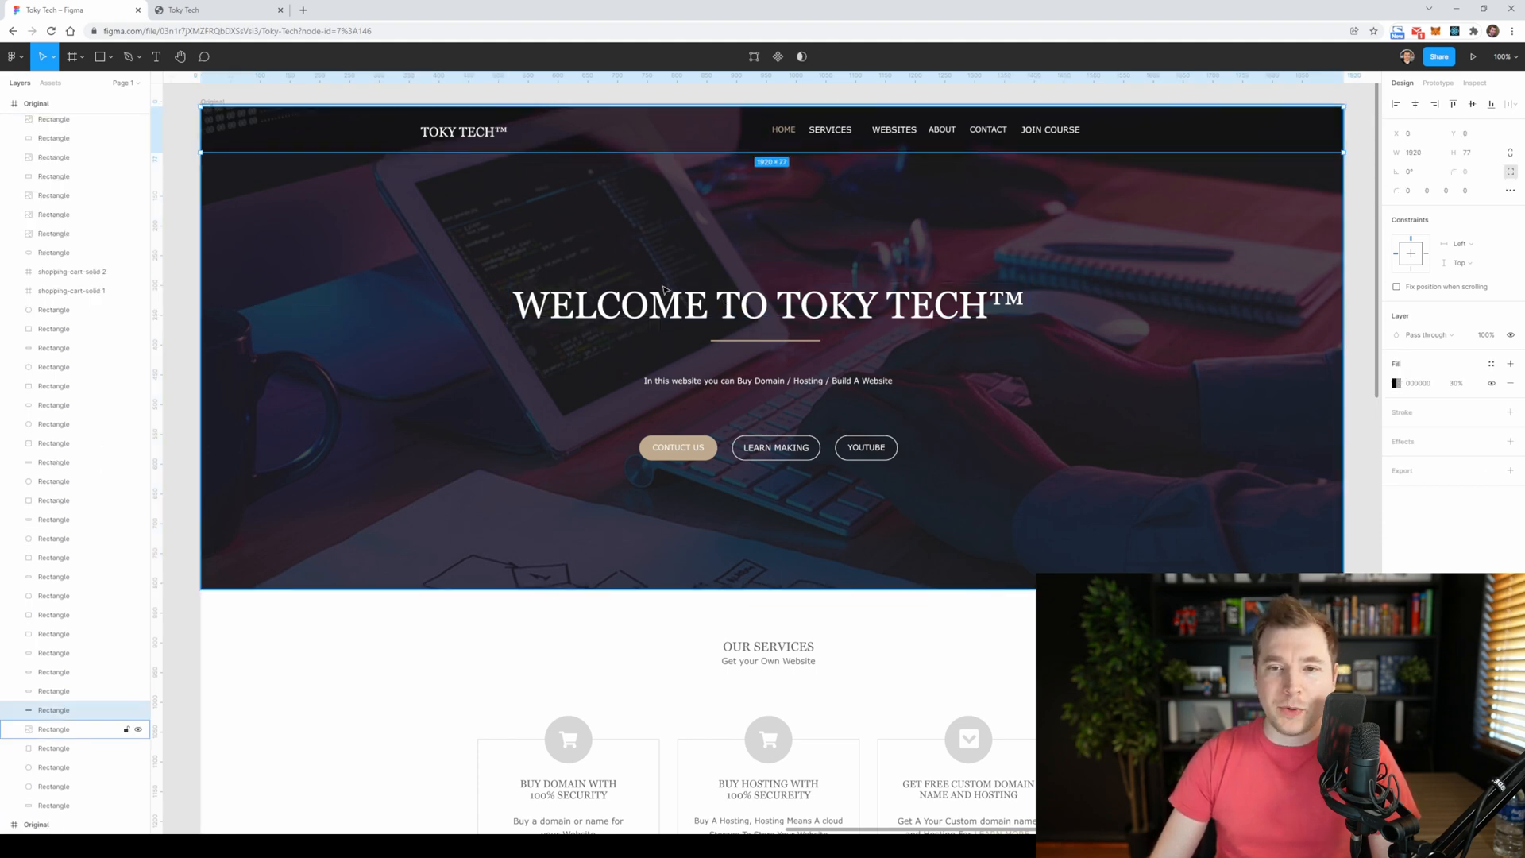
mouse_move(1075, 402)
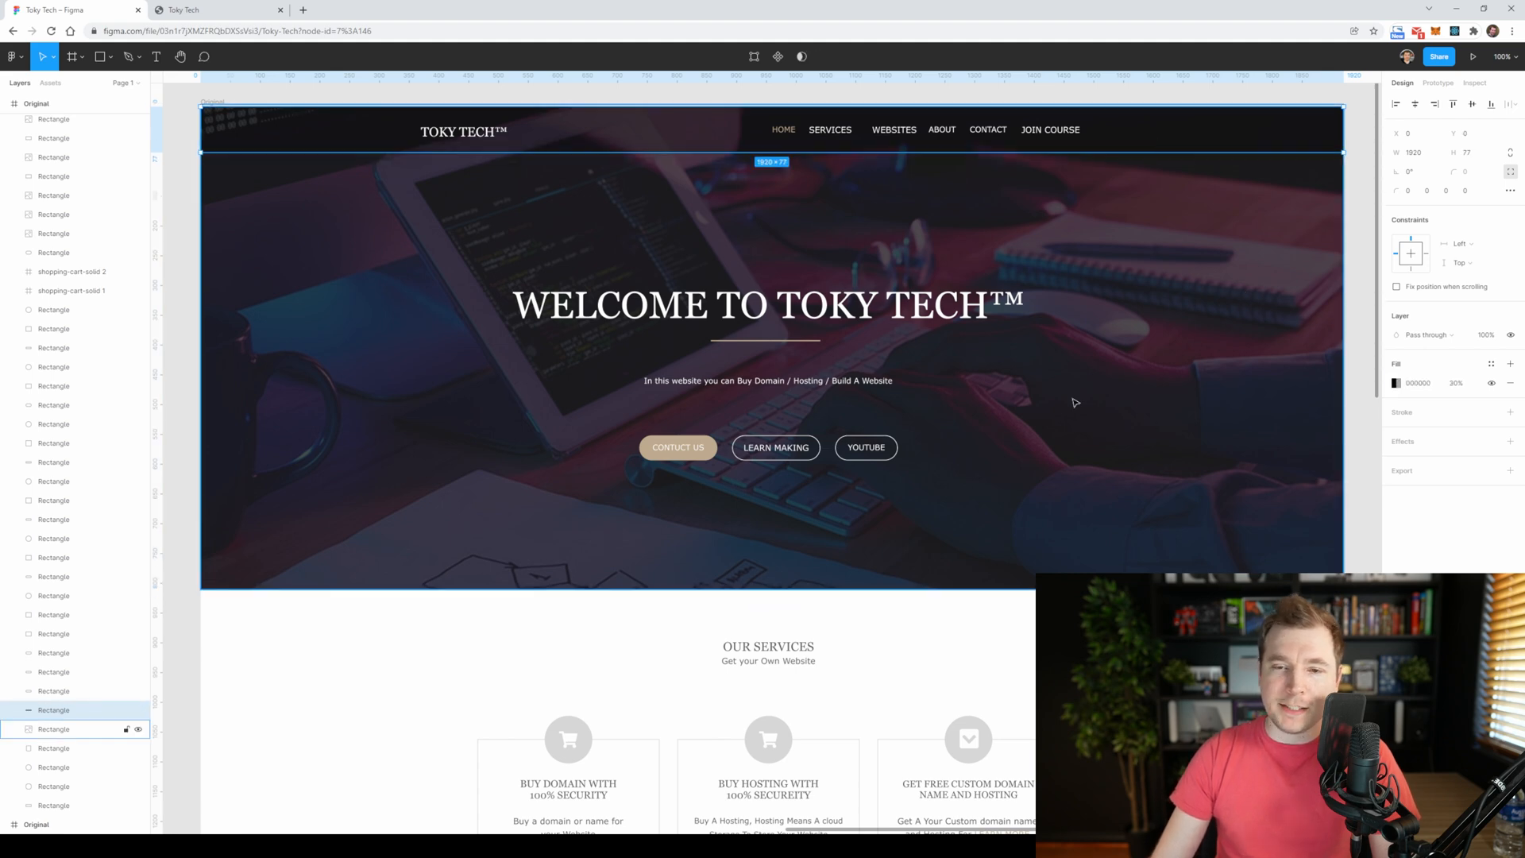
- Give the nav bar rectangle a 100%-opacity black fill and switch it to a linear gradient
drag(472, 282, 549, 170)
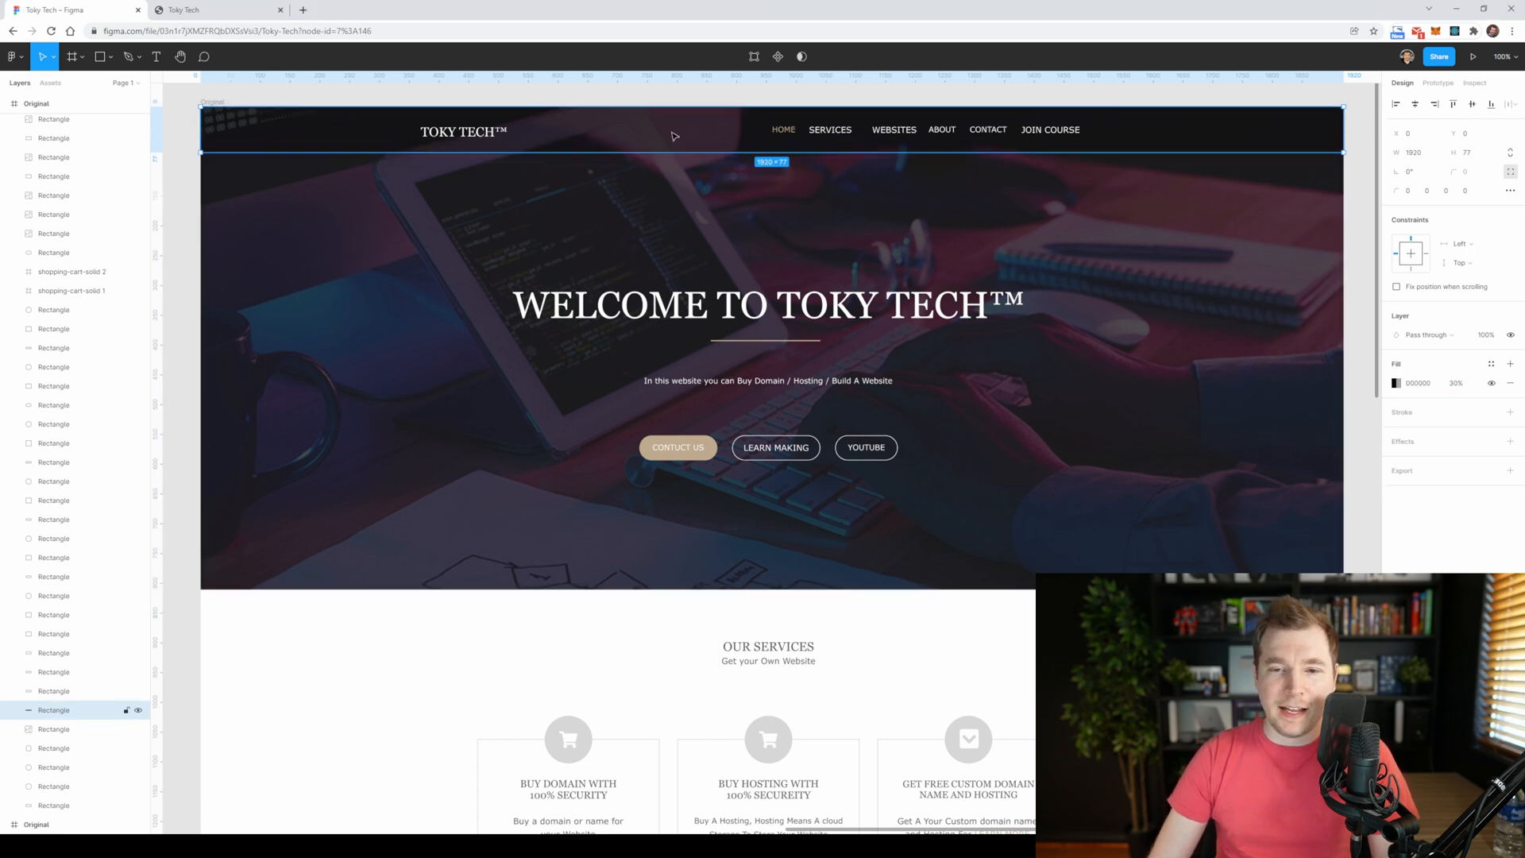
click(1455, 383)
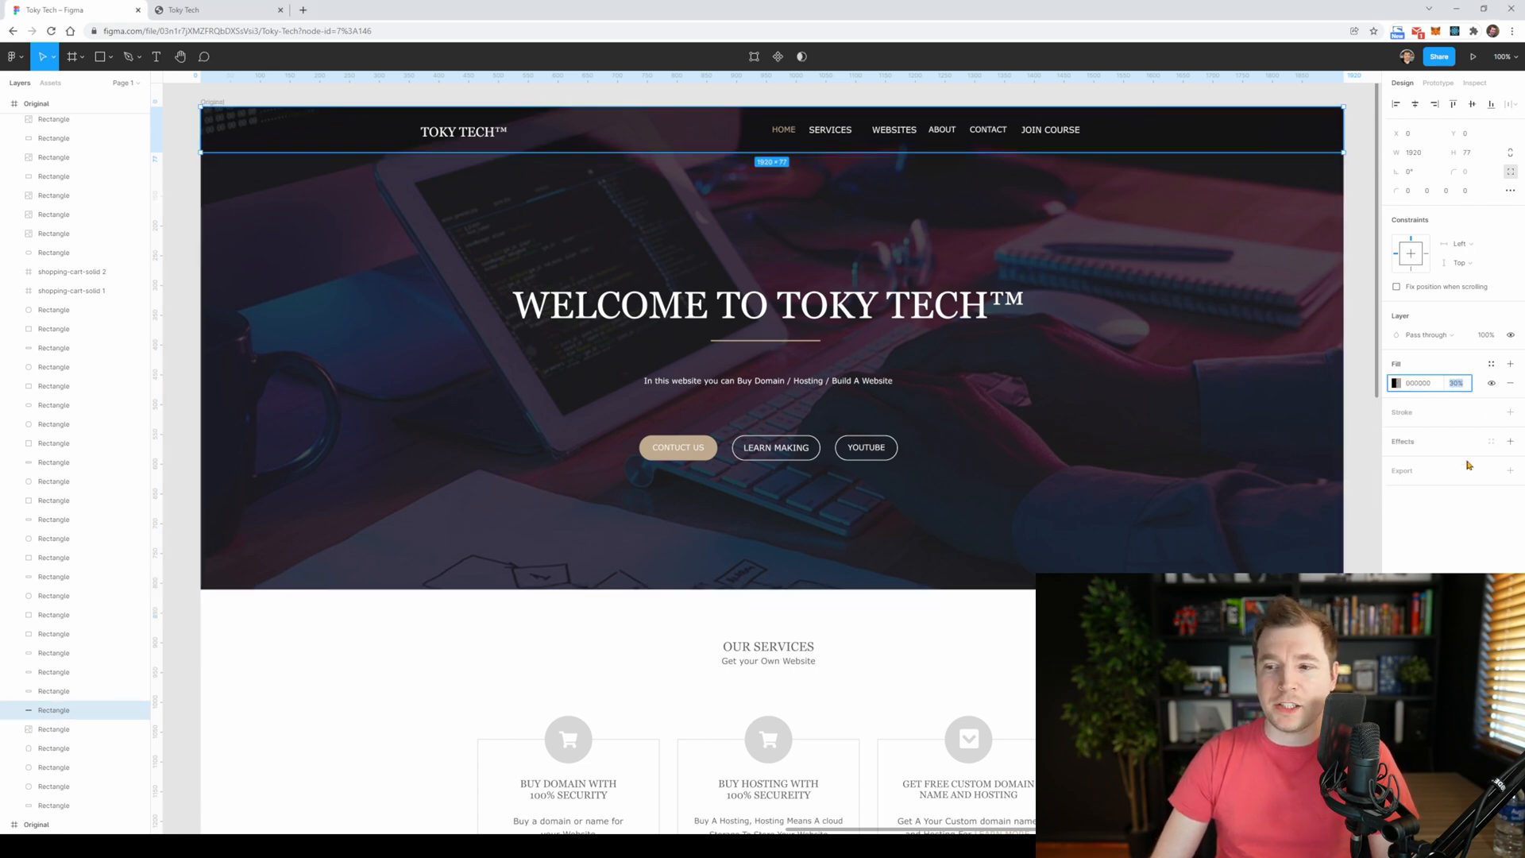
text(100)
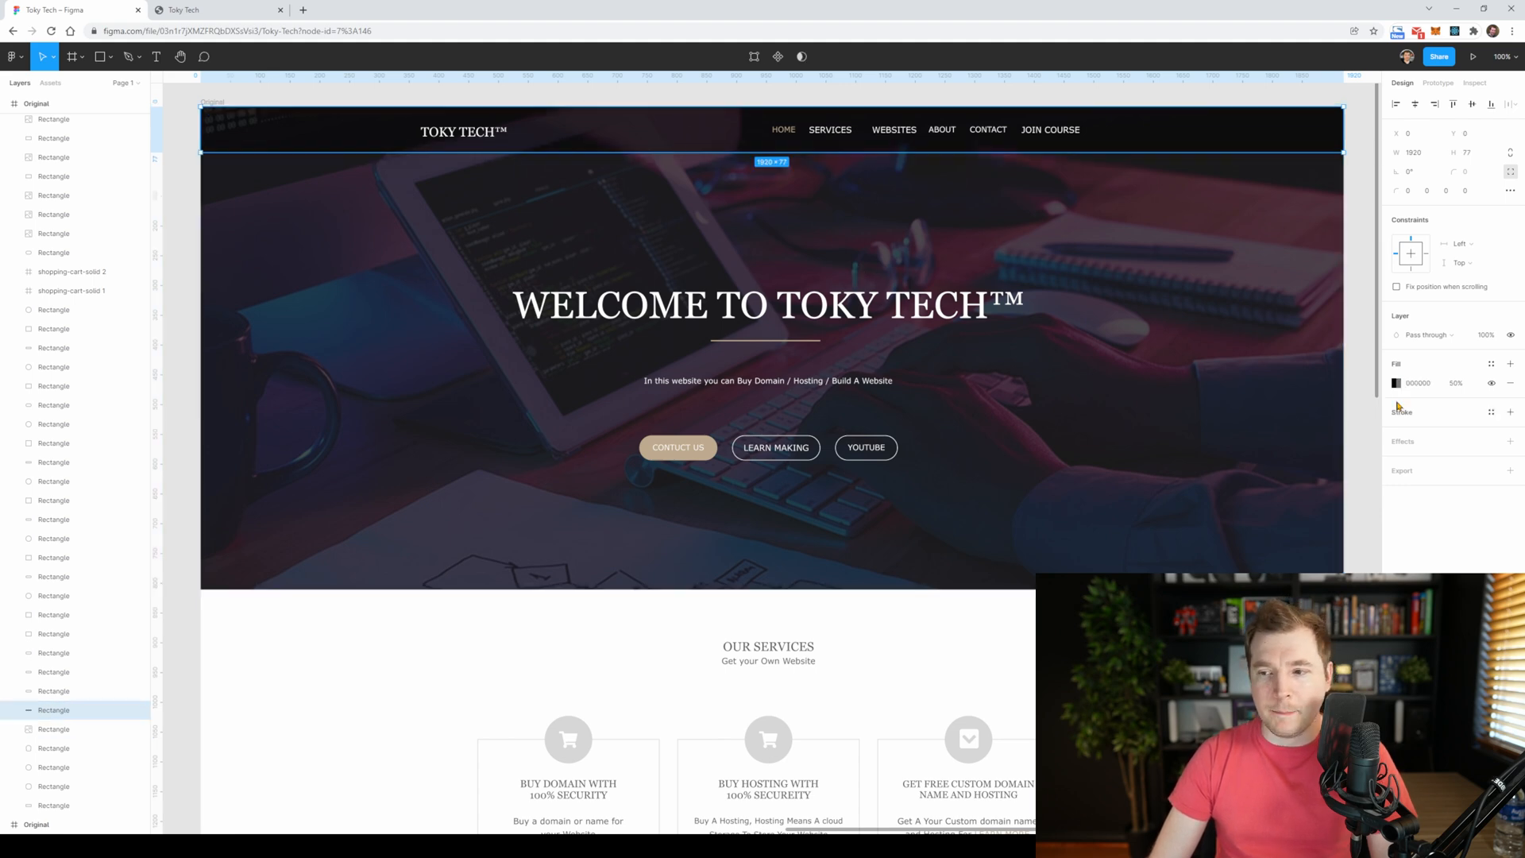
click(1396, 383)
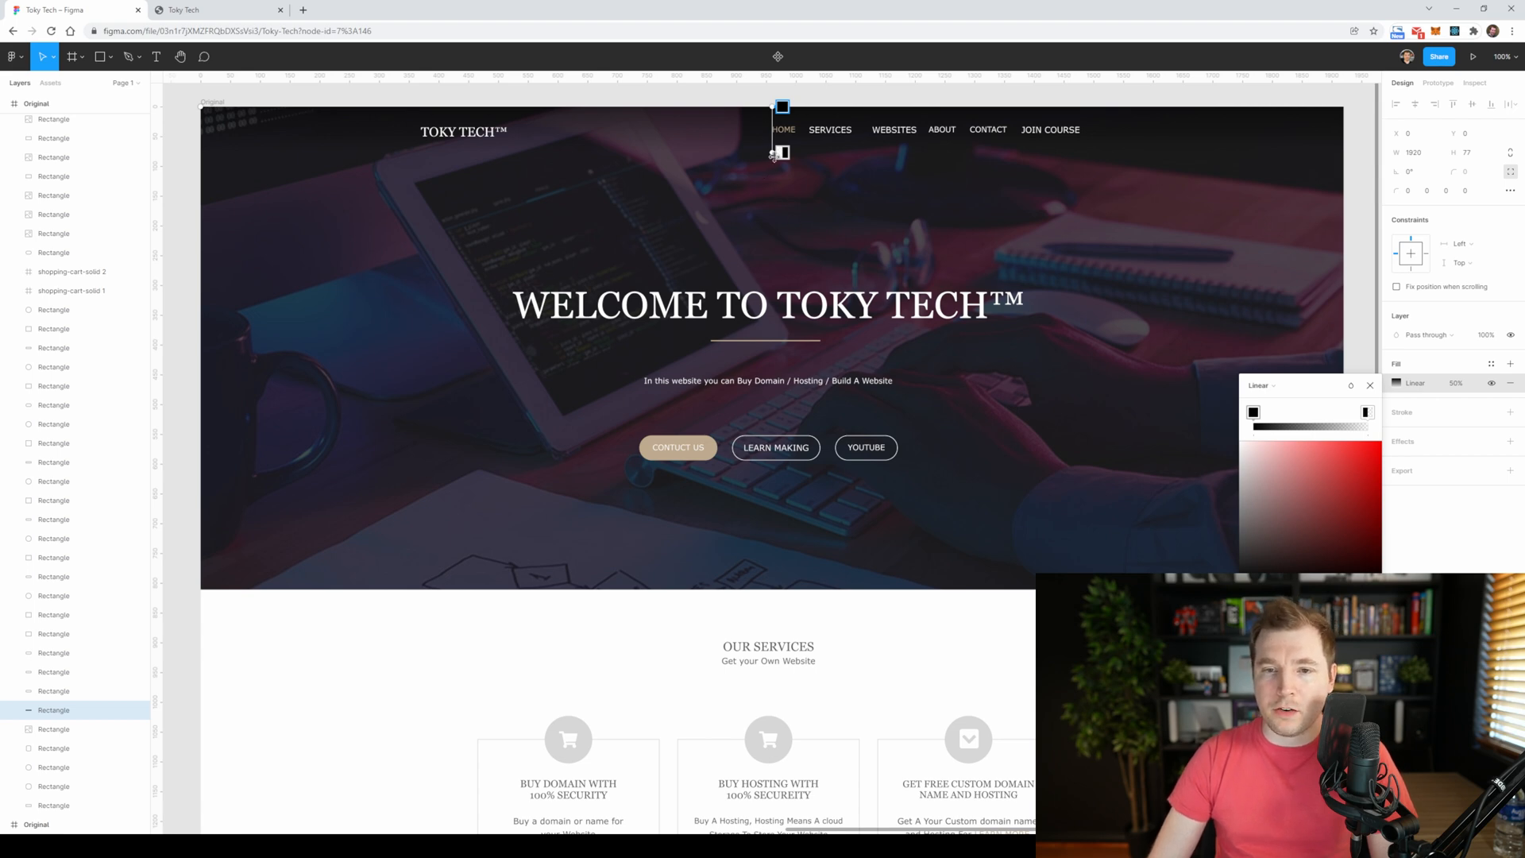
mouse_move(681, 257)
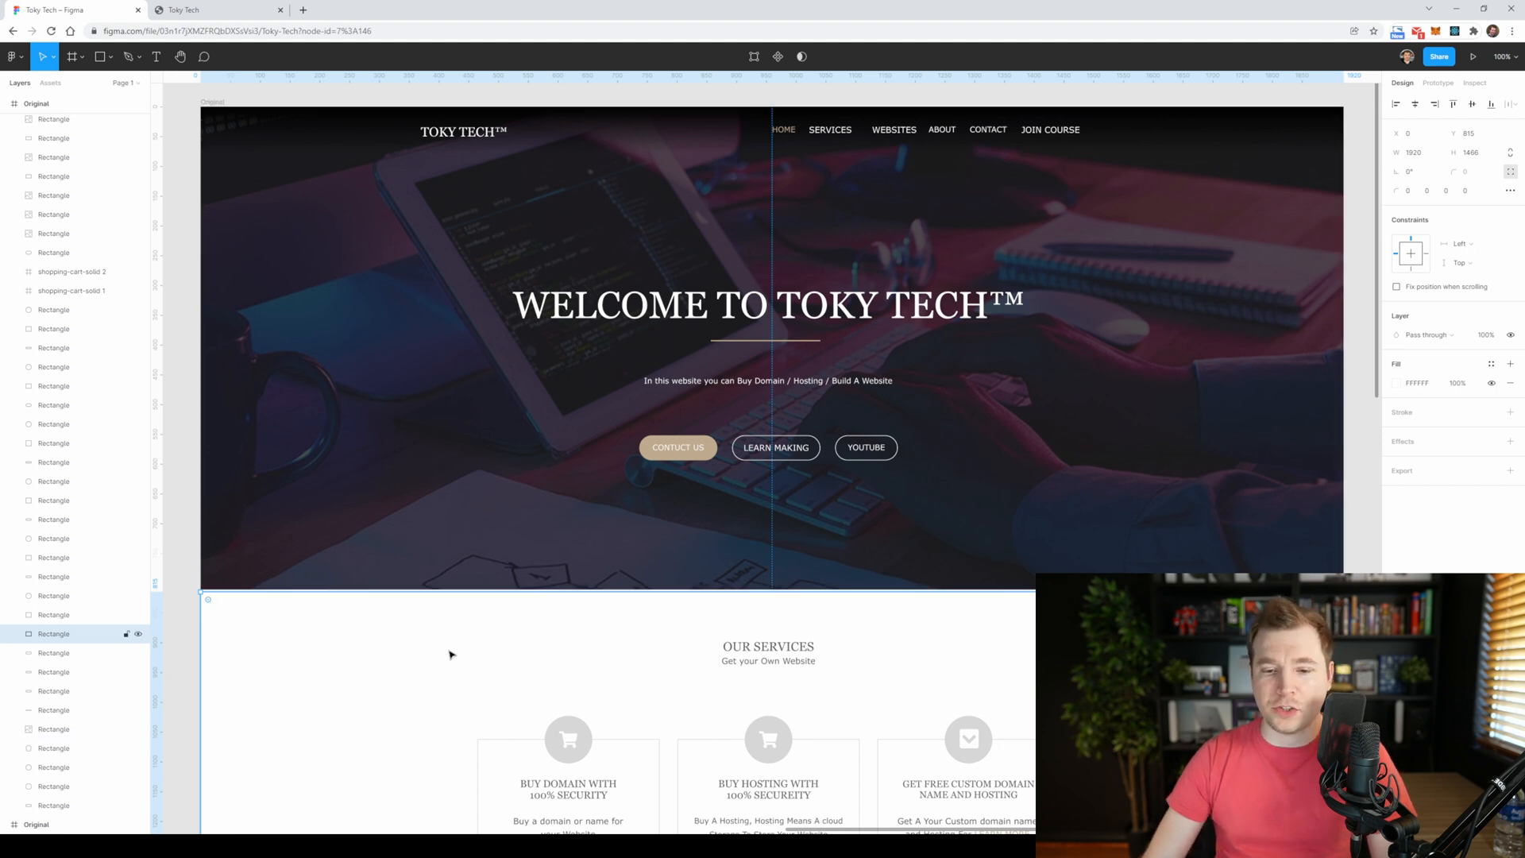
- Scale up the navigation link group and drag it left toward the TOKY TECH logo
click(462, 131)
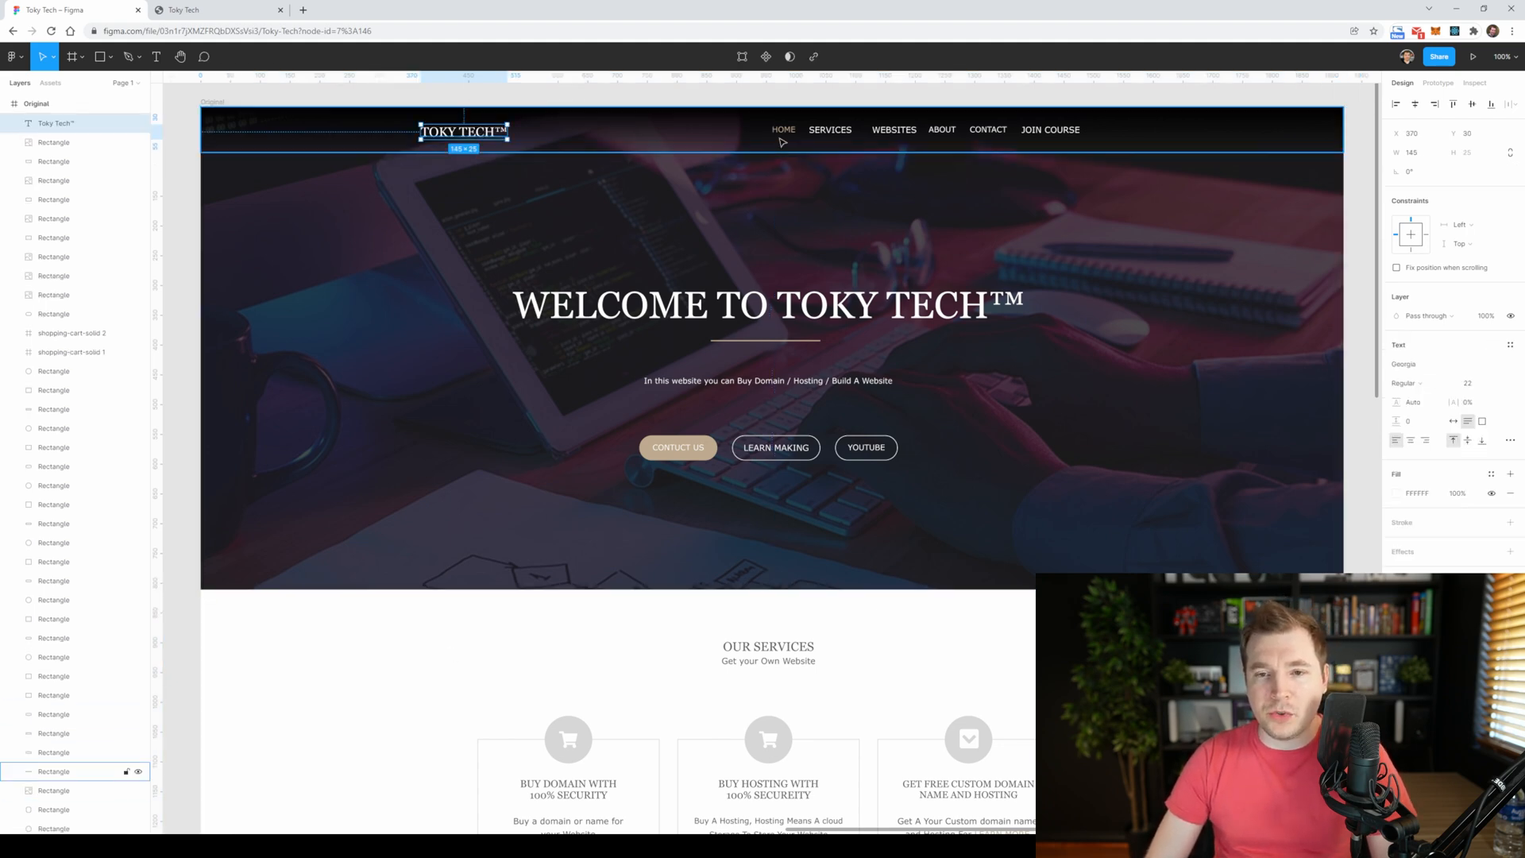
click(986, 128)
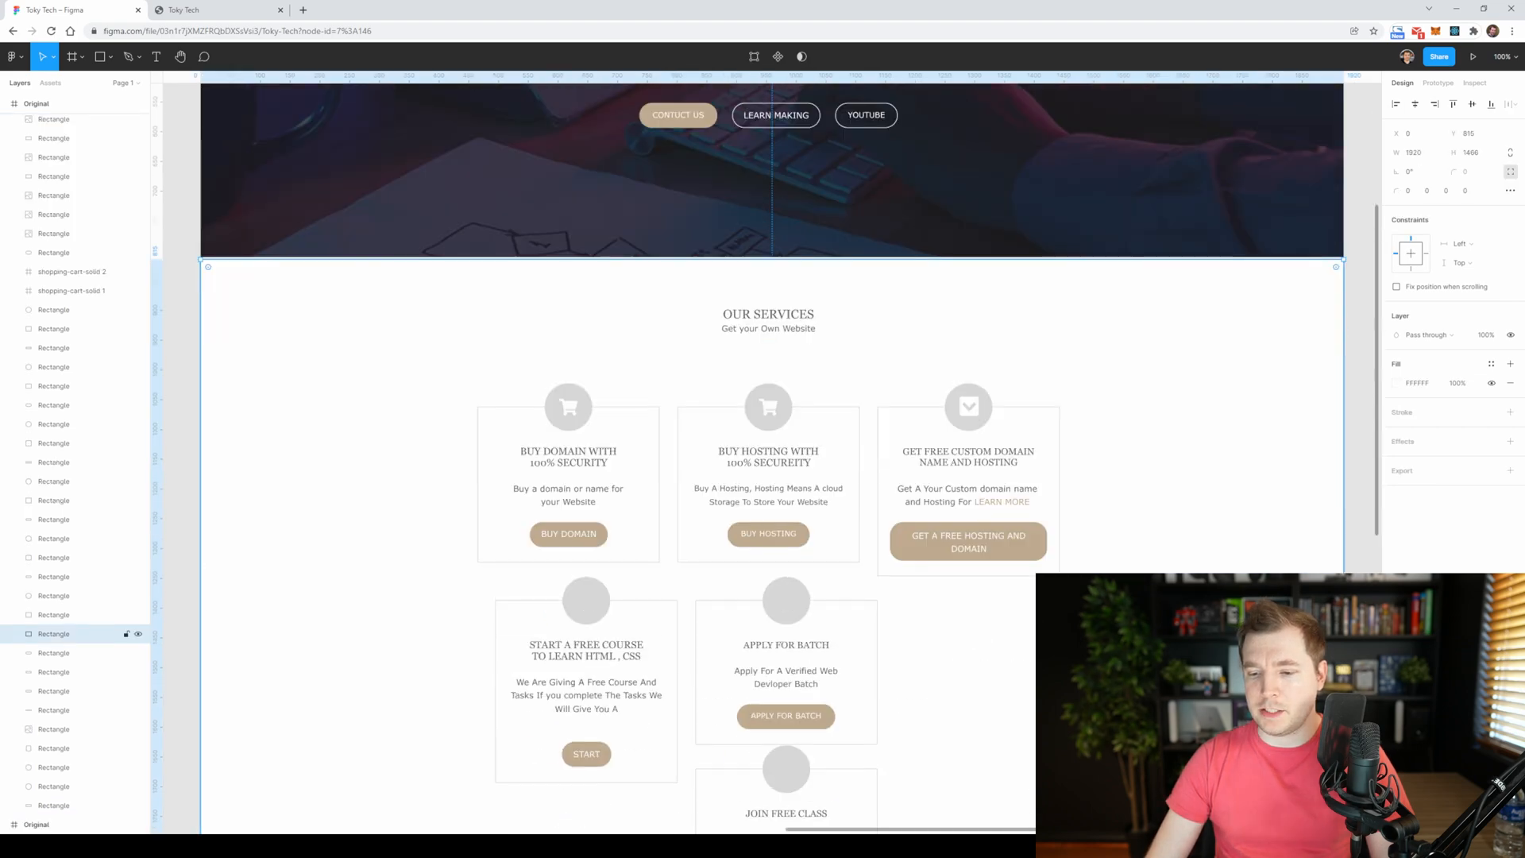
scroll(down, 3)
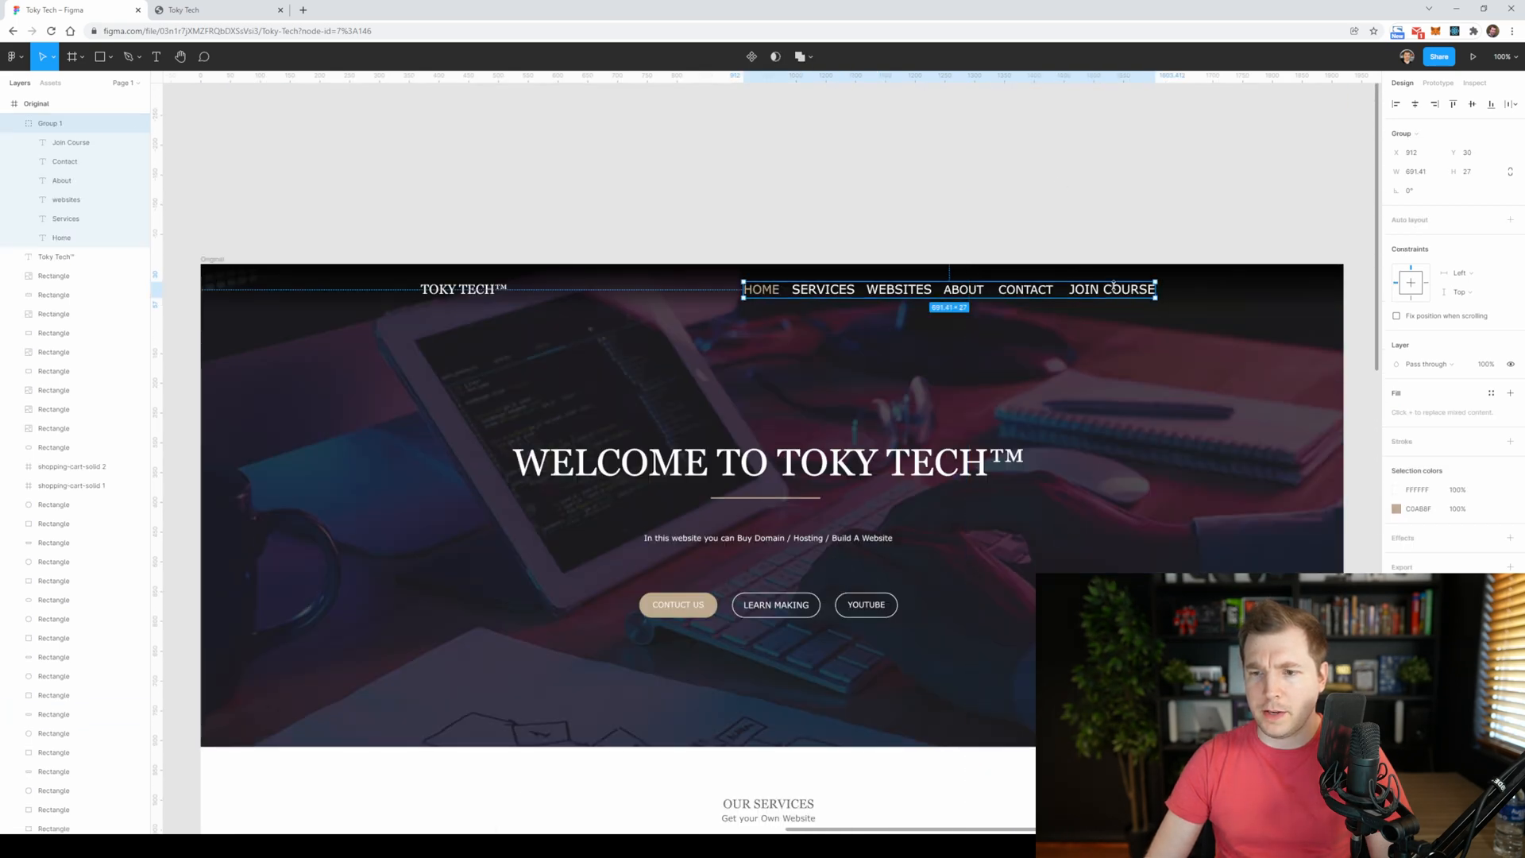
drag(948, 289, 770, 289)
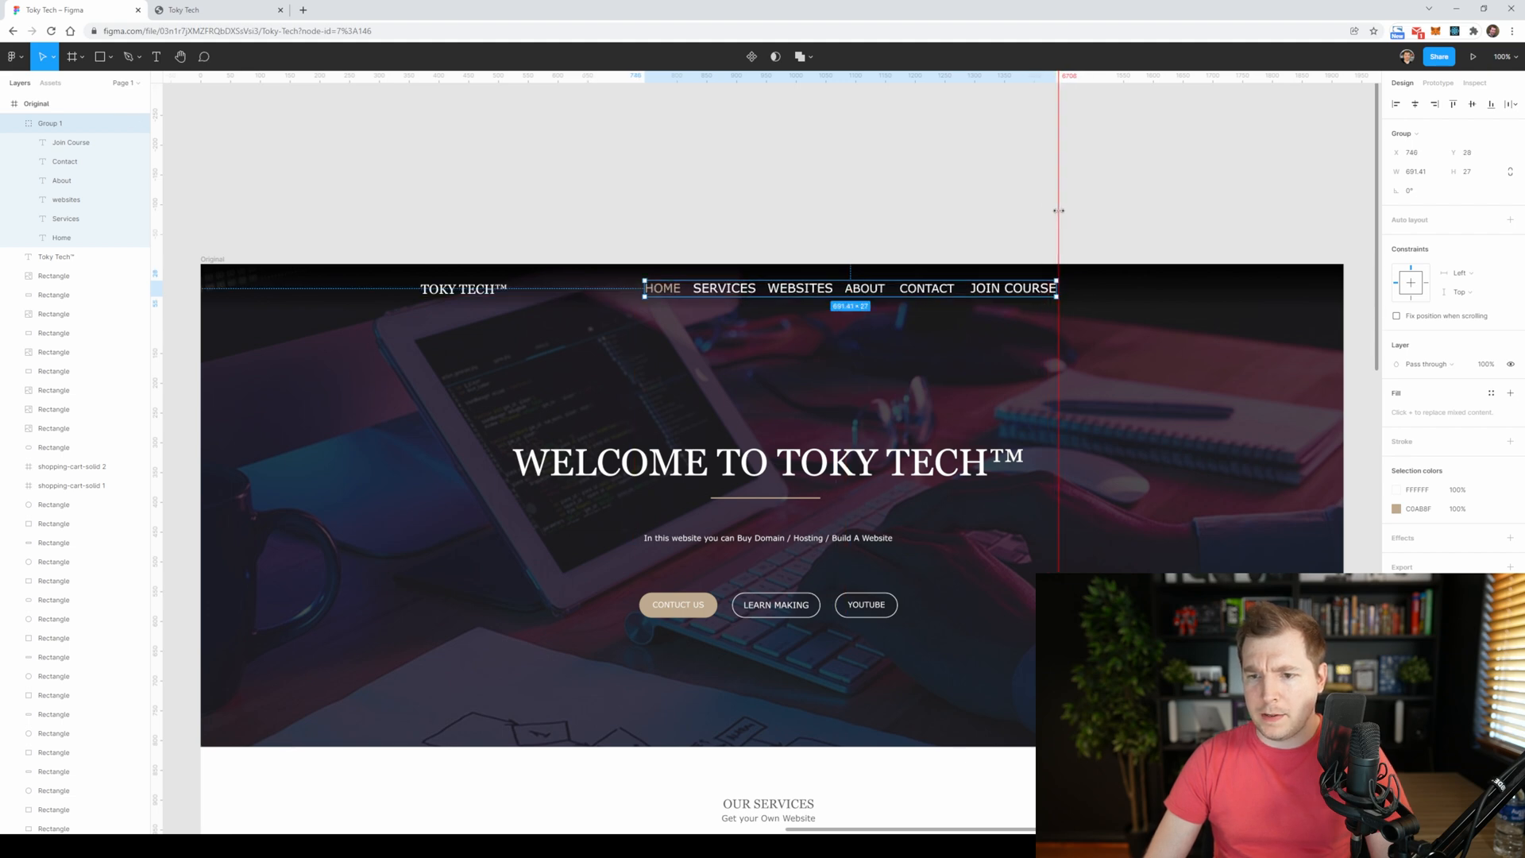
scroll(down, 3)
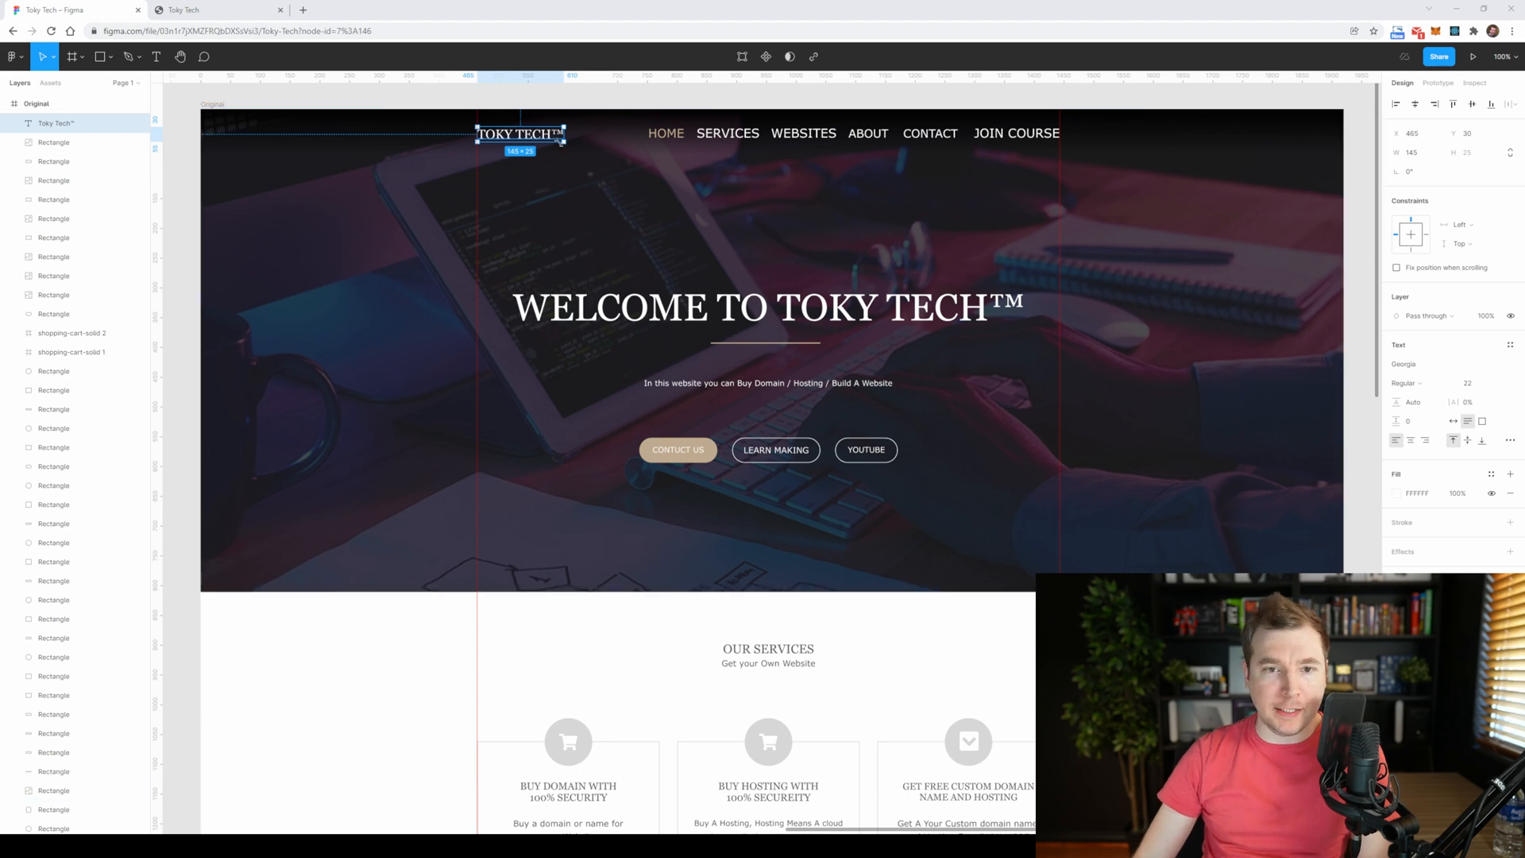
- Set the TOKY TECH logo text weight to Bold
click(1406, 383)
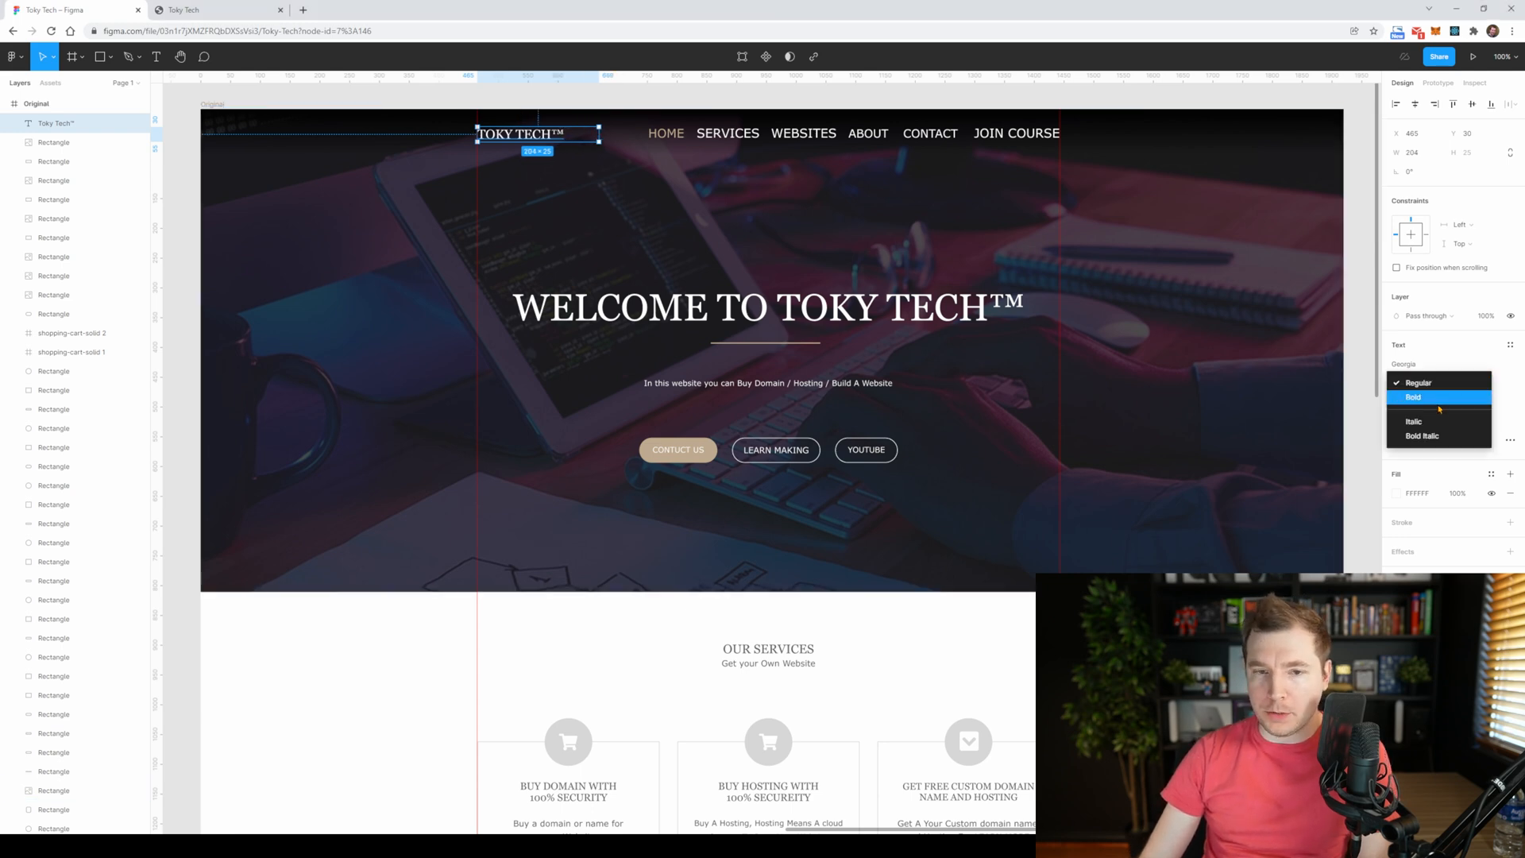
click(1412, 397)
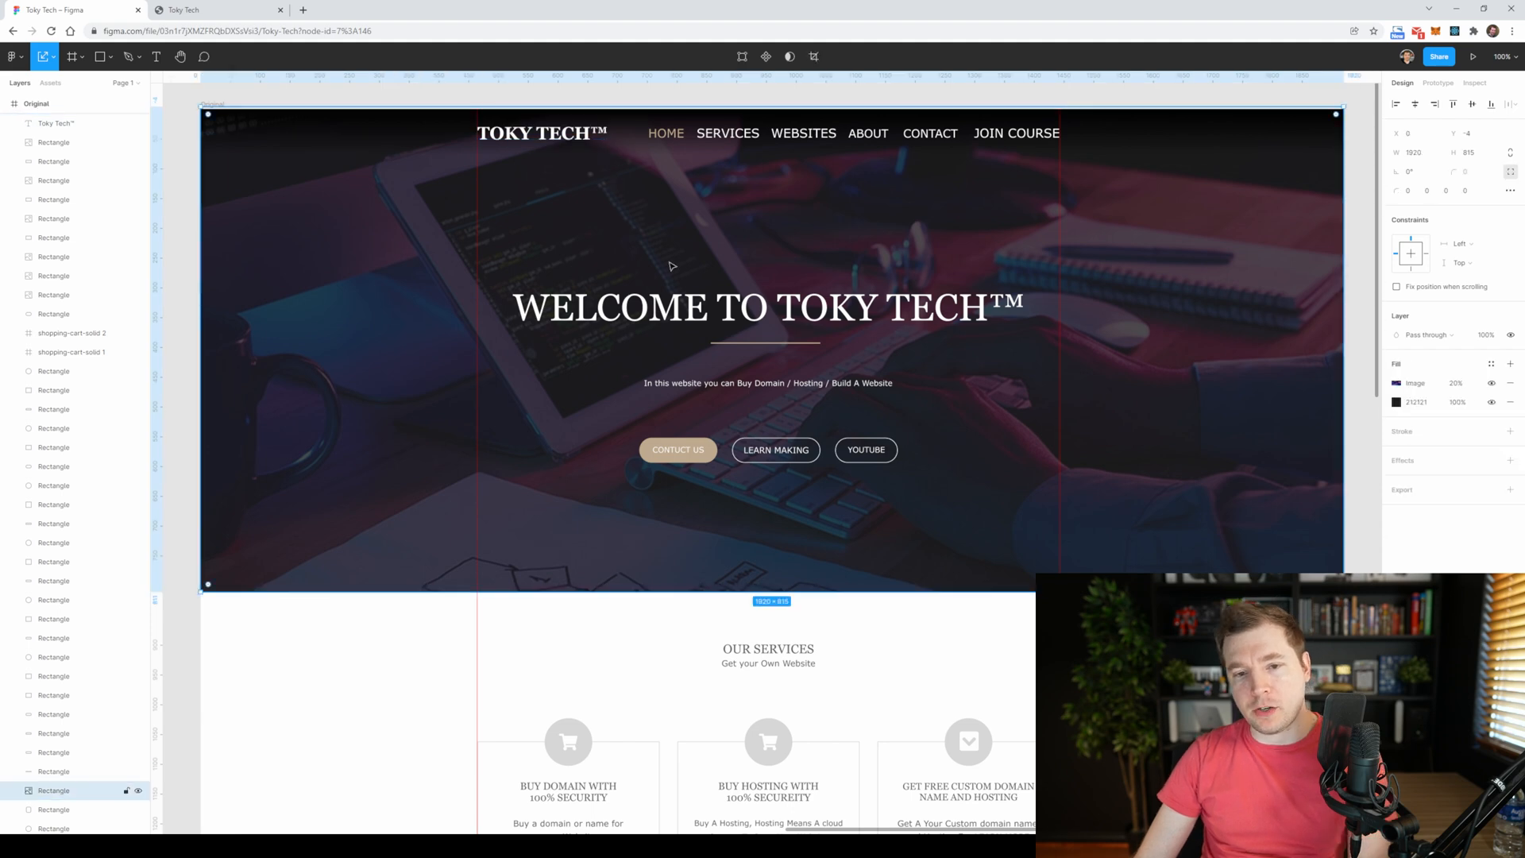
click(767, 307)
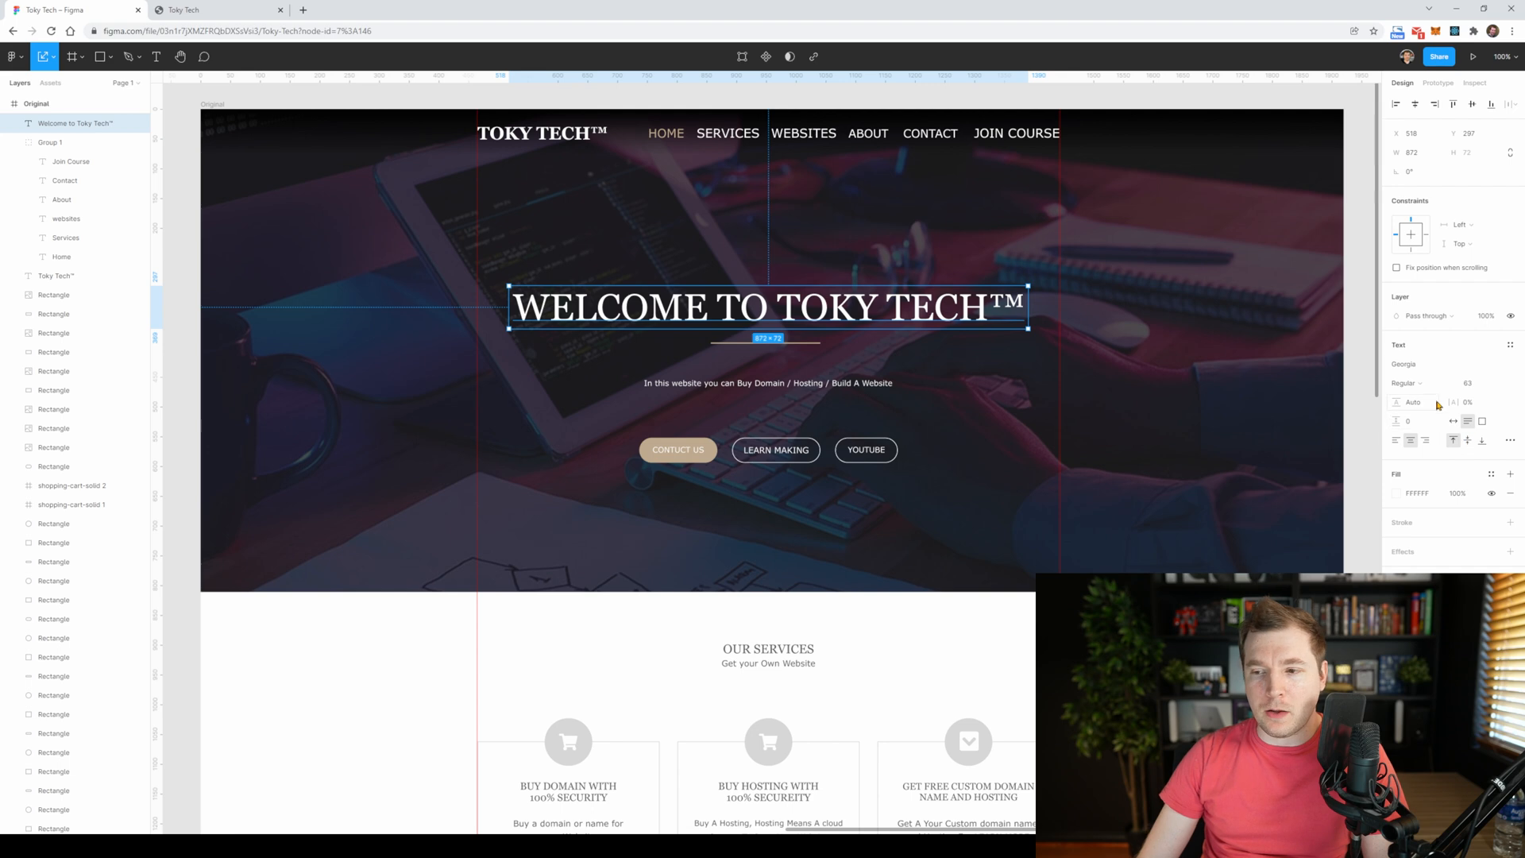
- Make the hero heading bold, place the tagline under WELCOME and type Website into it
click(1407, 383)
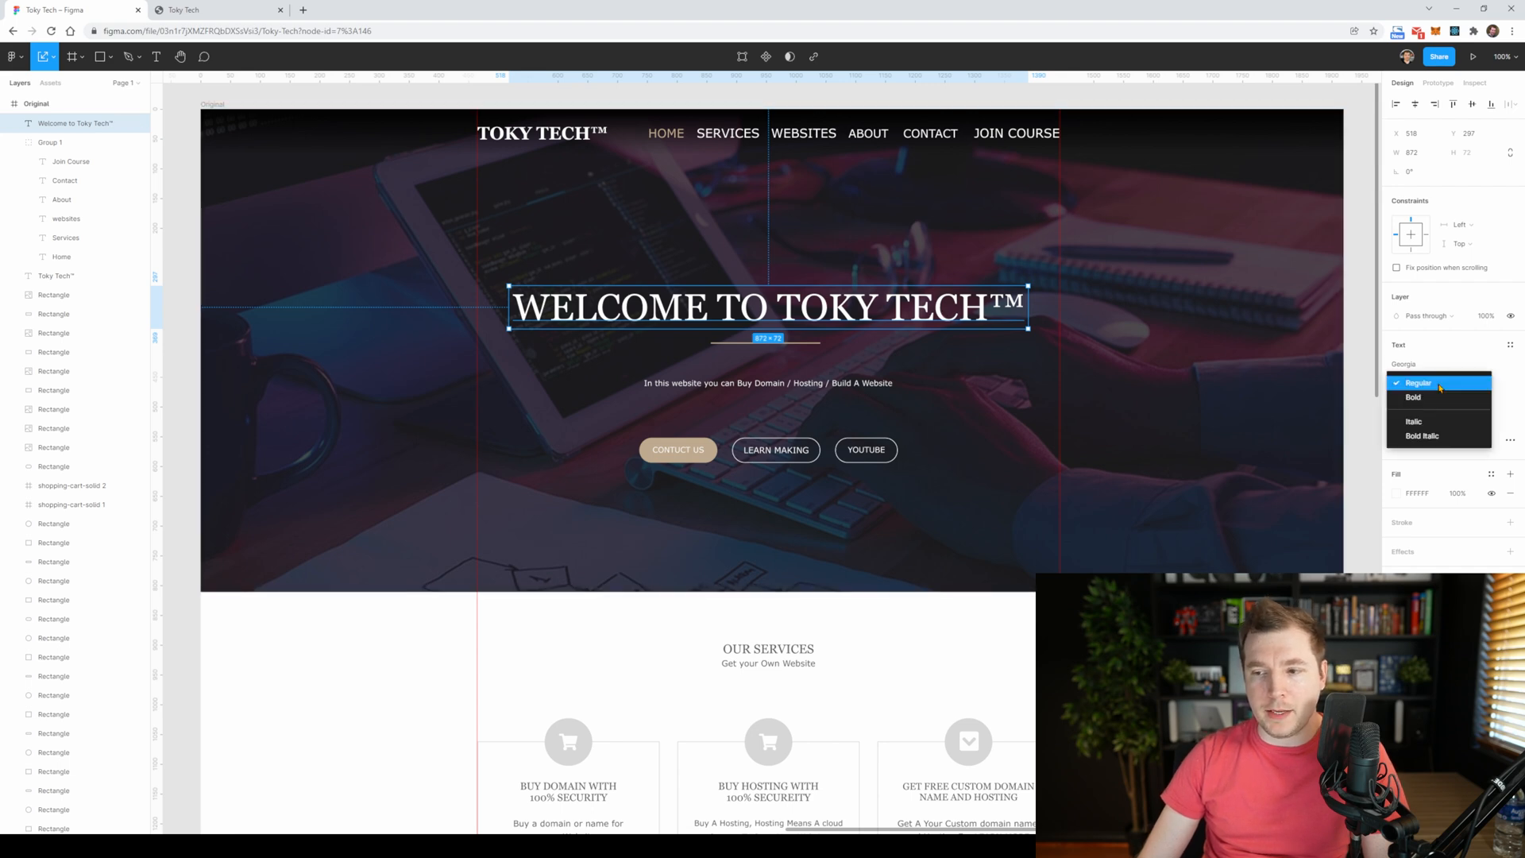
click(1414, 397)
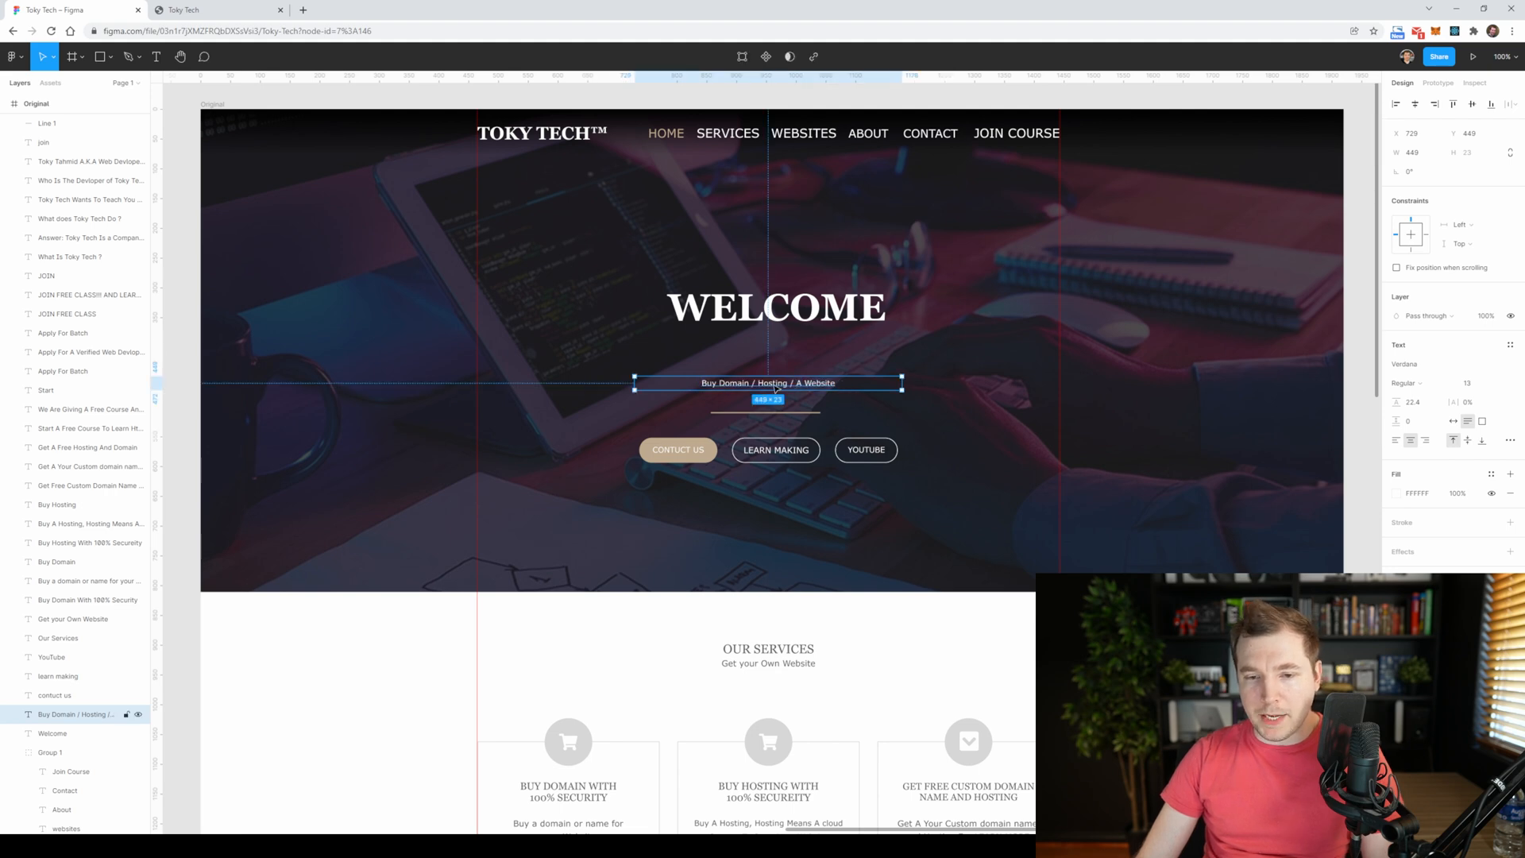
drag(767, 382, 767, 343)
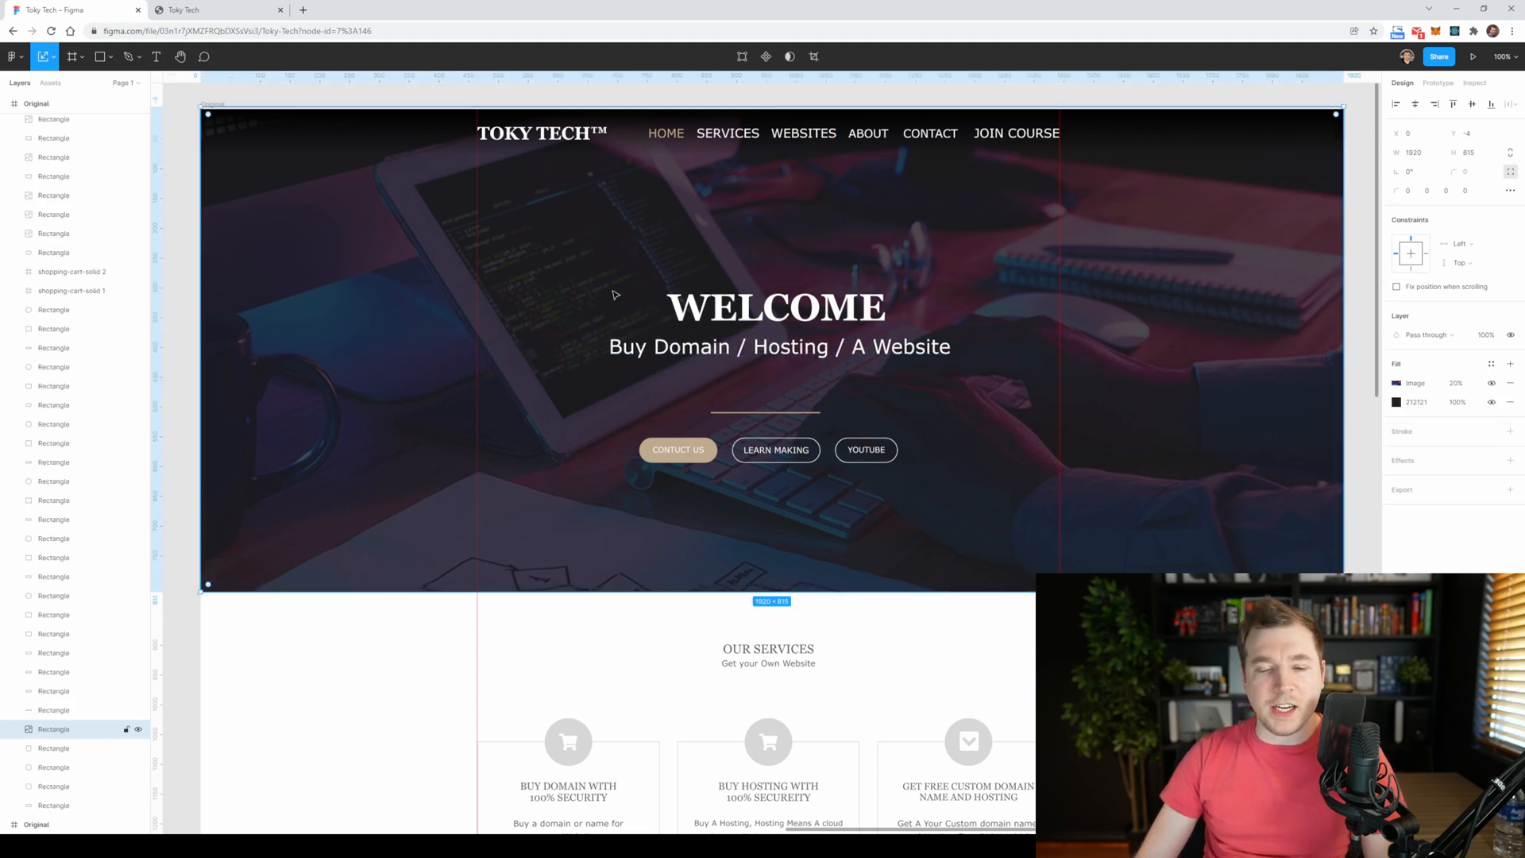
click(776, 307)
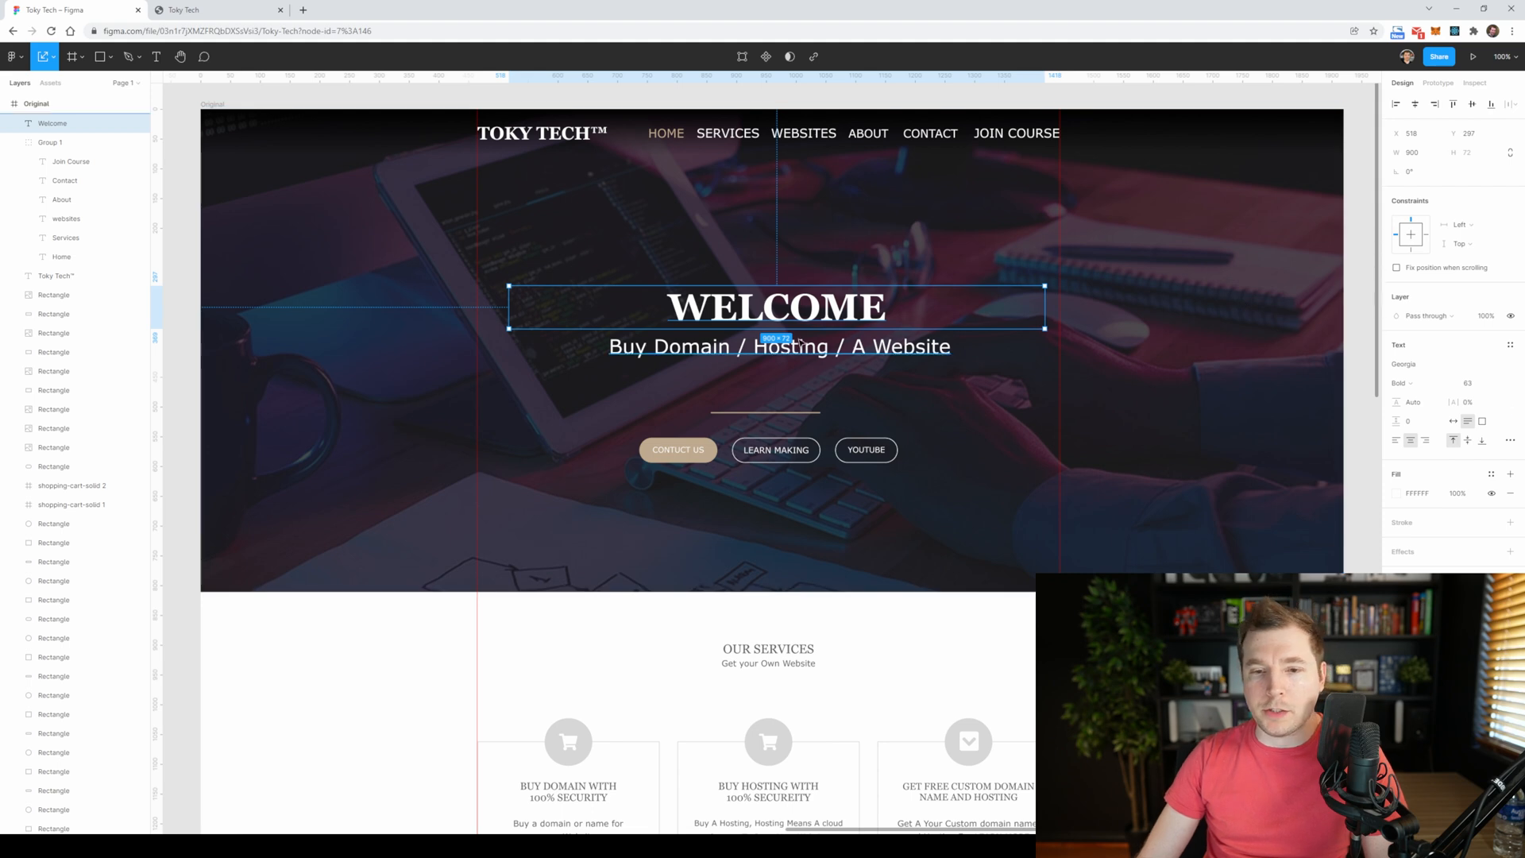
click(778, 347)
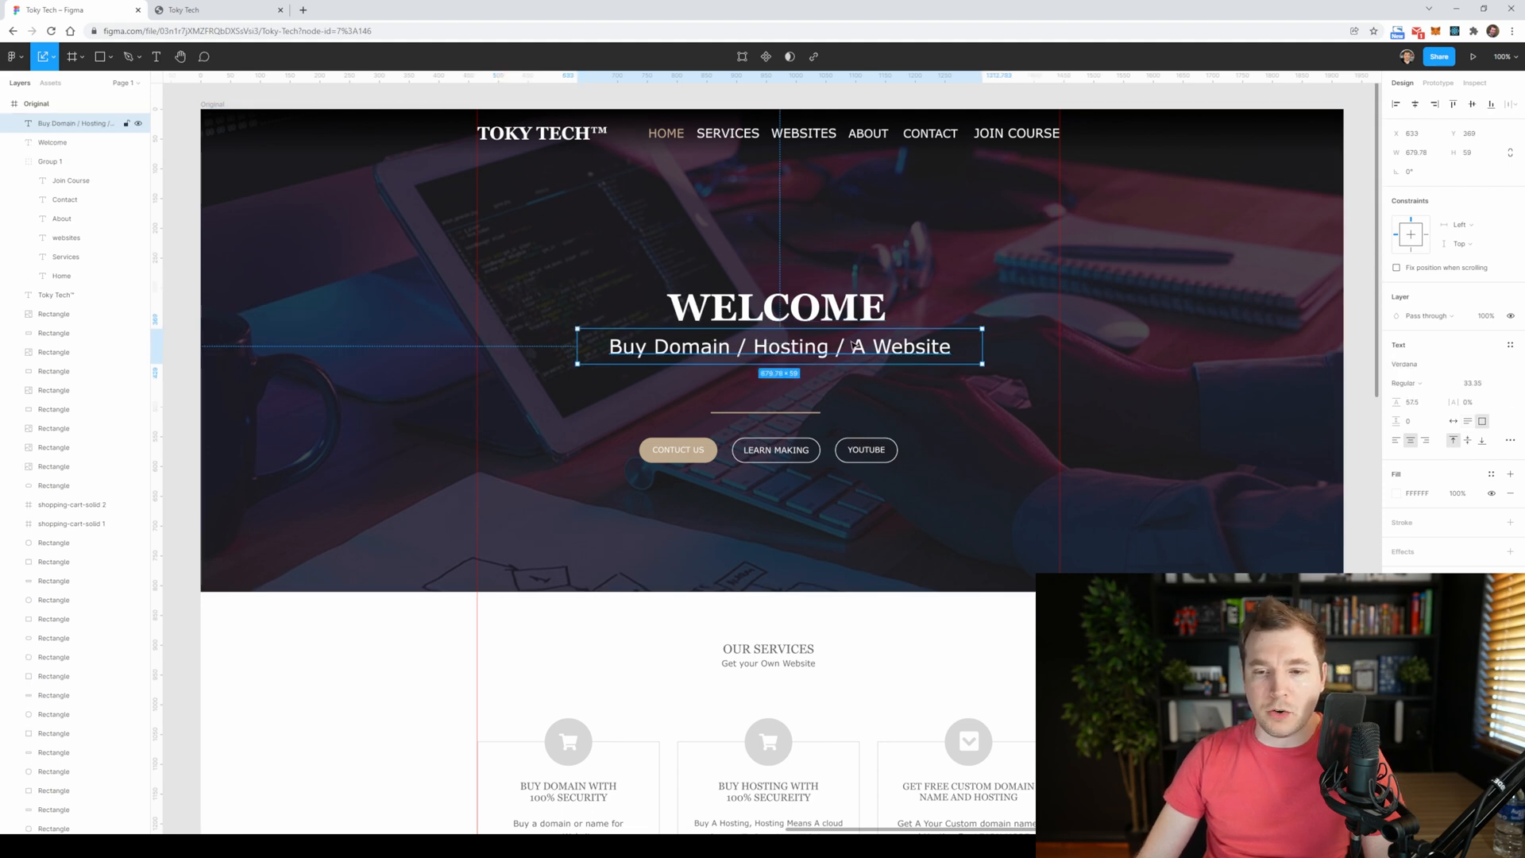
text(Website)
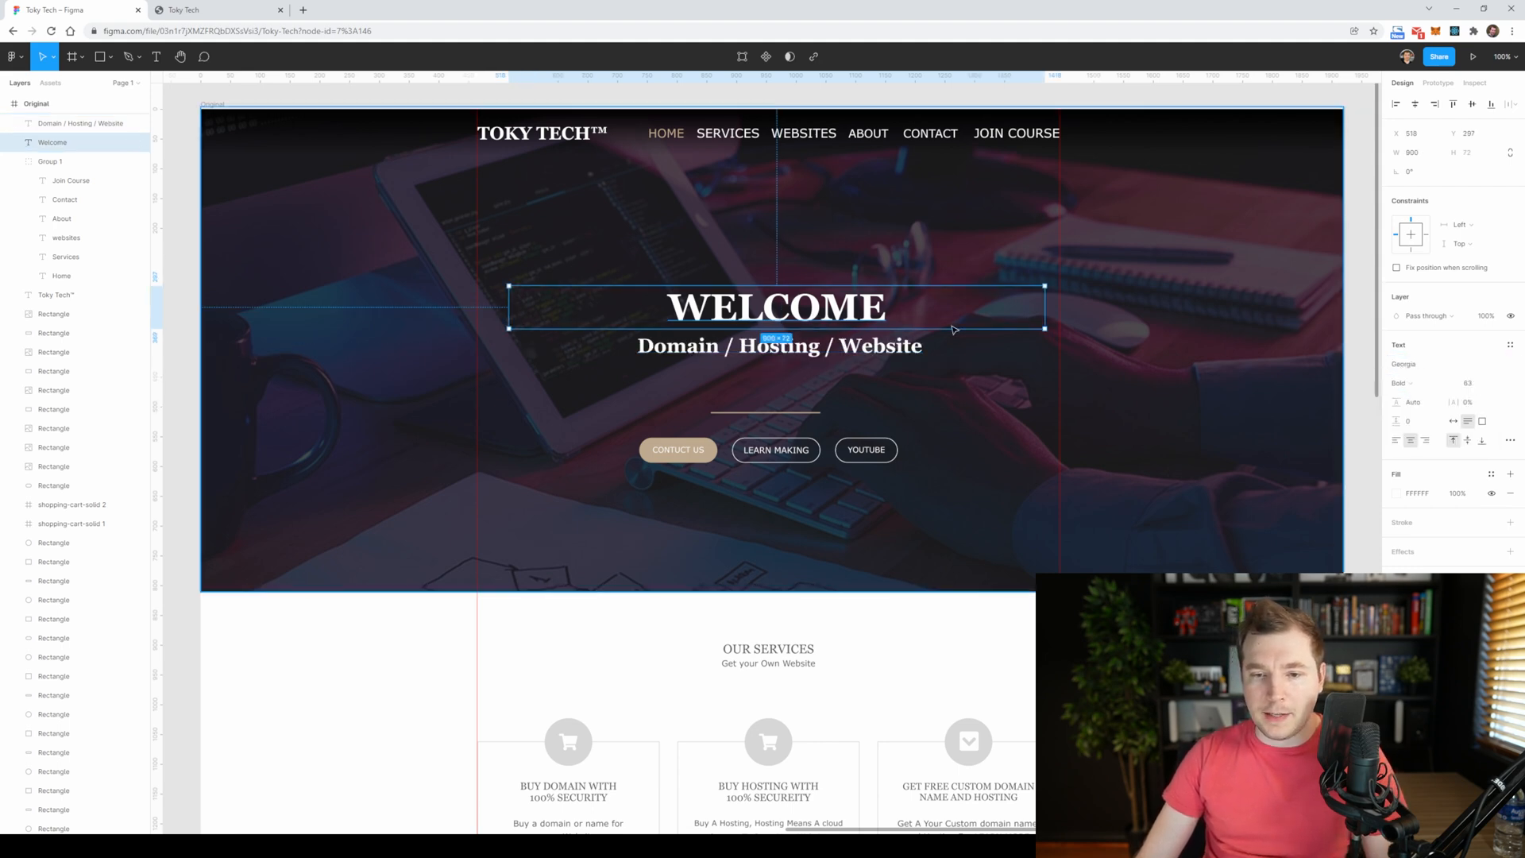
- Shrink WELCOME and enlarge the Domain / Hosting / Websites headline with the scale handles
drag(1045, 328, 873, 313)
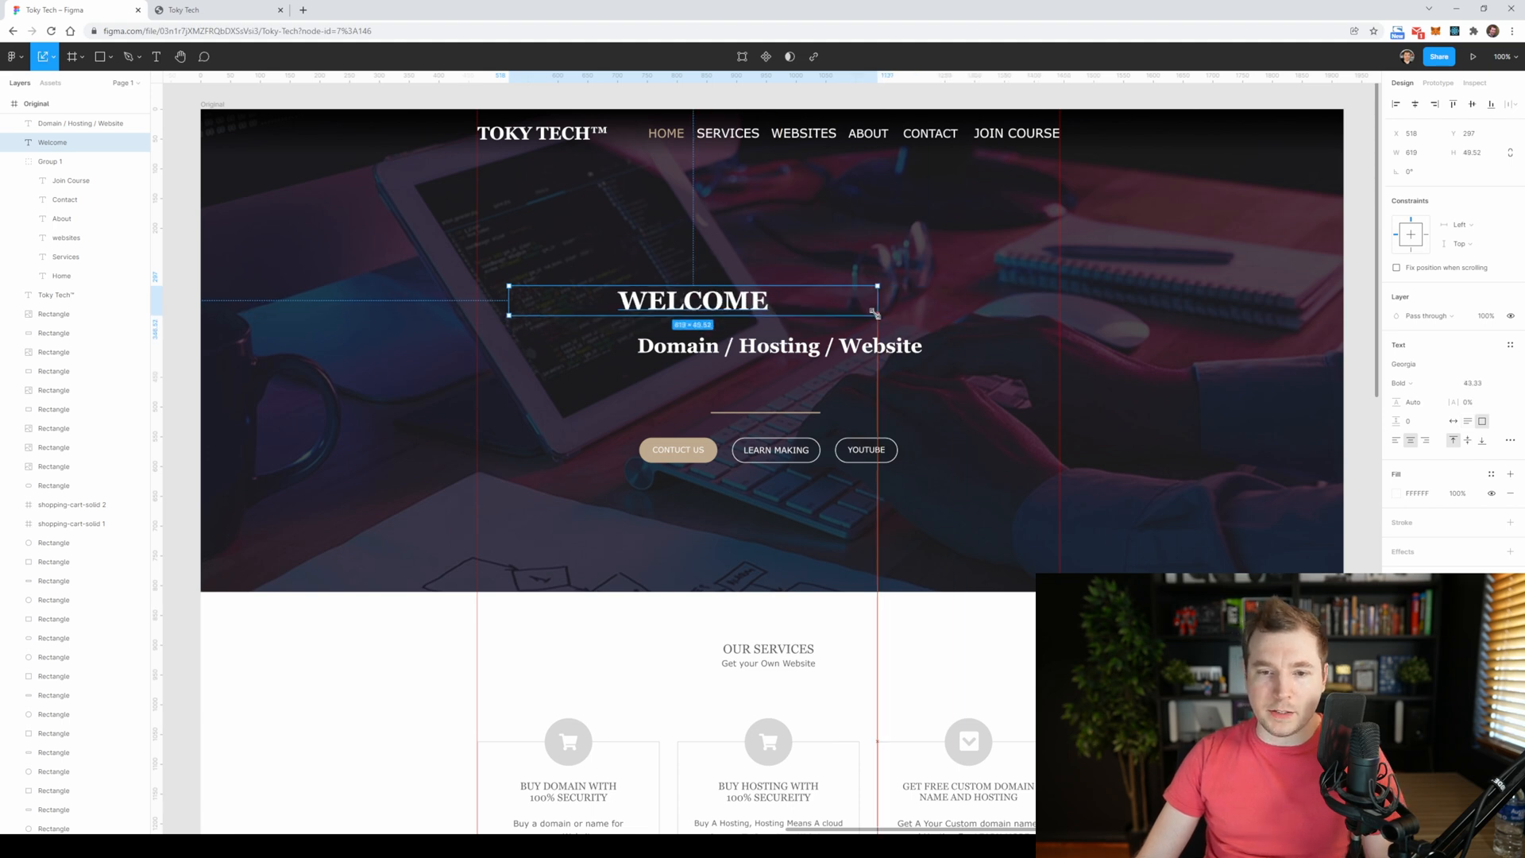
drag(875, 300, 893, 303)
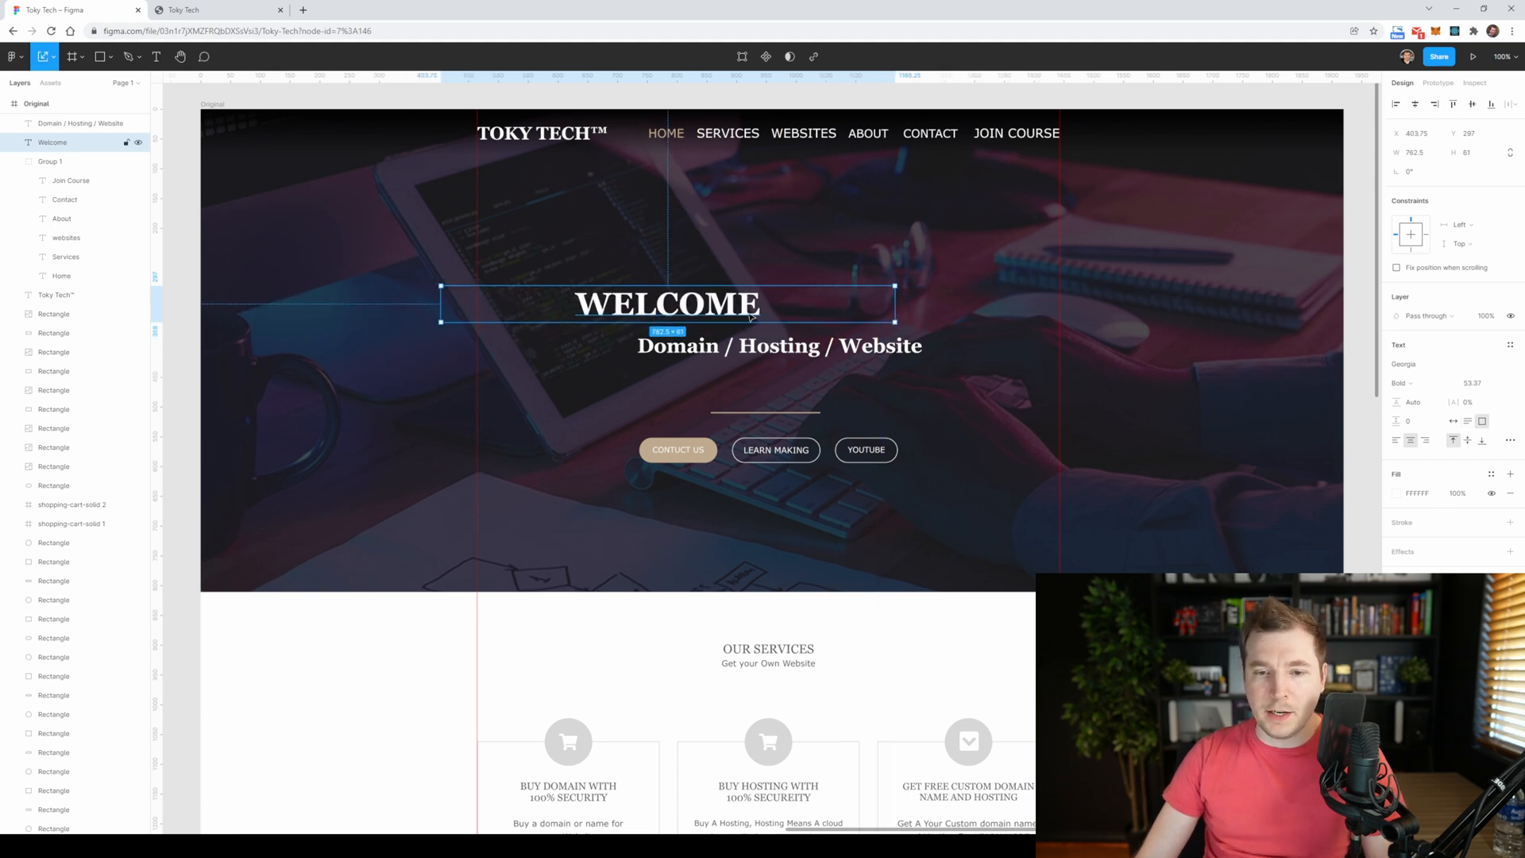
drag(894, 297, 772, 297)
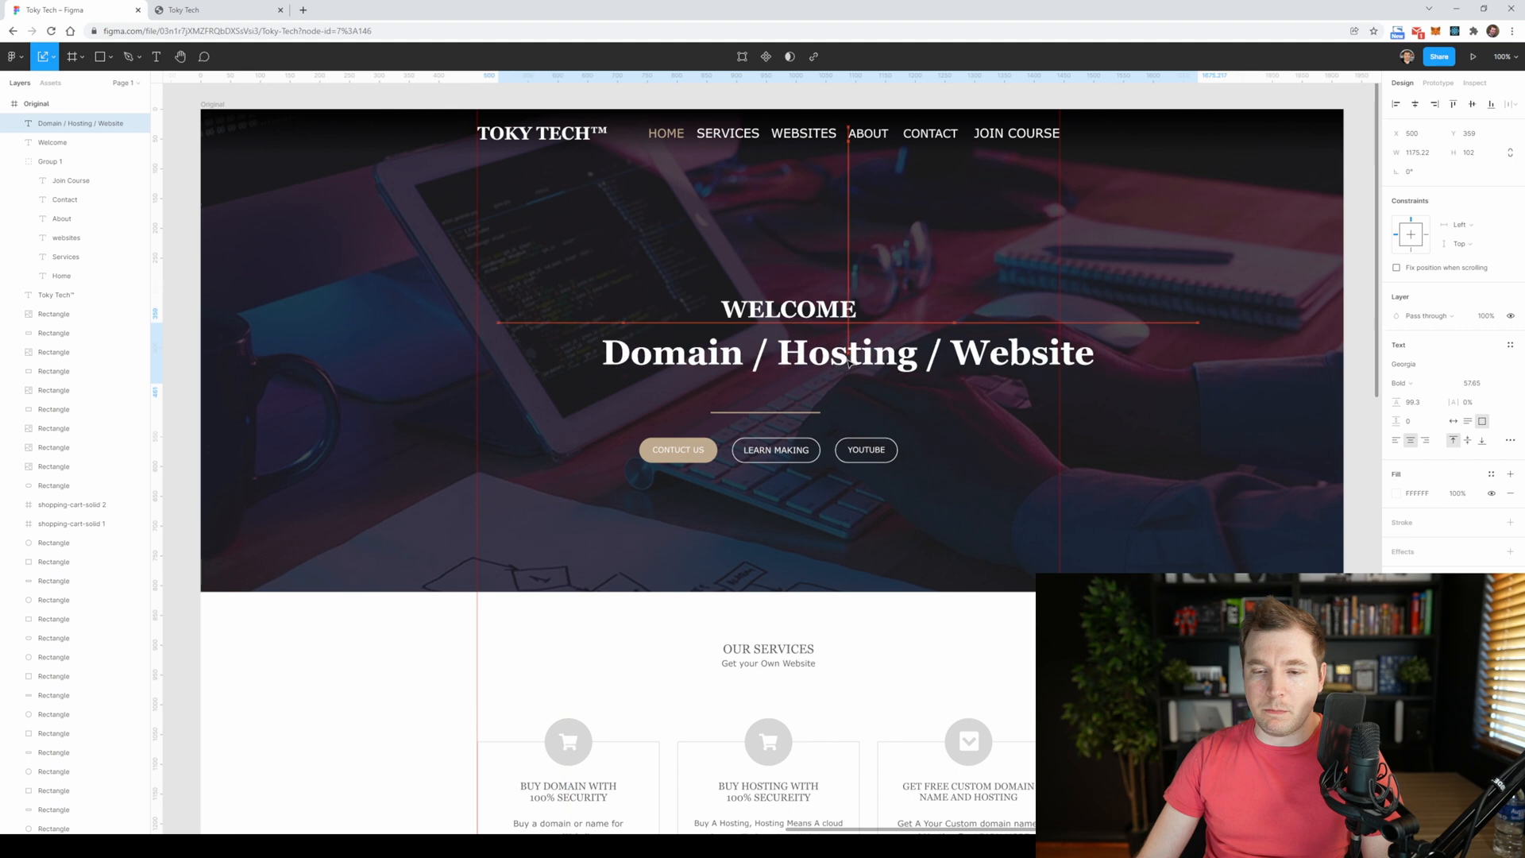
drag(847, 352, 783, 338)
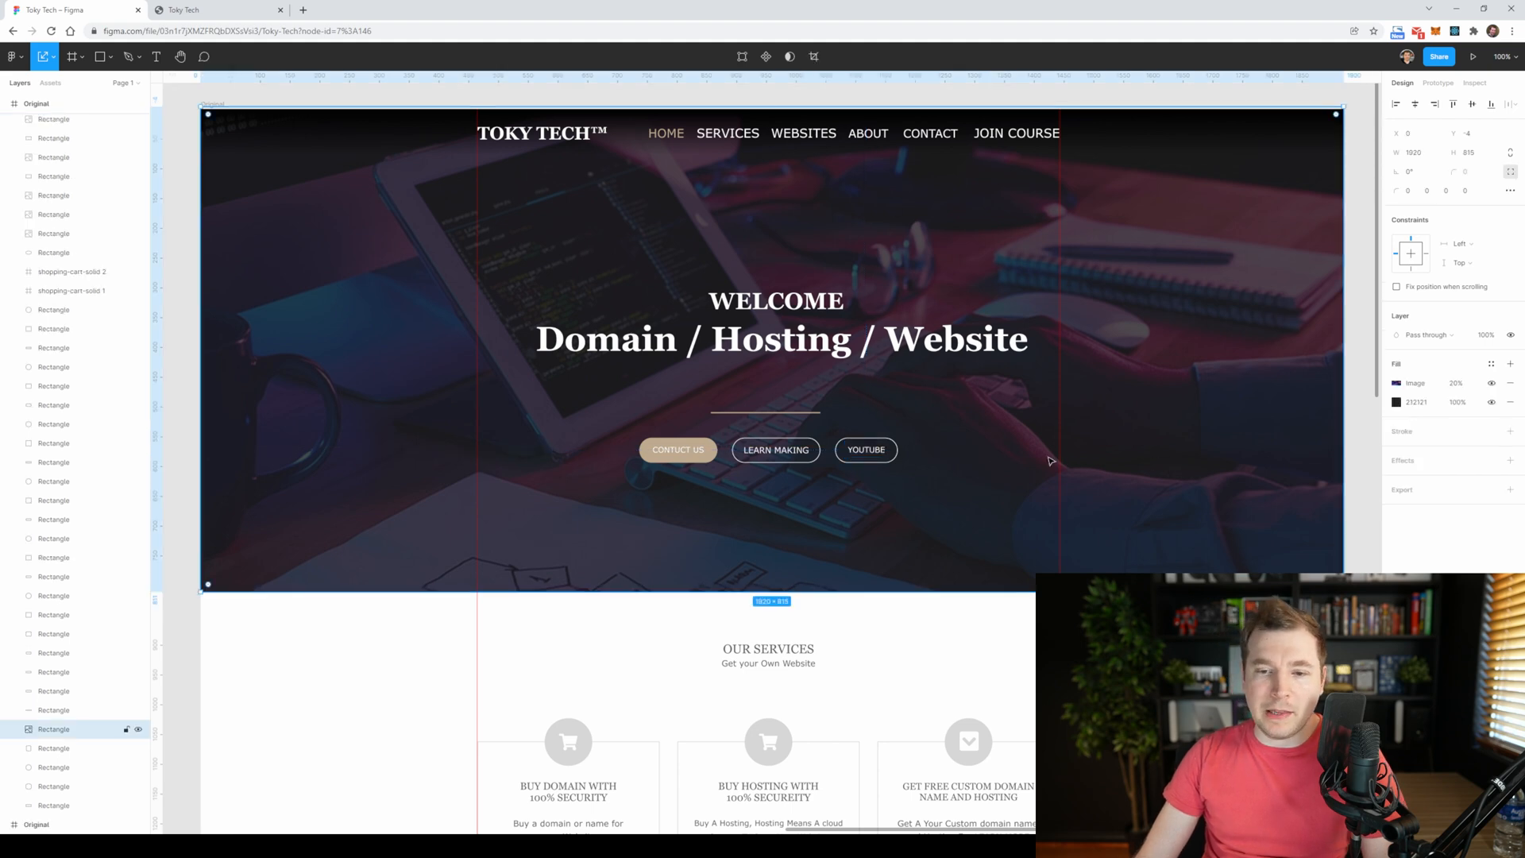
double_click(782, 338)
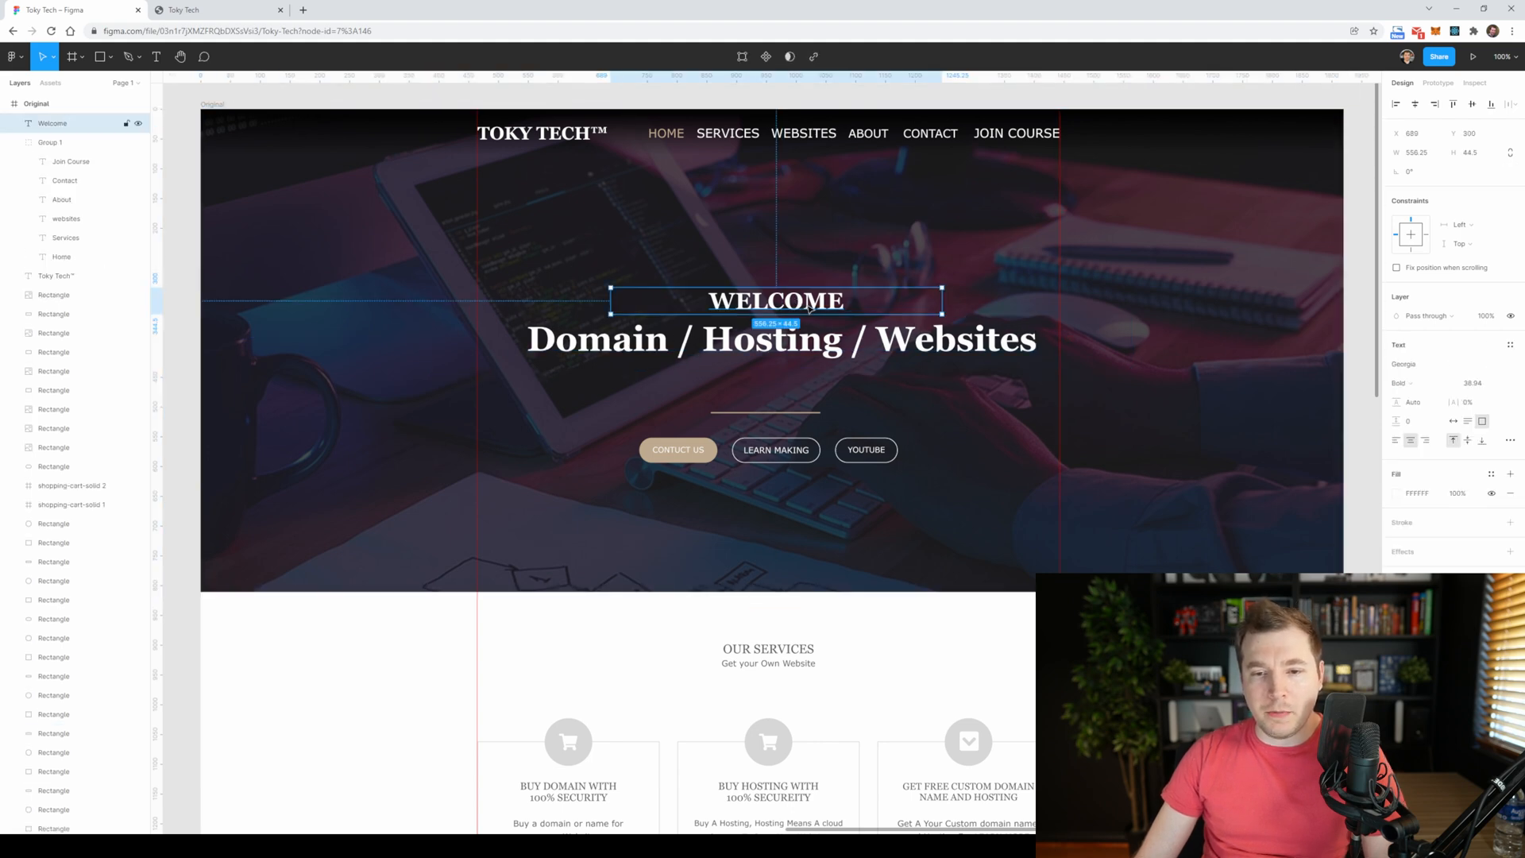
- Keep WELCOME above the headline and give it a pink fill at 66% opacity
drag(775, 301, 775, 391)
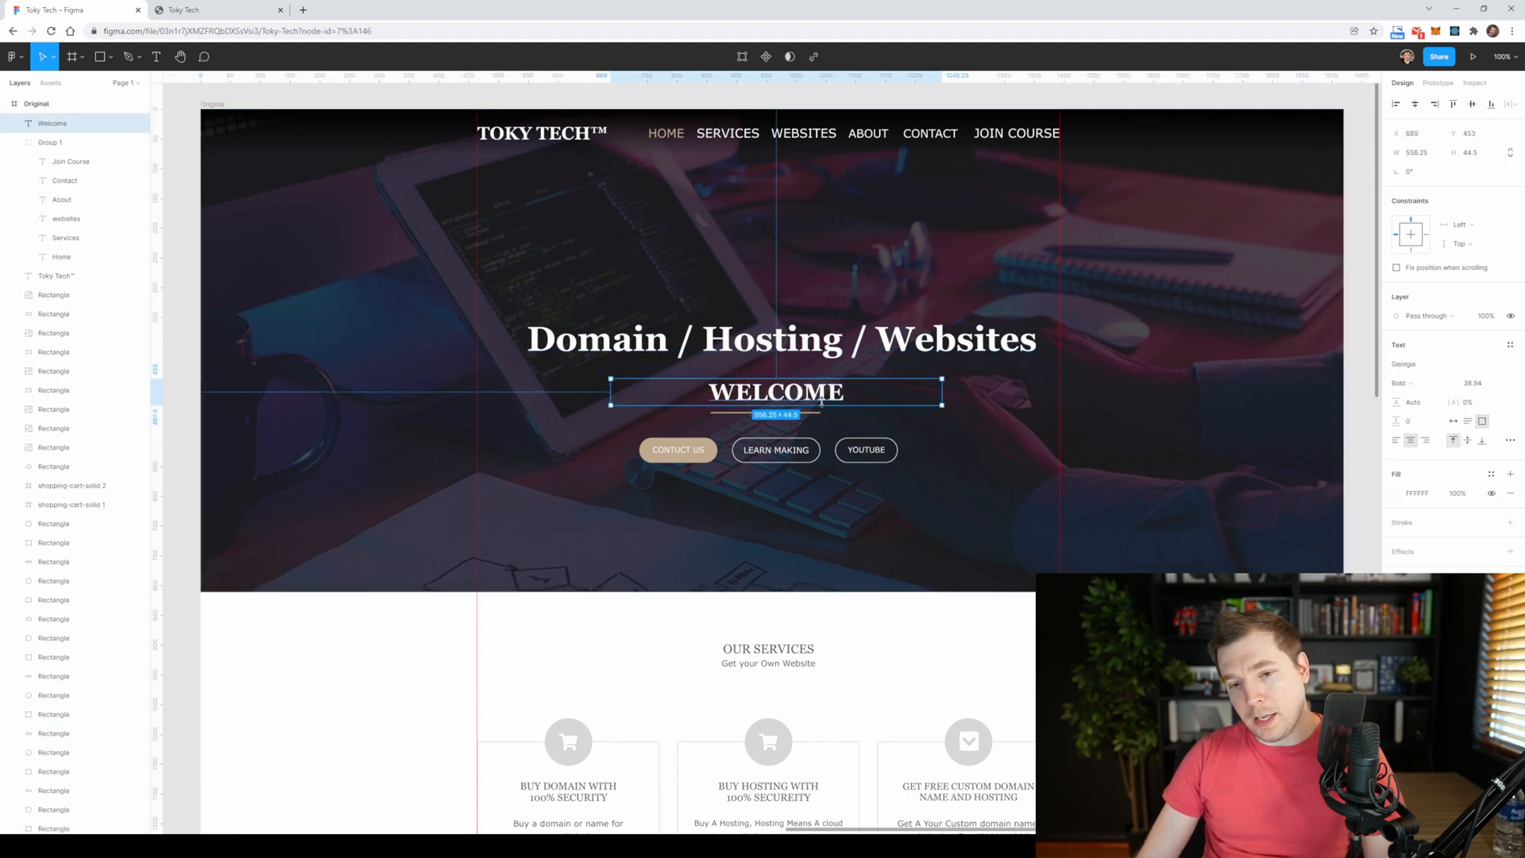
drag(775, 391, 775, 299)
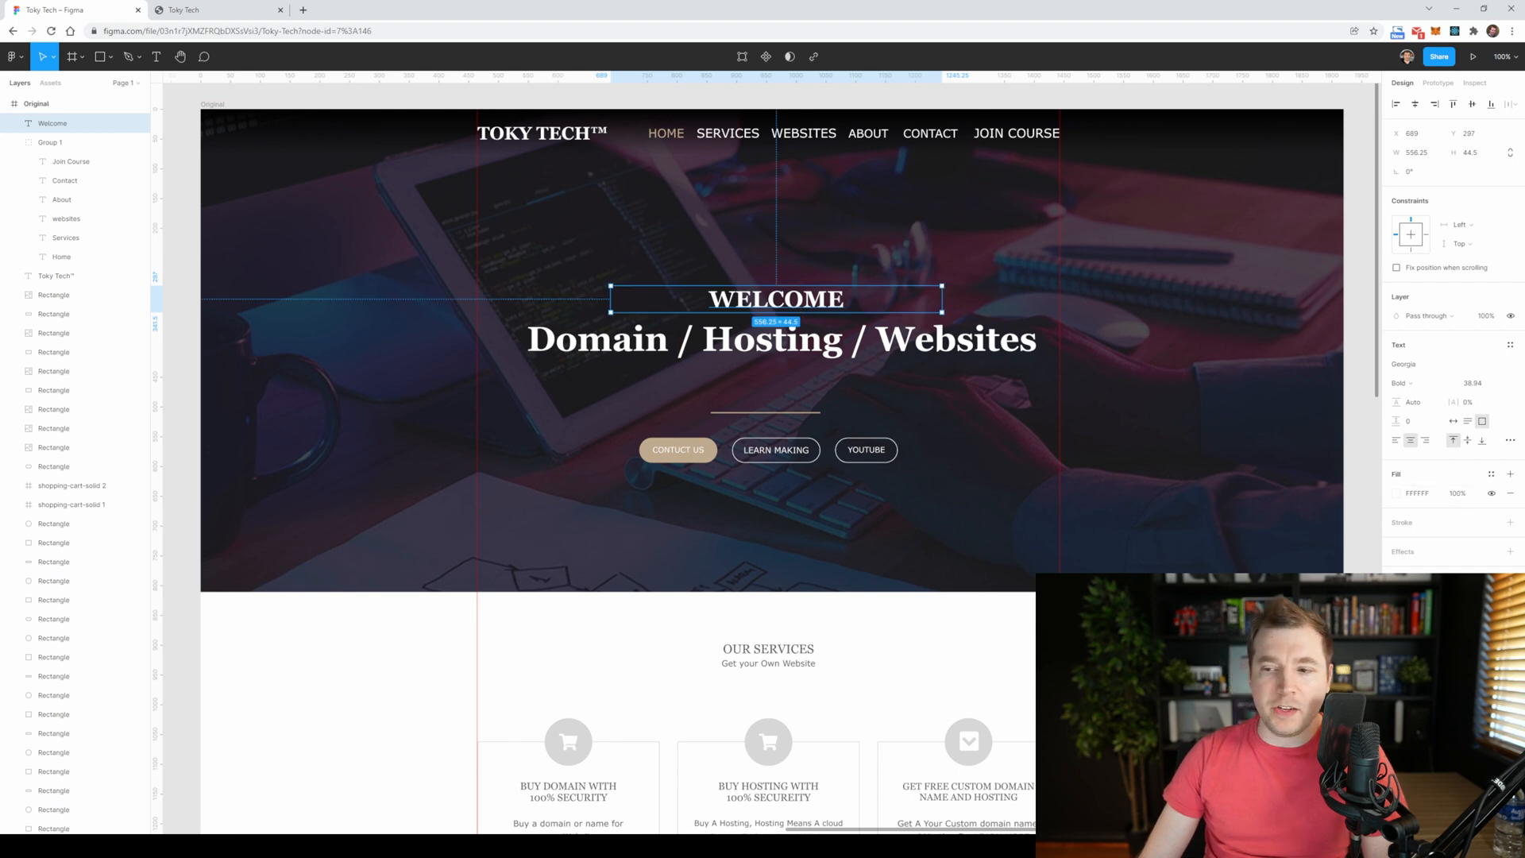
click(1456, 493)
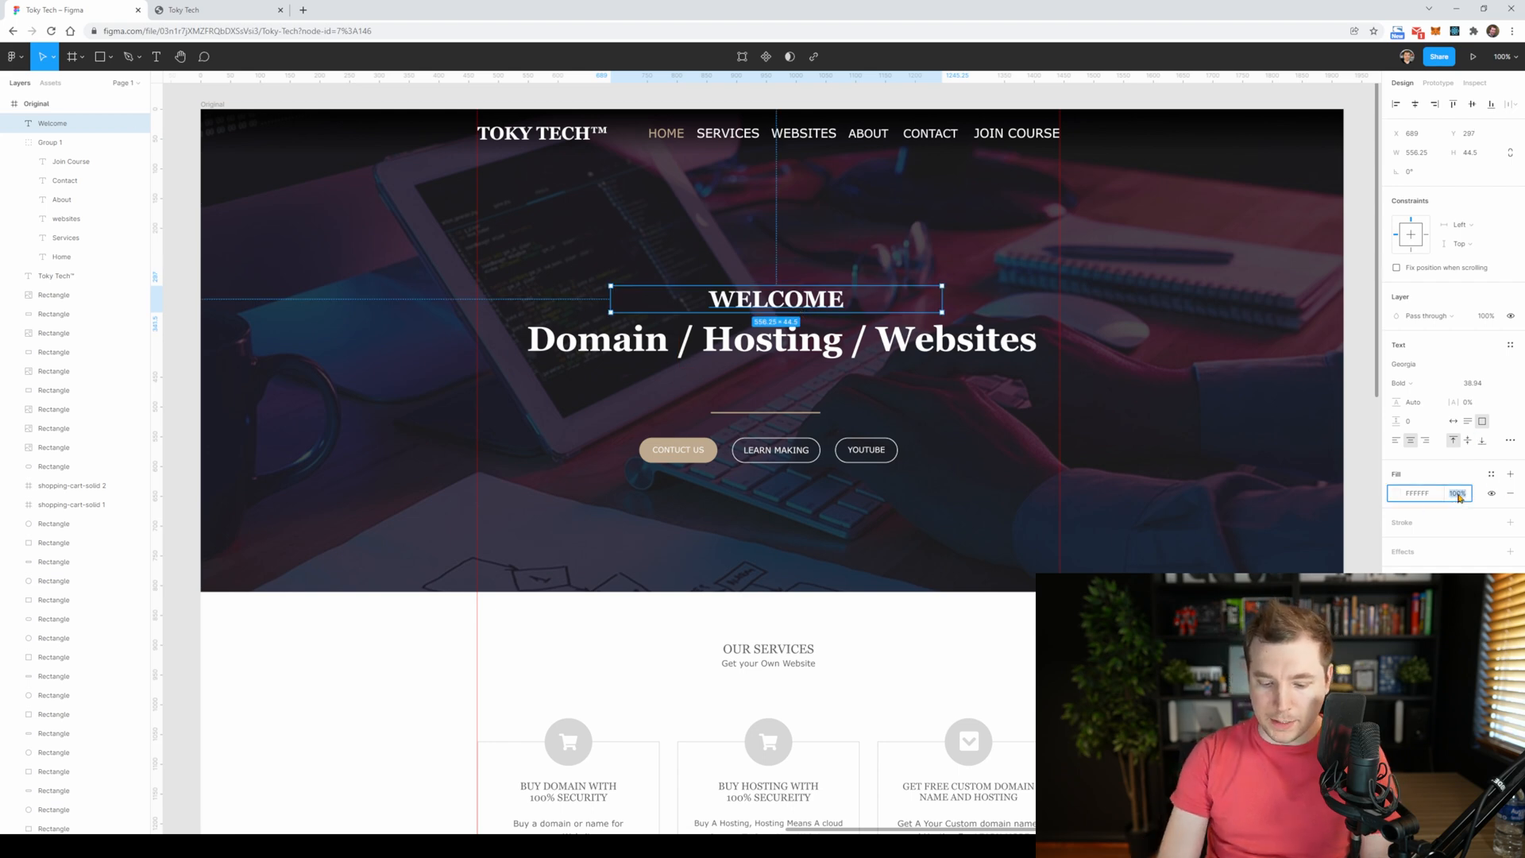
text(66%)
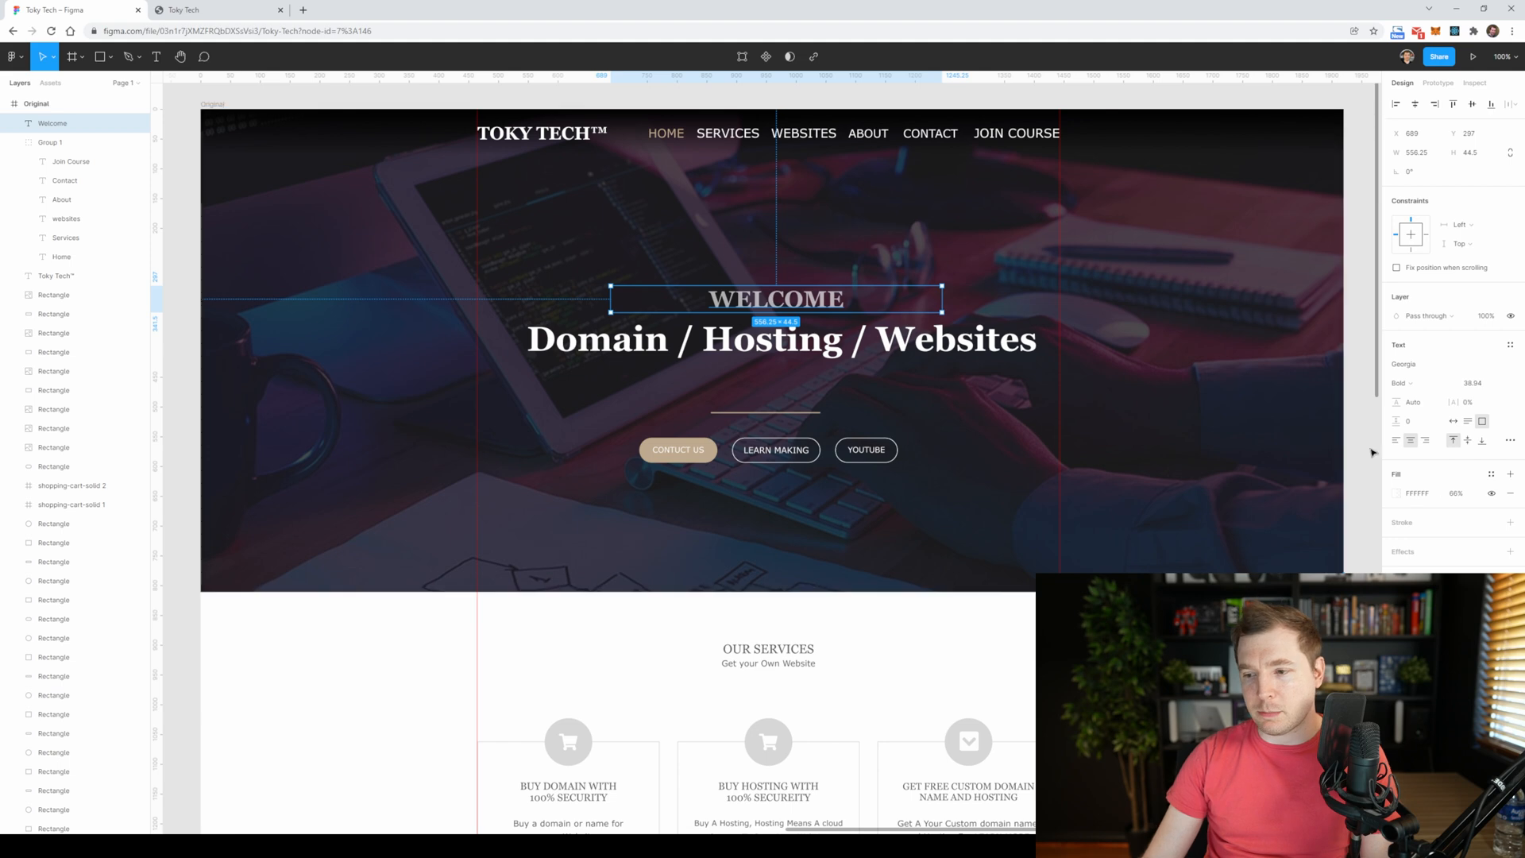
click(1398, 492)
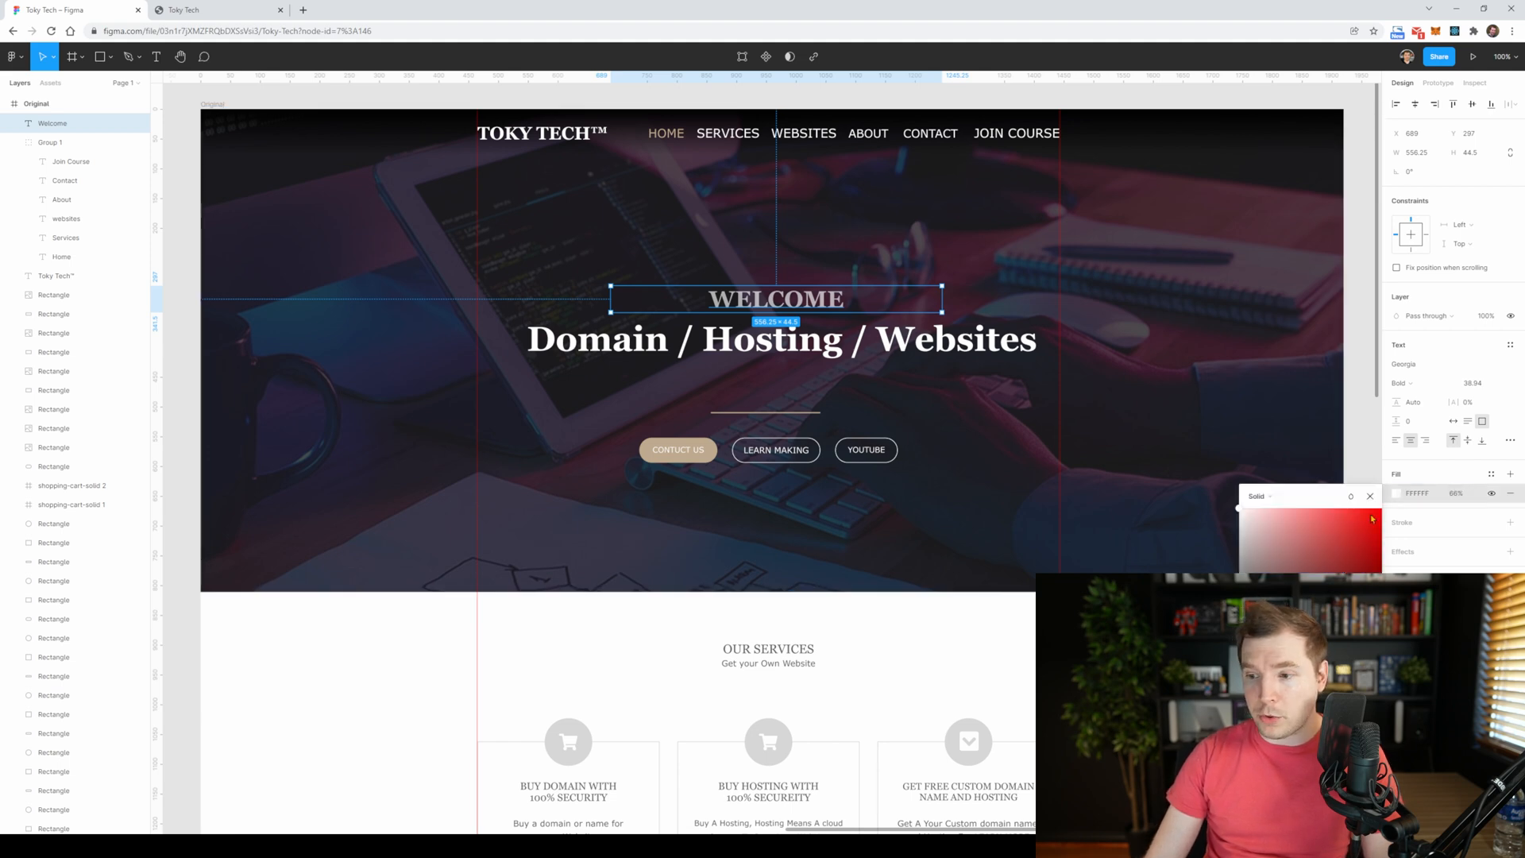
click(1275, 543)
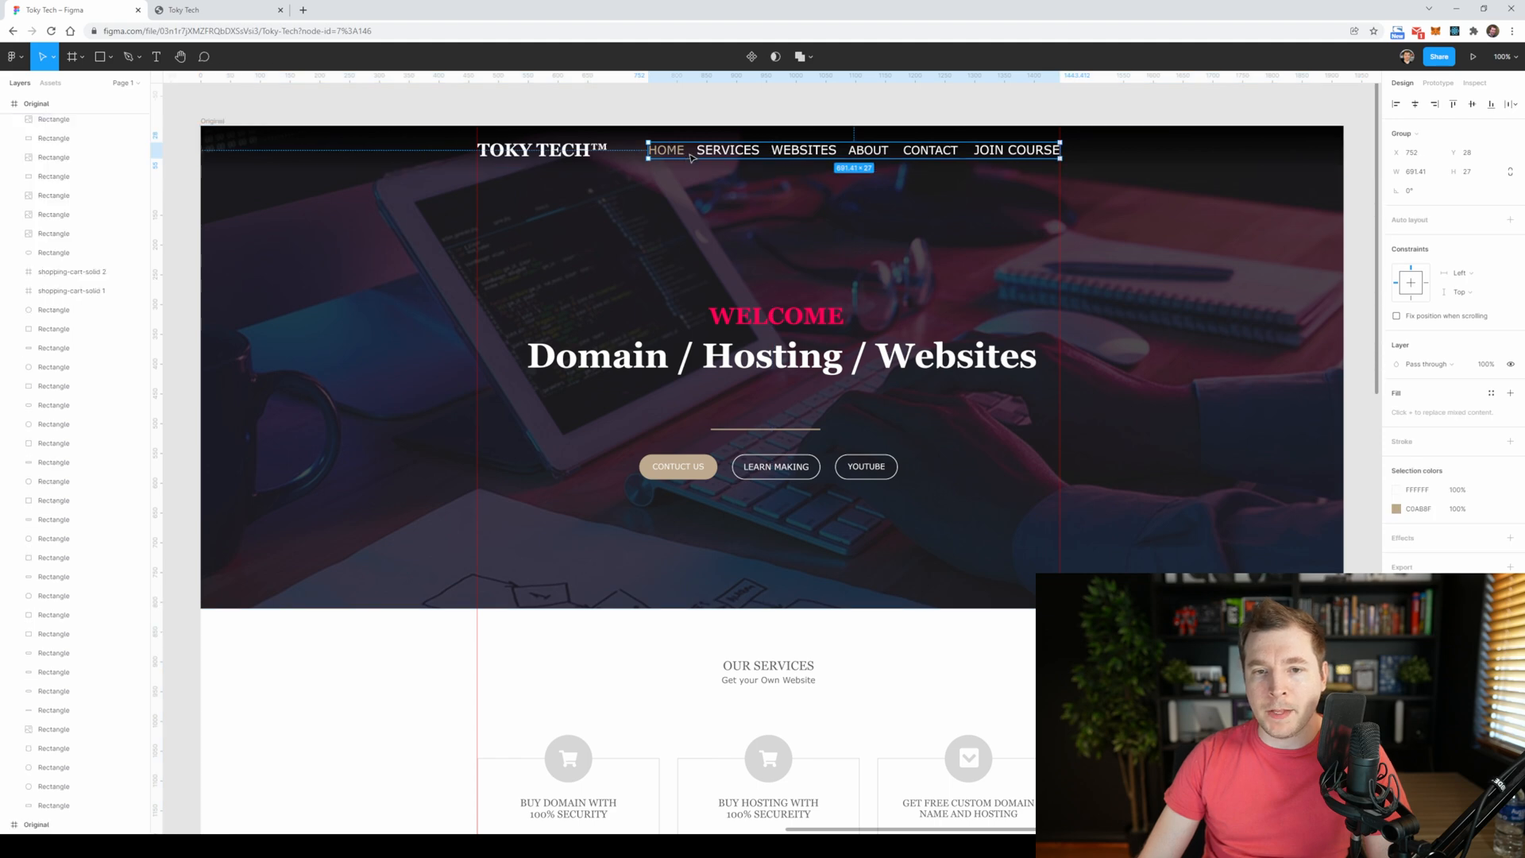
- Recolour the HOME link and the Contact Us button fill to FF0058 pink
double_click(665, 149)
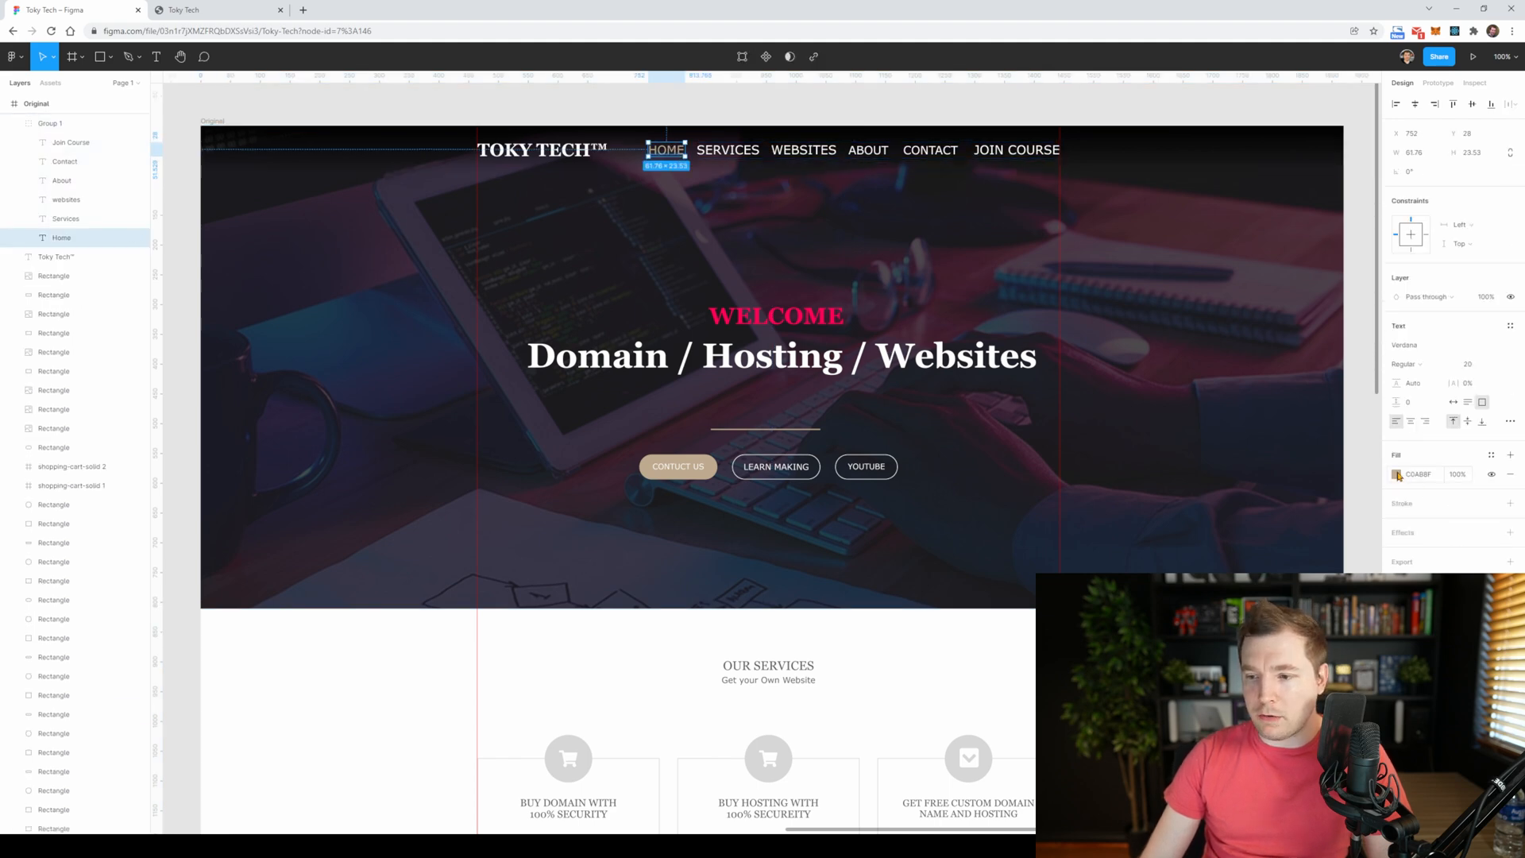
click(1398, 475)
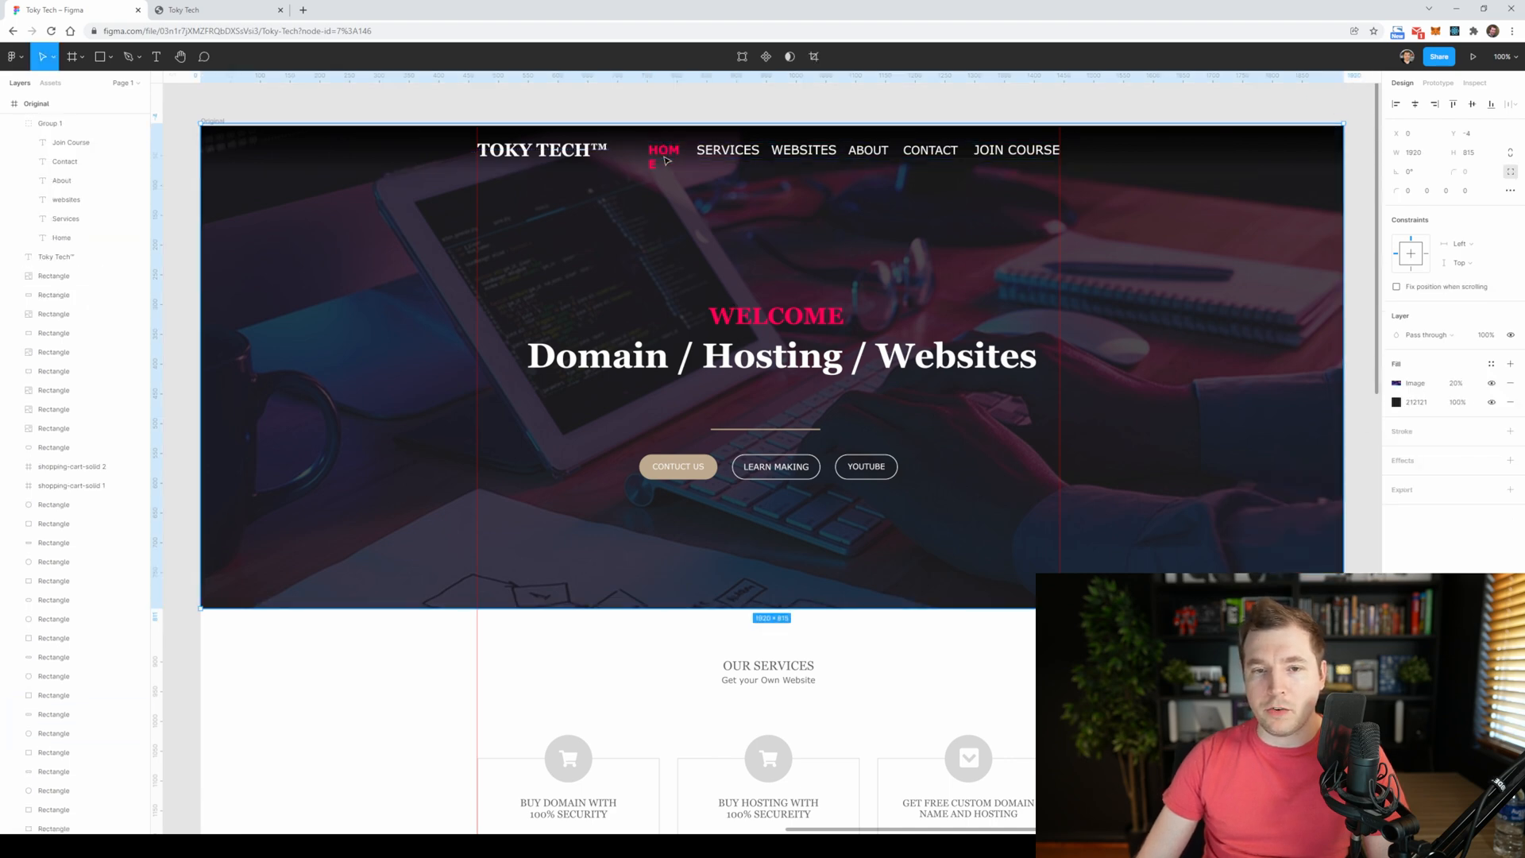
click(665, 150)
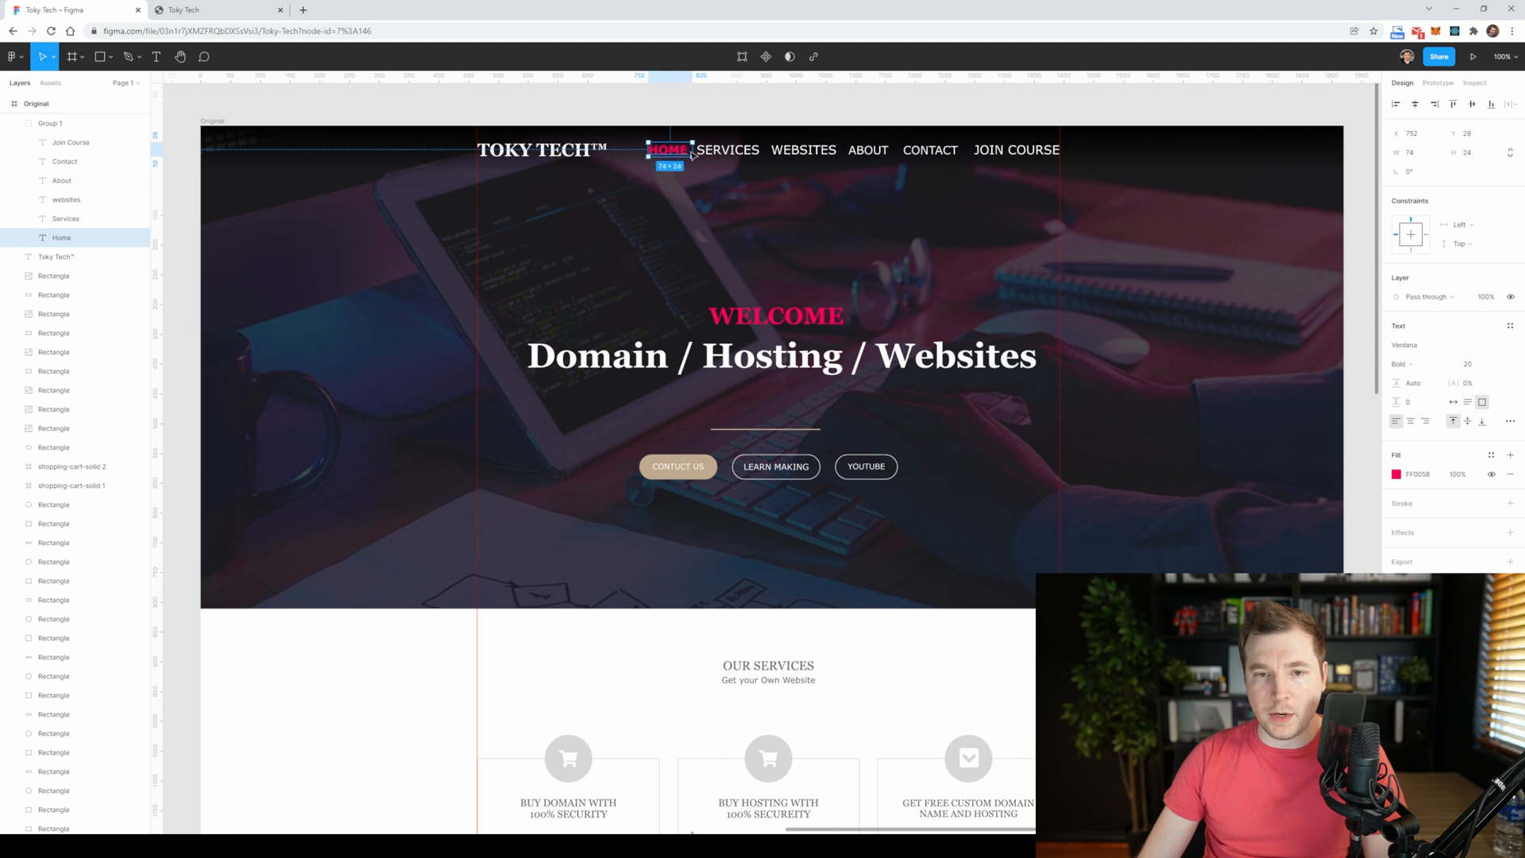
click(676, 465)
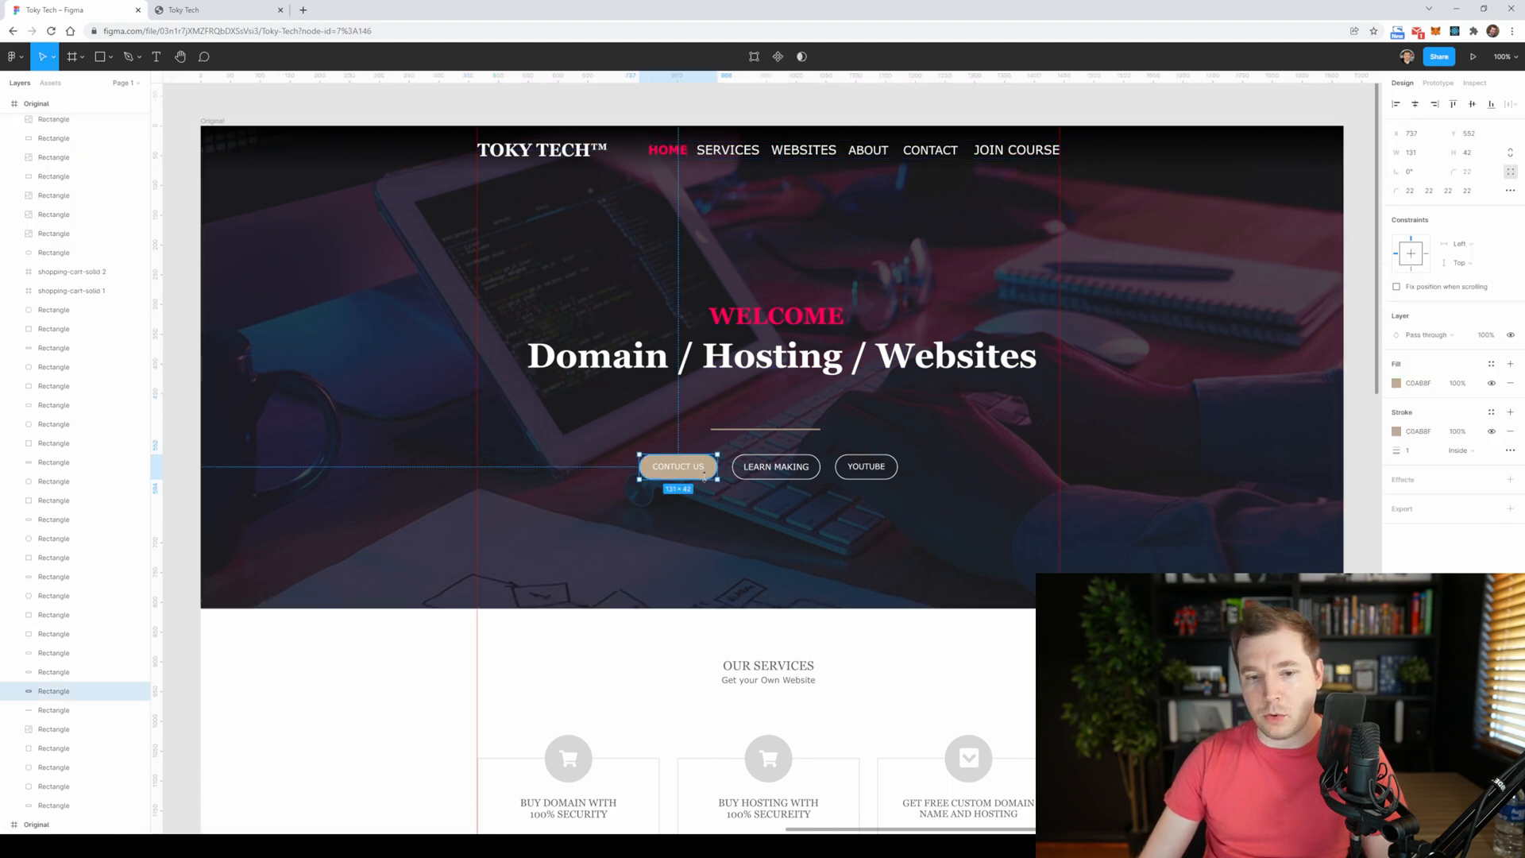
click(1418, 383)
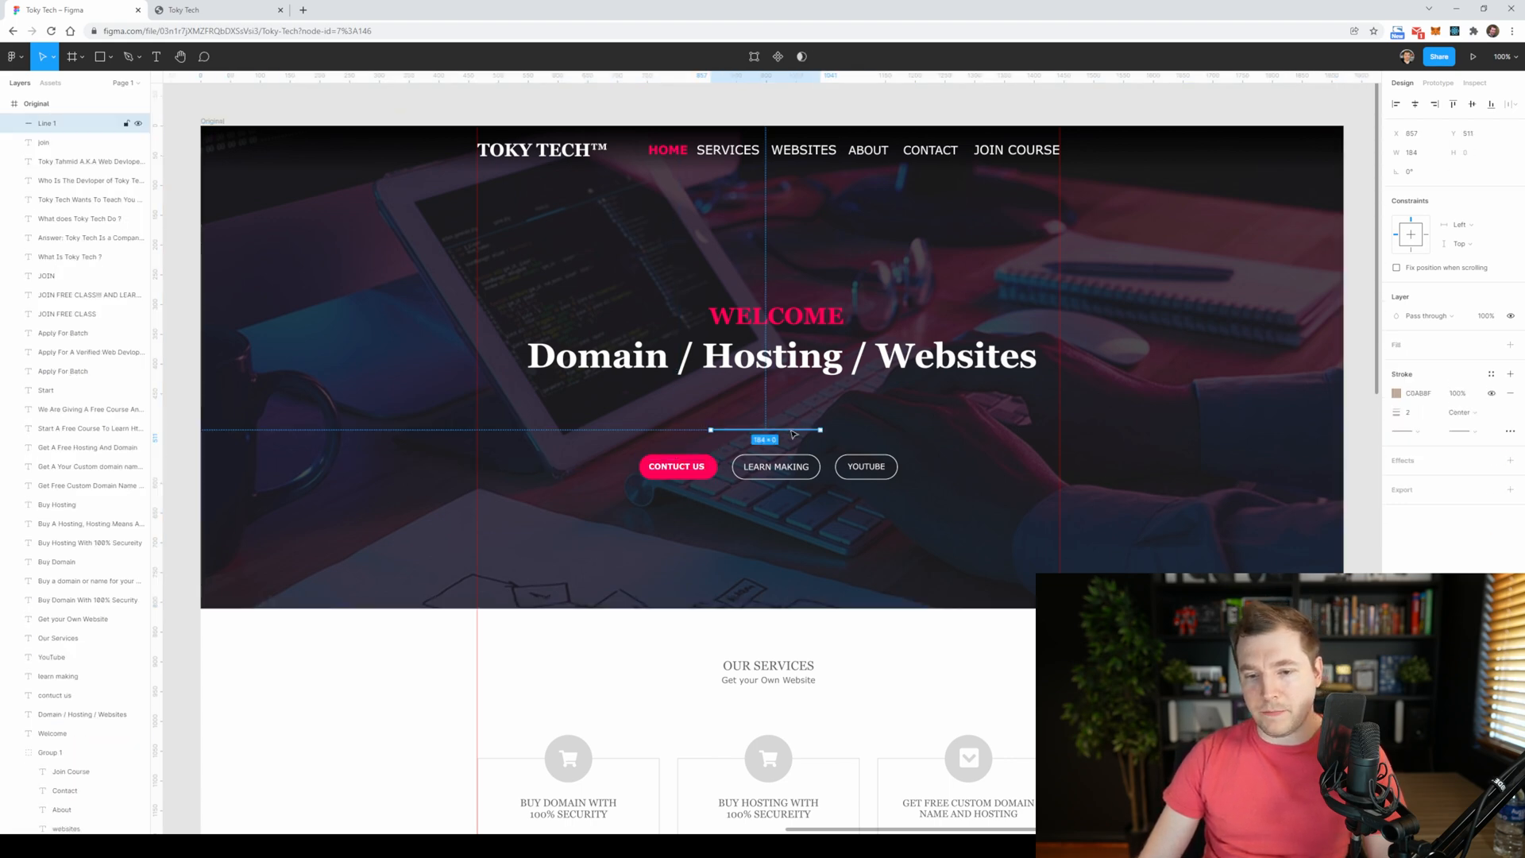
- Turn the divider line's stroke pink and reselect the hero button labels
click(1398, 392)
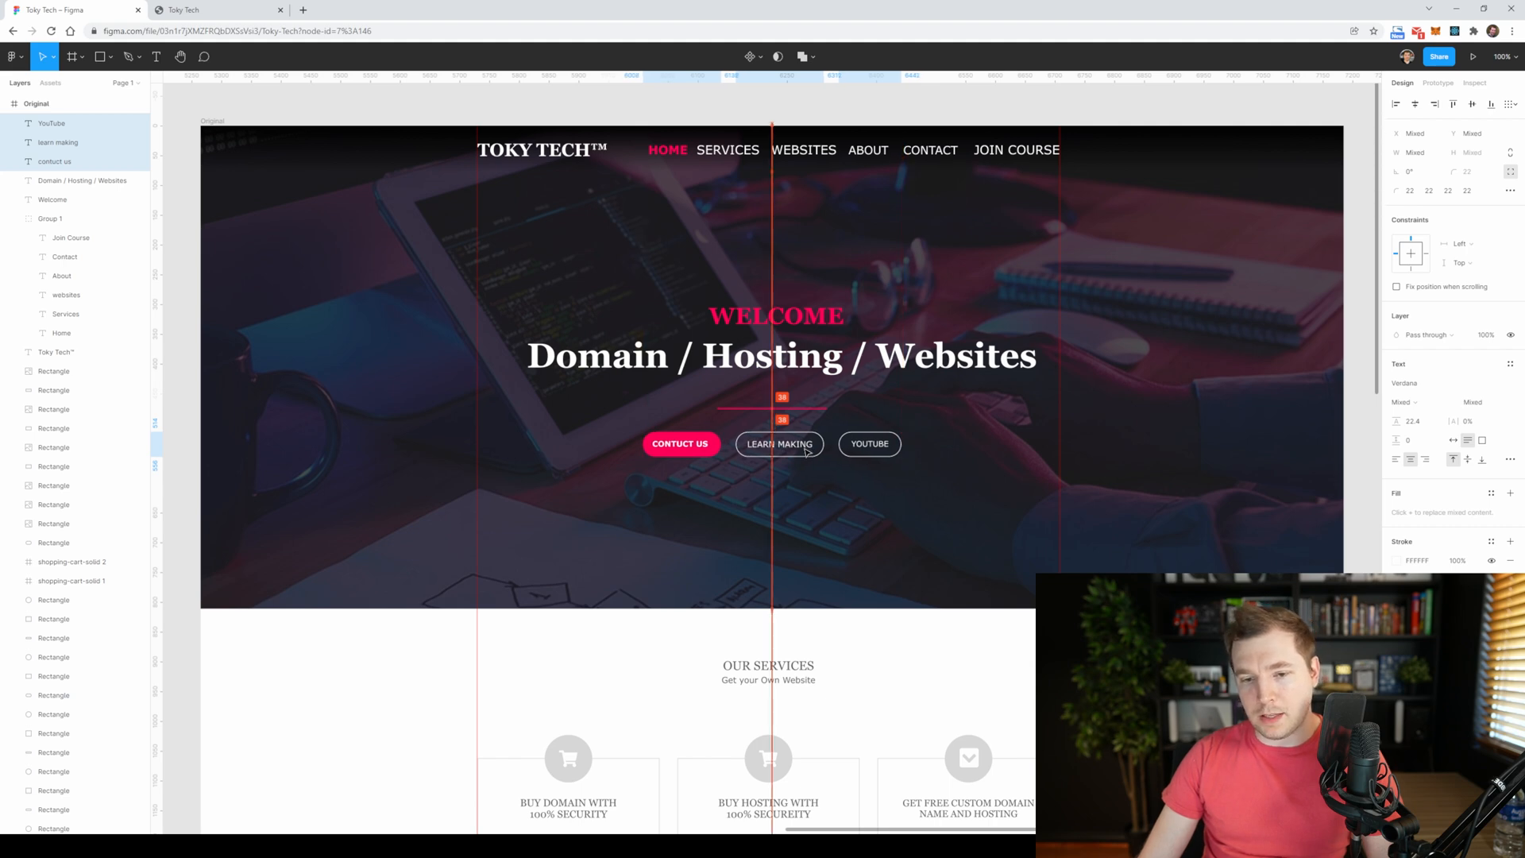
click(779, 443)
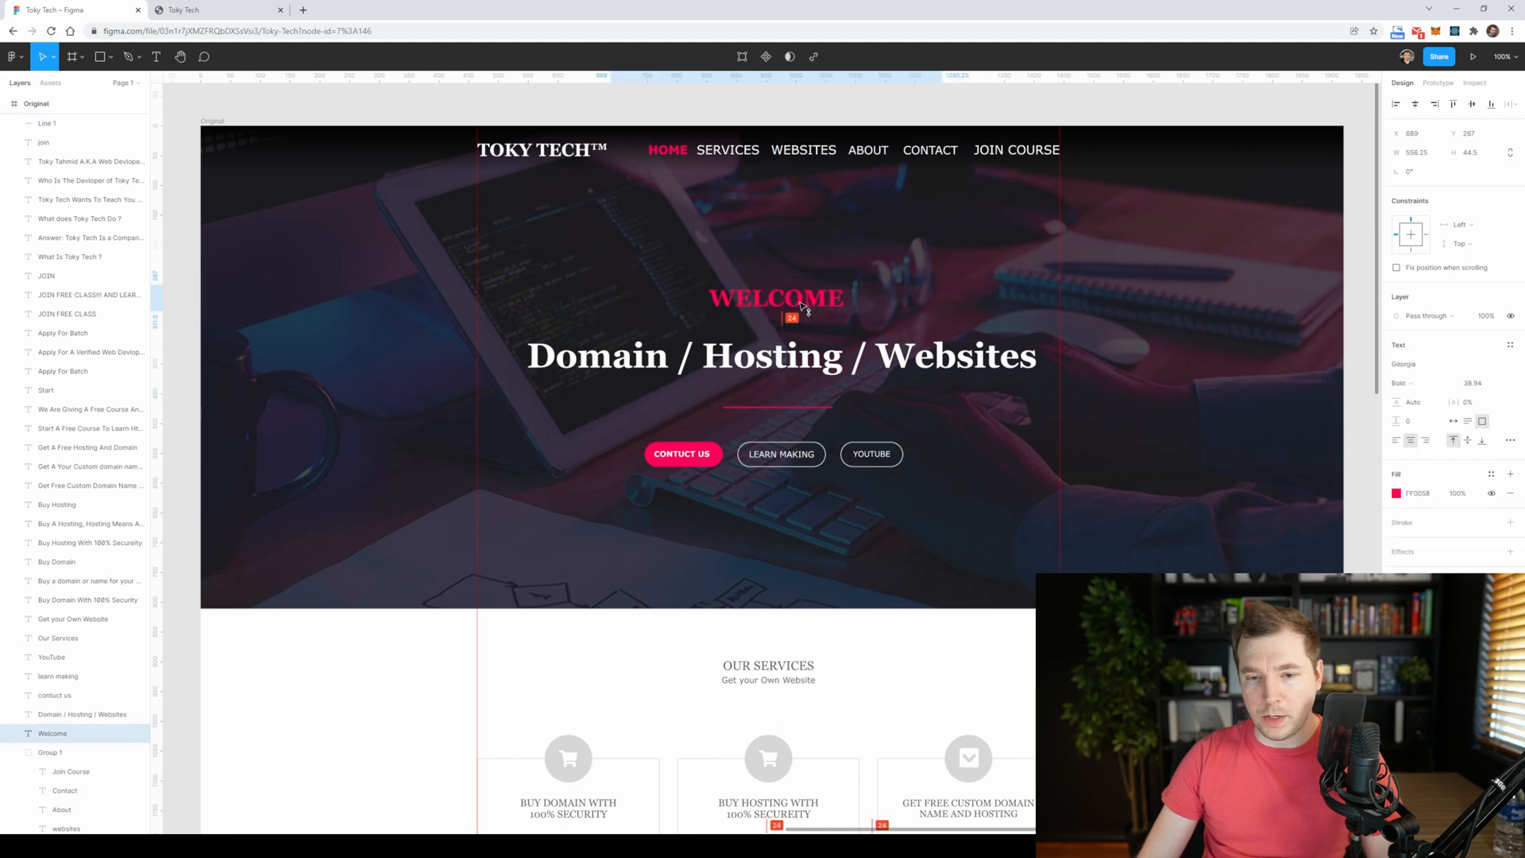
click(775, 297)
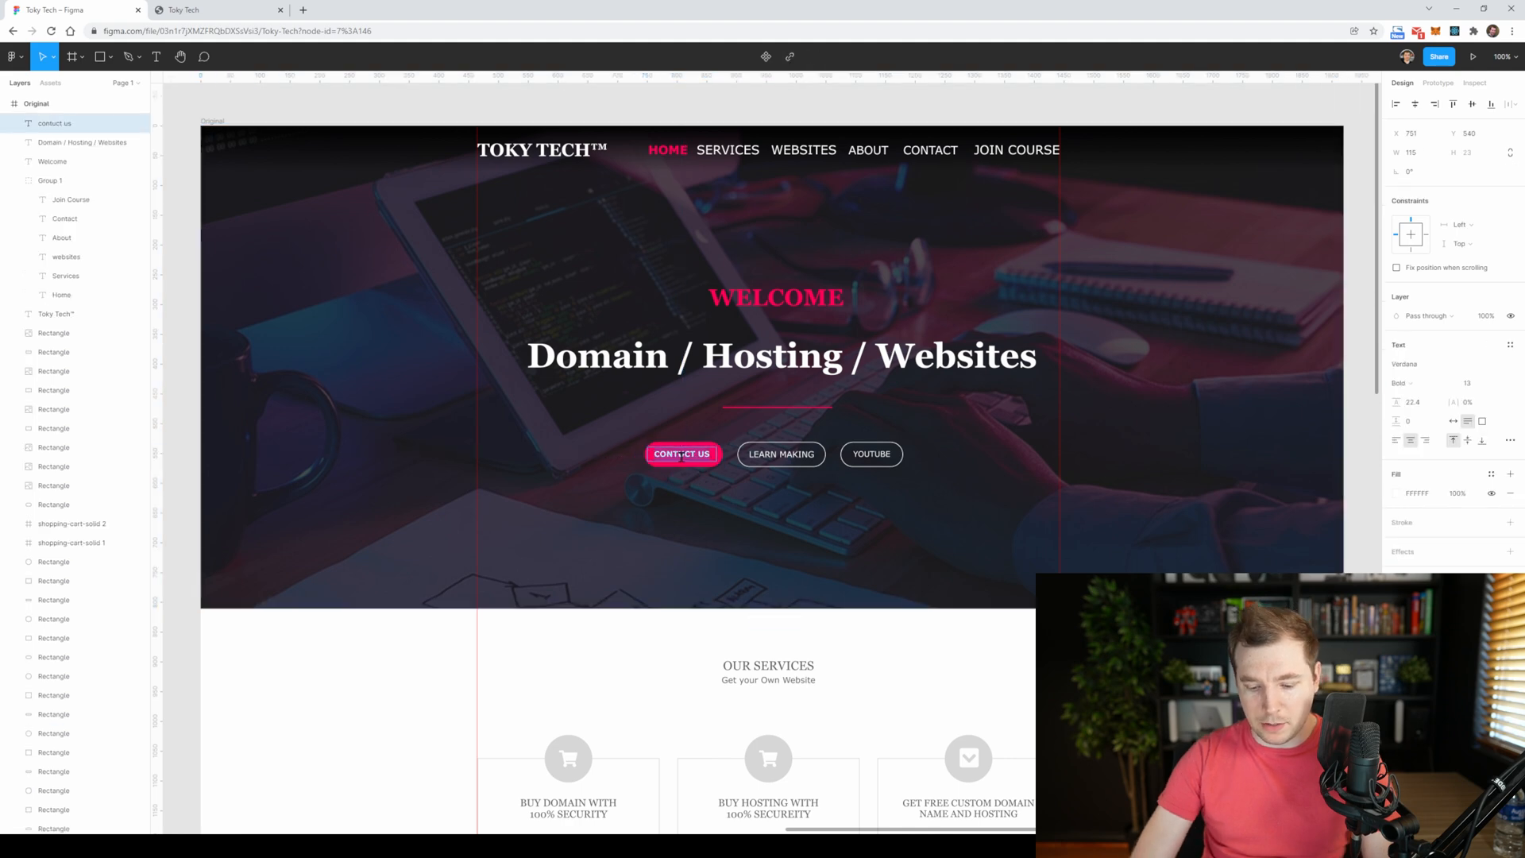
- Retype the LEARN MAKING button label as LEARN HOW
click(681, 452)
text(HOW)
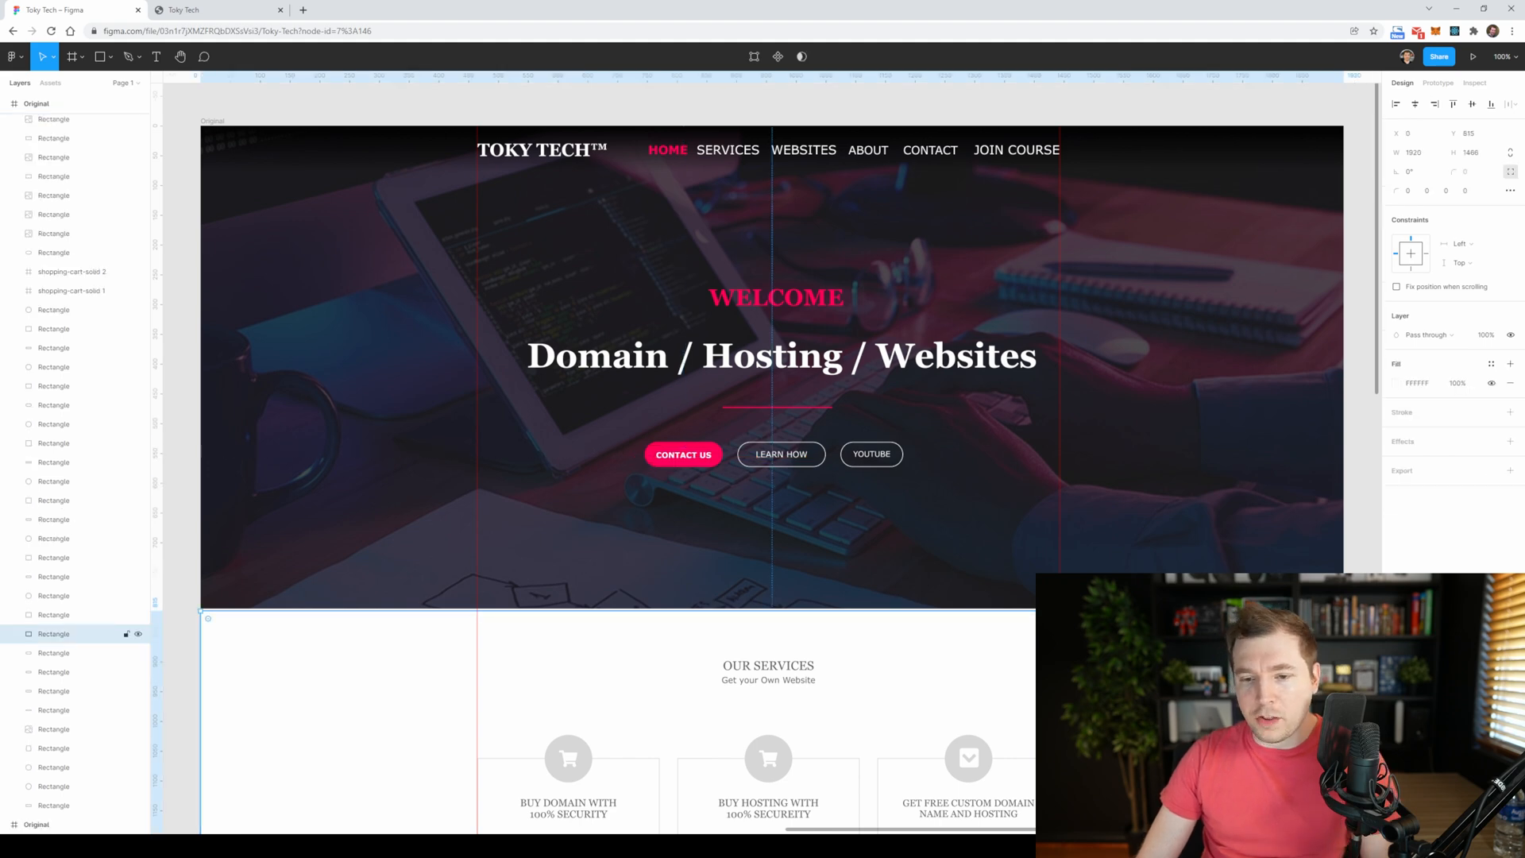
- Draw a thin rectangle along the hero's edge and fill it with FF0058 pink
click(100, 56)
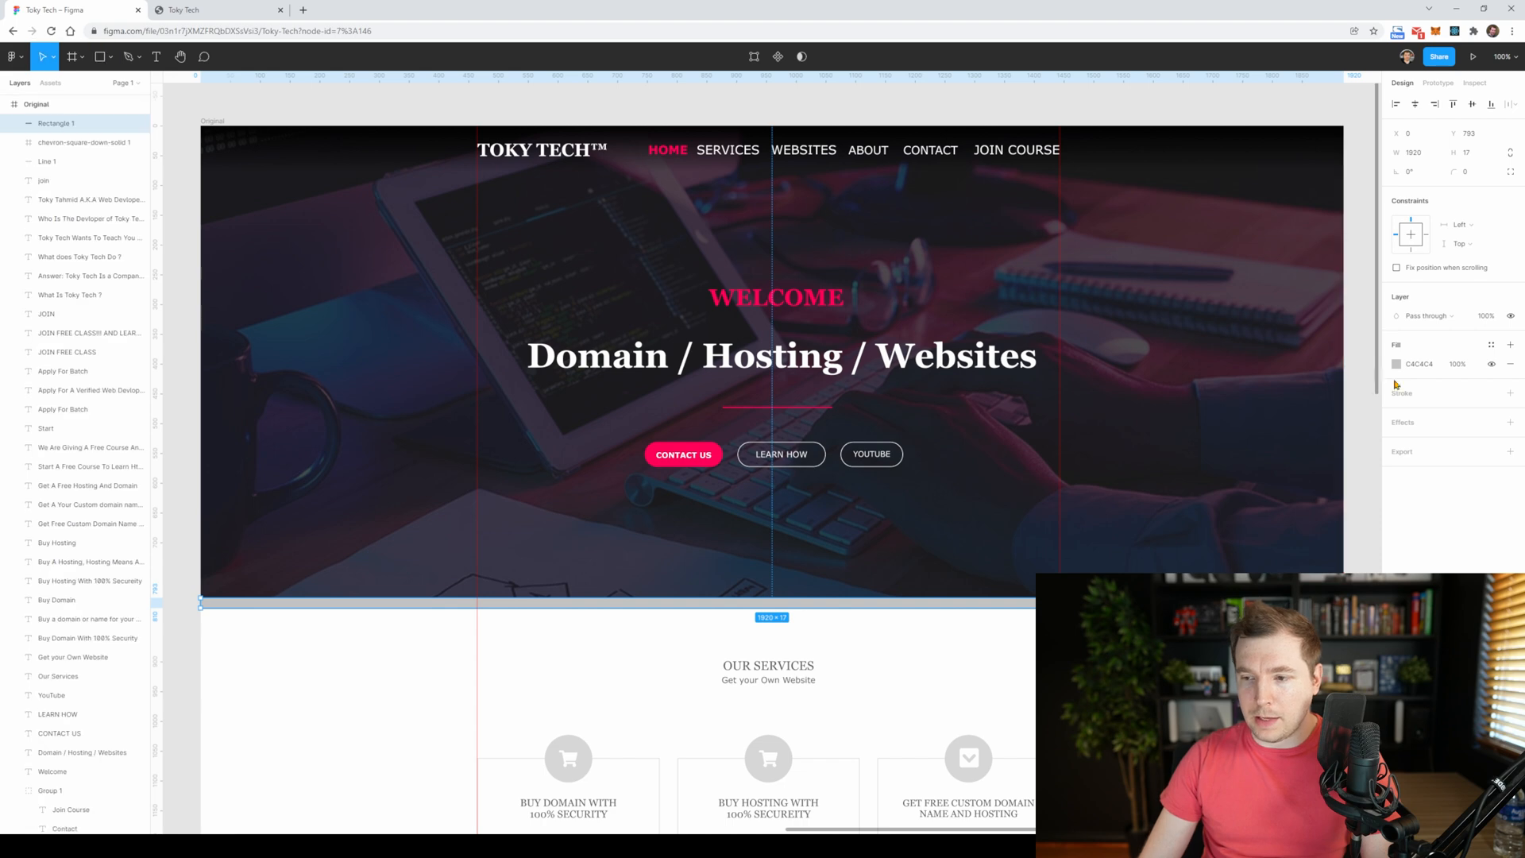
click(1396, 364)
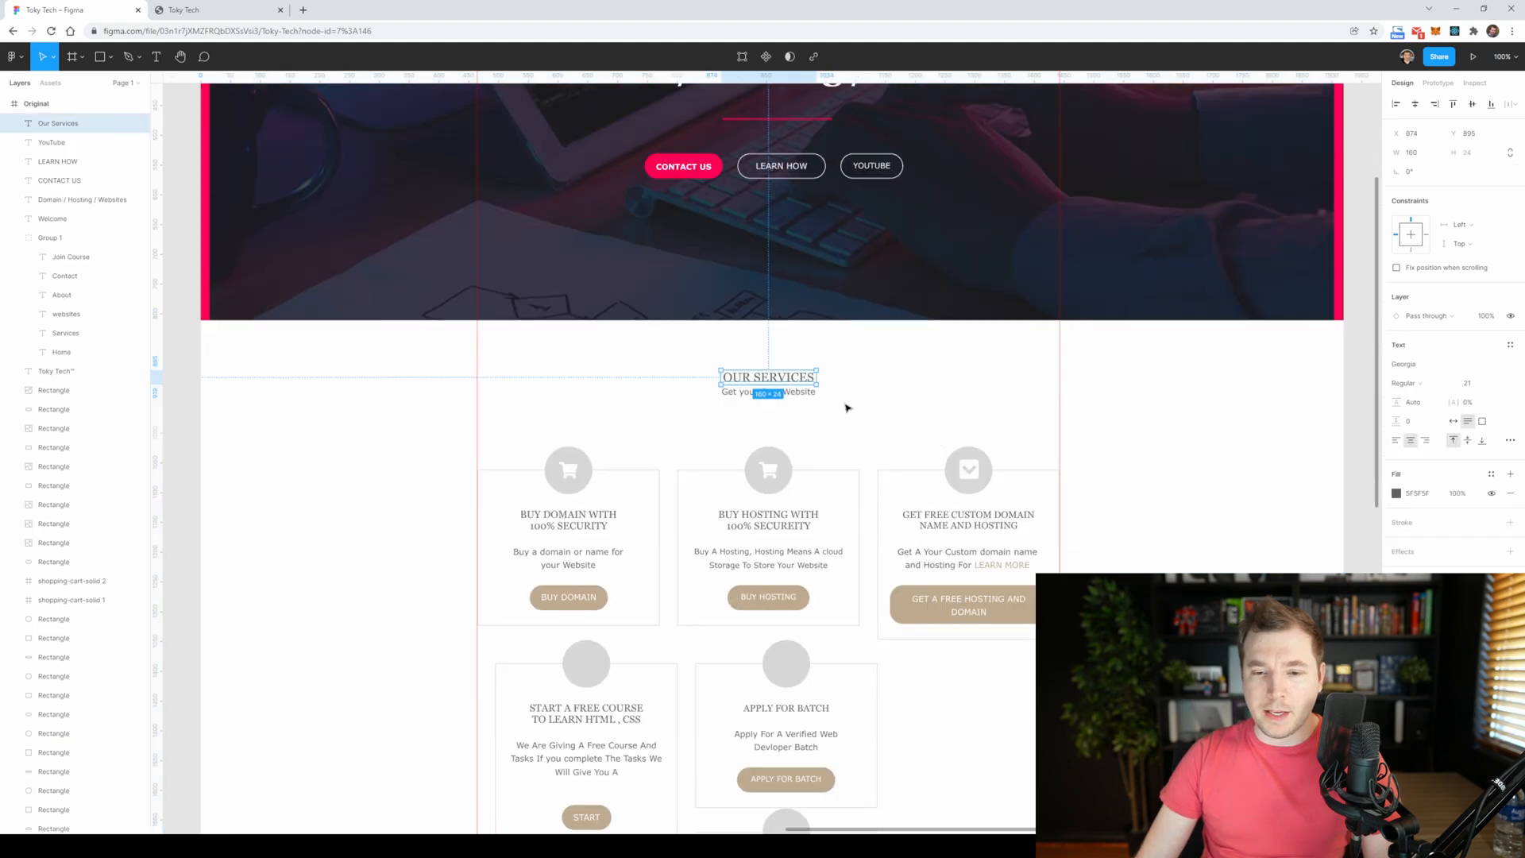
- Retype the heading as 'OUR SERVICES', widen its box and place the subtitle beneath it
scroll(down, 3)
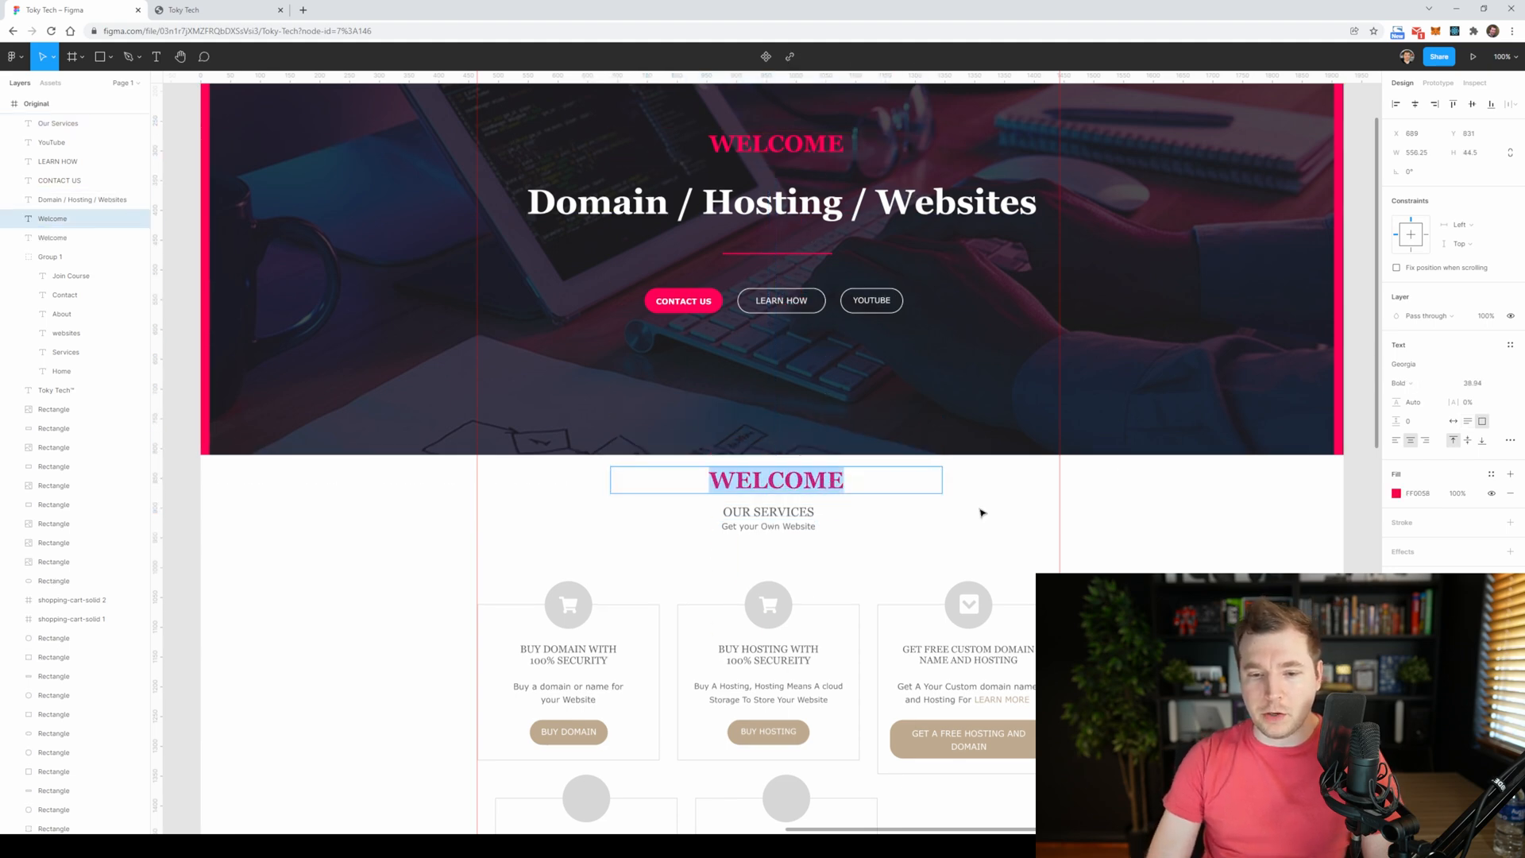
text(OUR SERVICES)
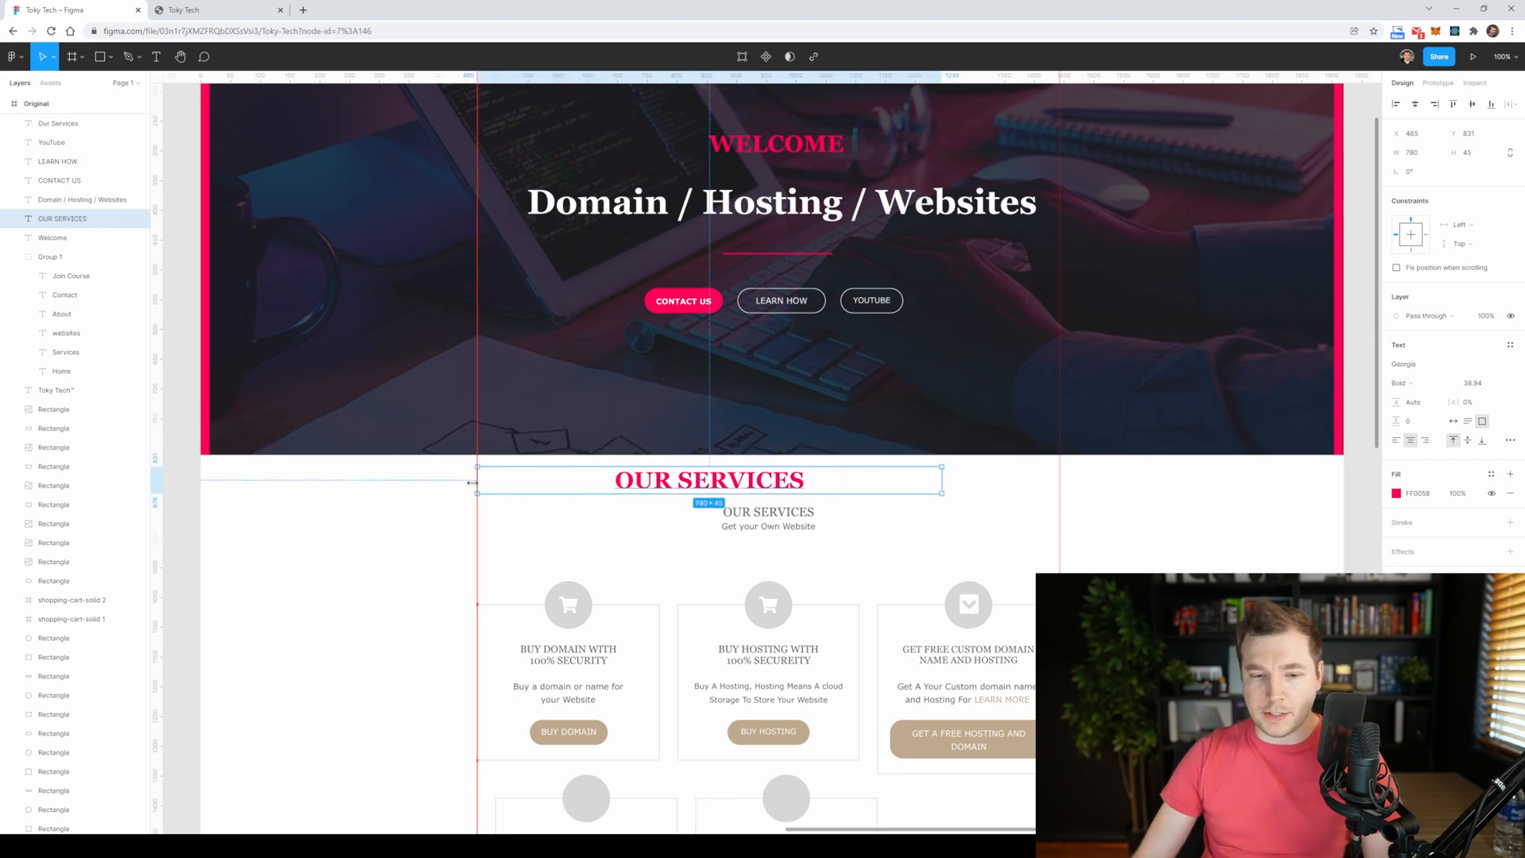
drag(940, 483, 981, 493)
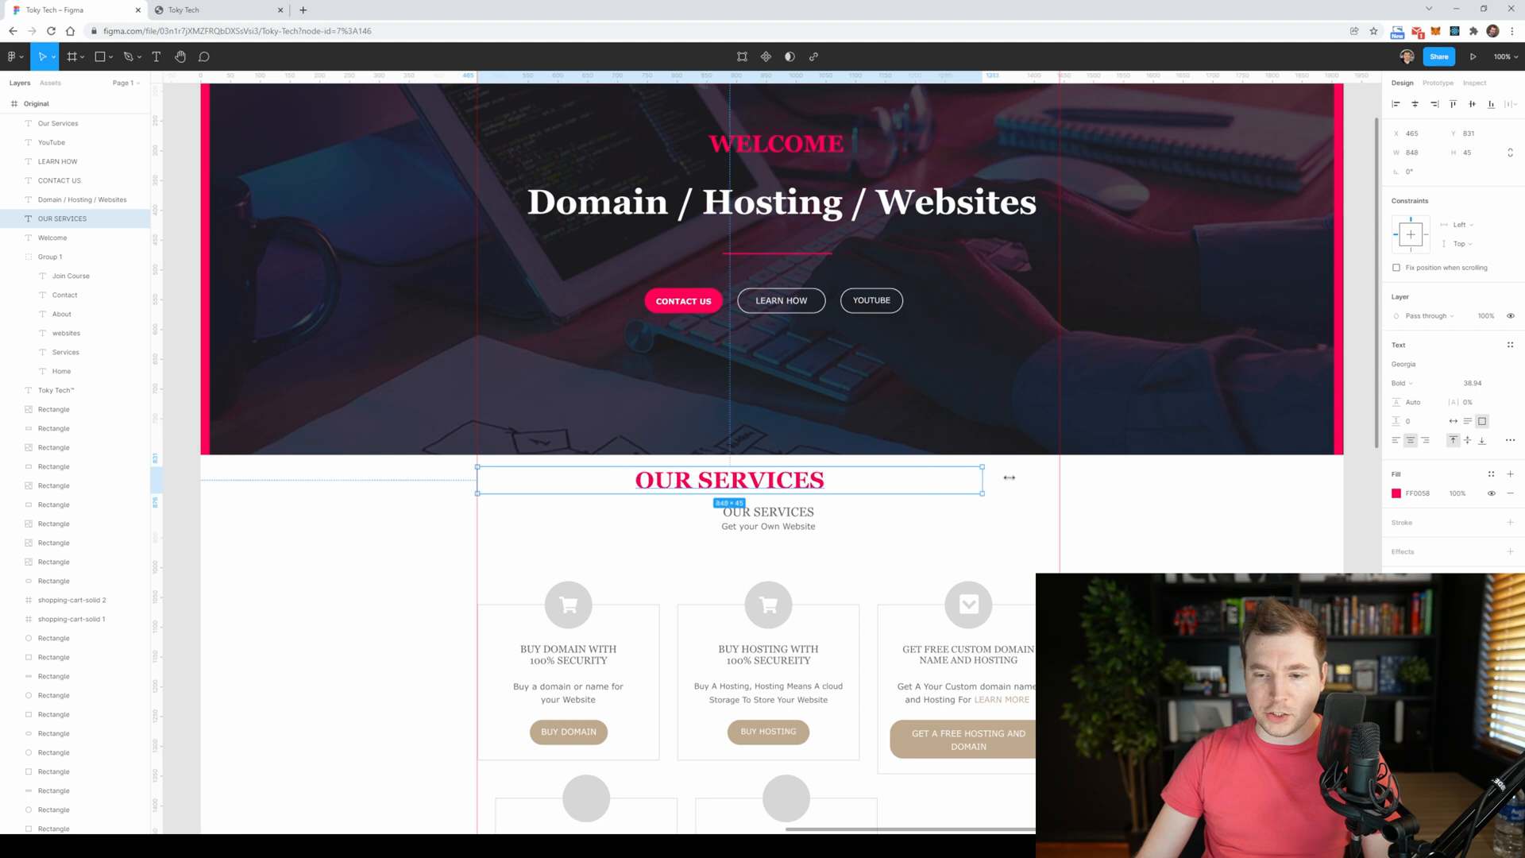
drag(979, 478, 1059, 478)
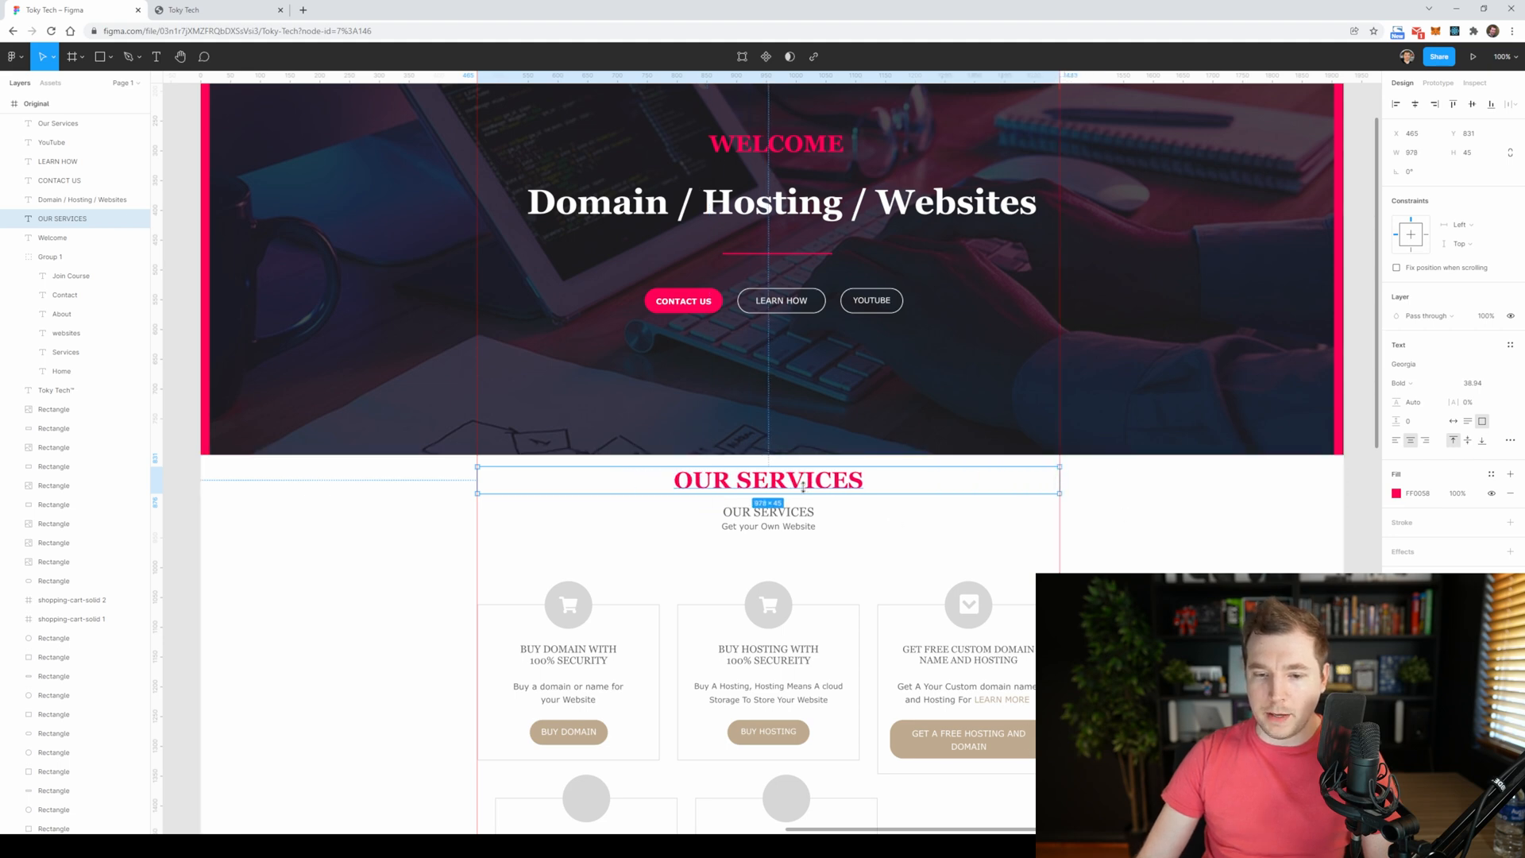
click(767, 525)
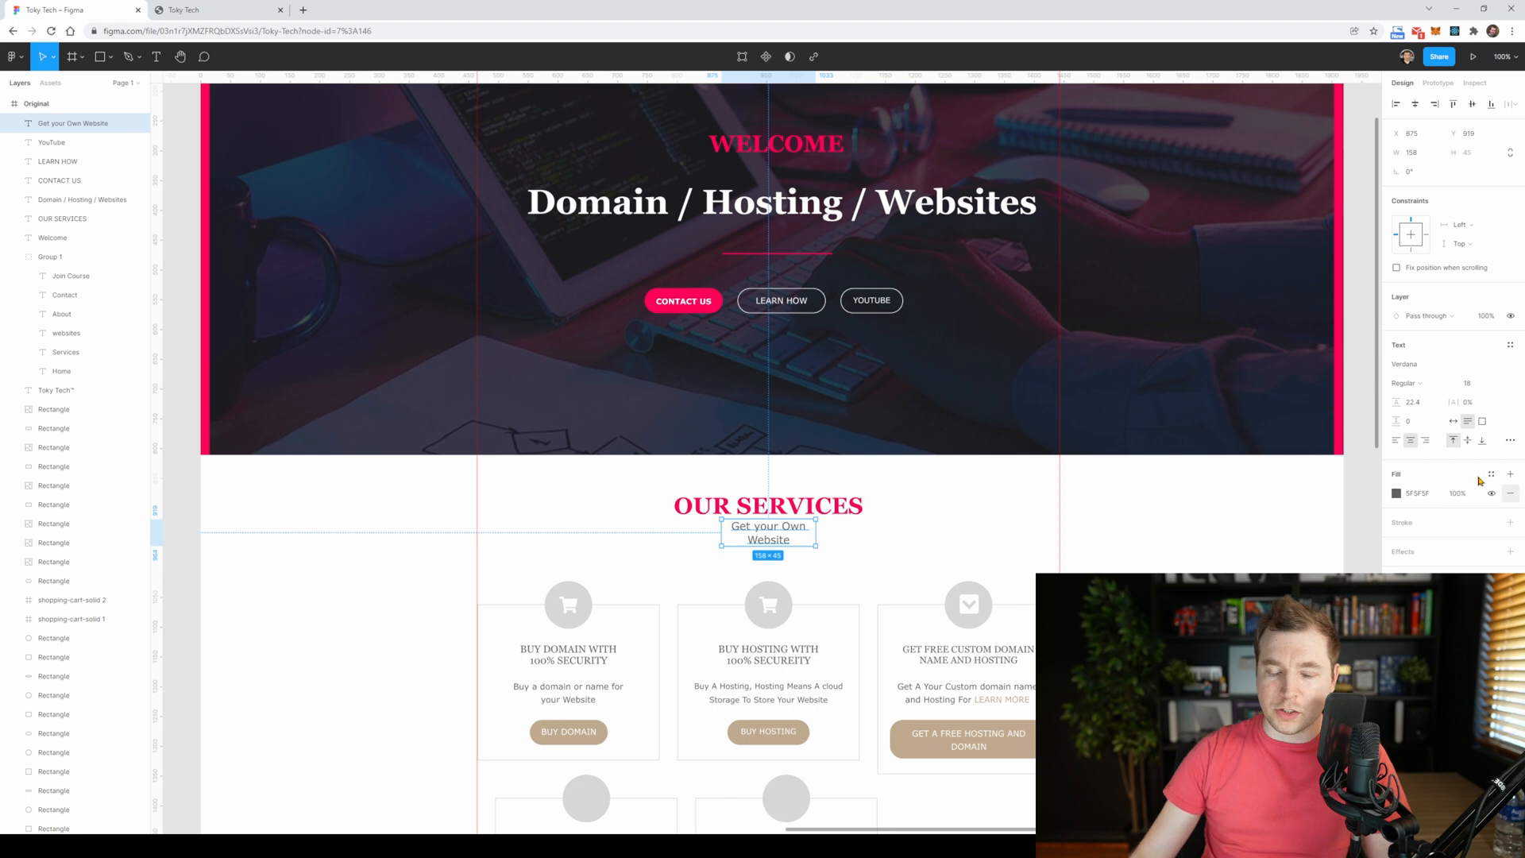
drag(816, 534, 839, 534)
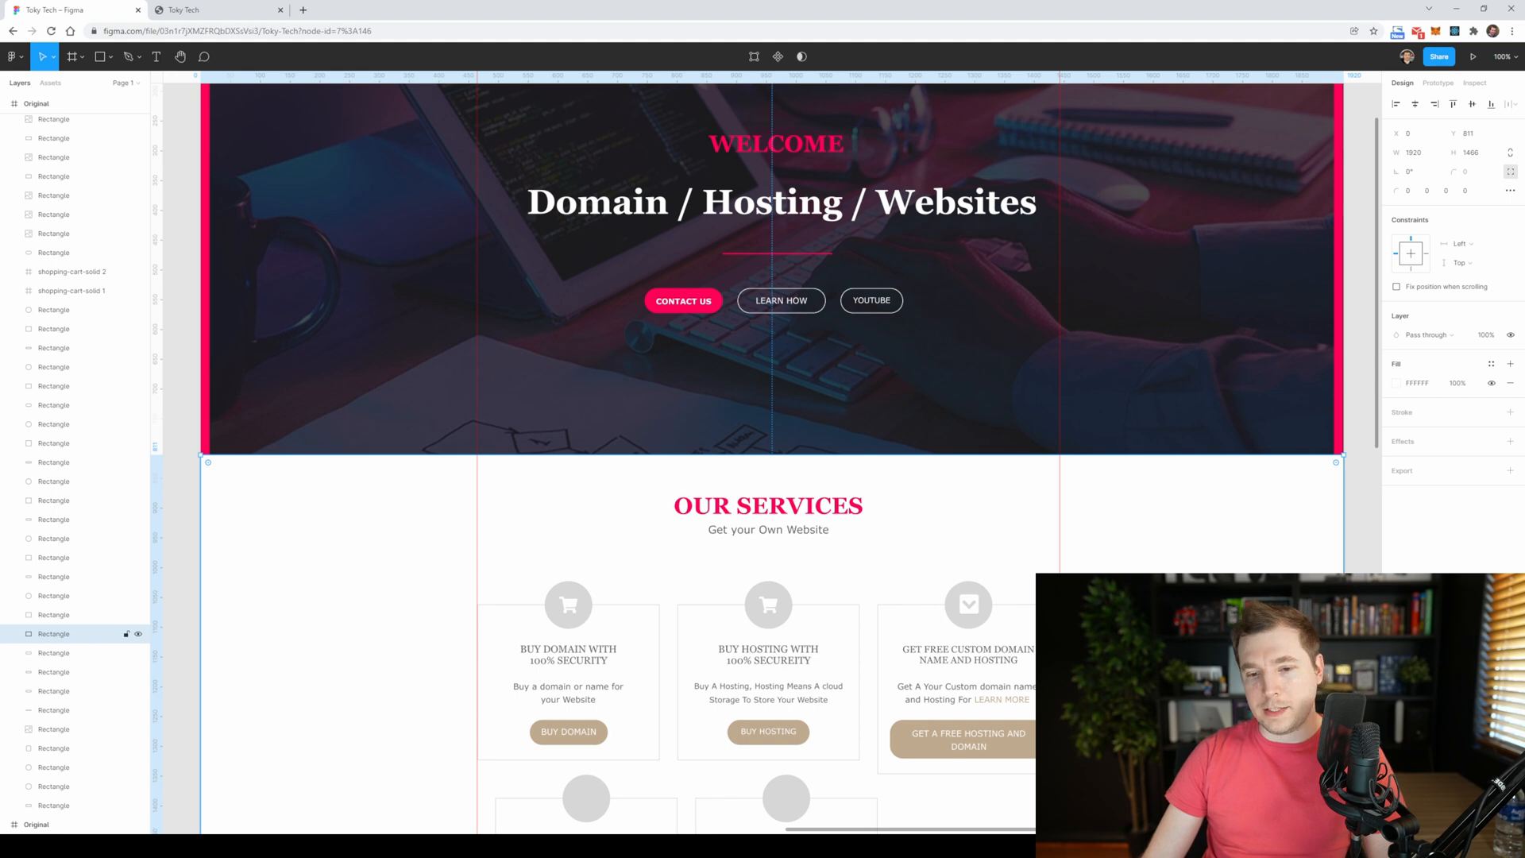
- Move down to the service cards and select the Buy Domain card to isolate it
scroll(down, 3)
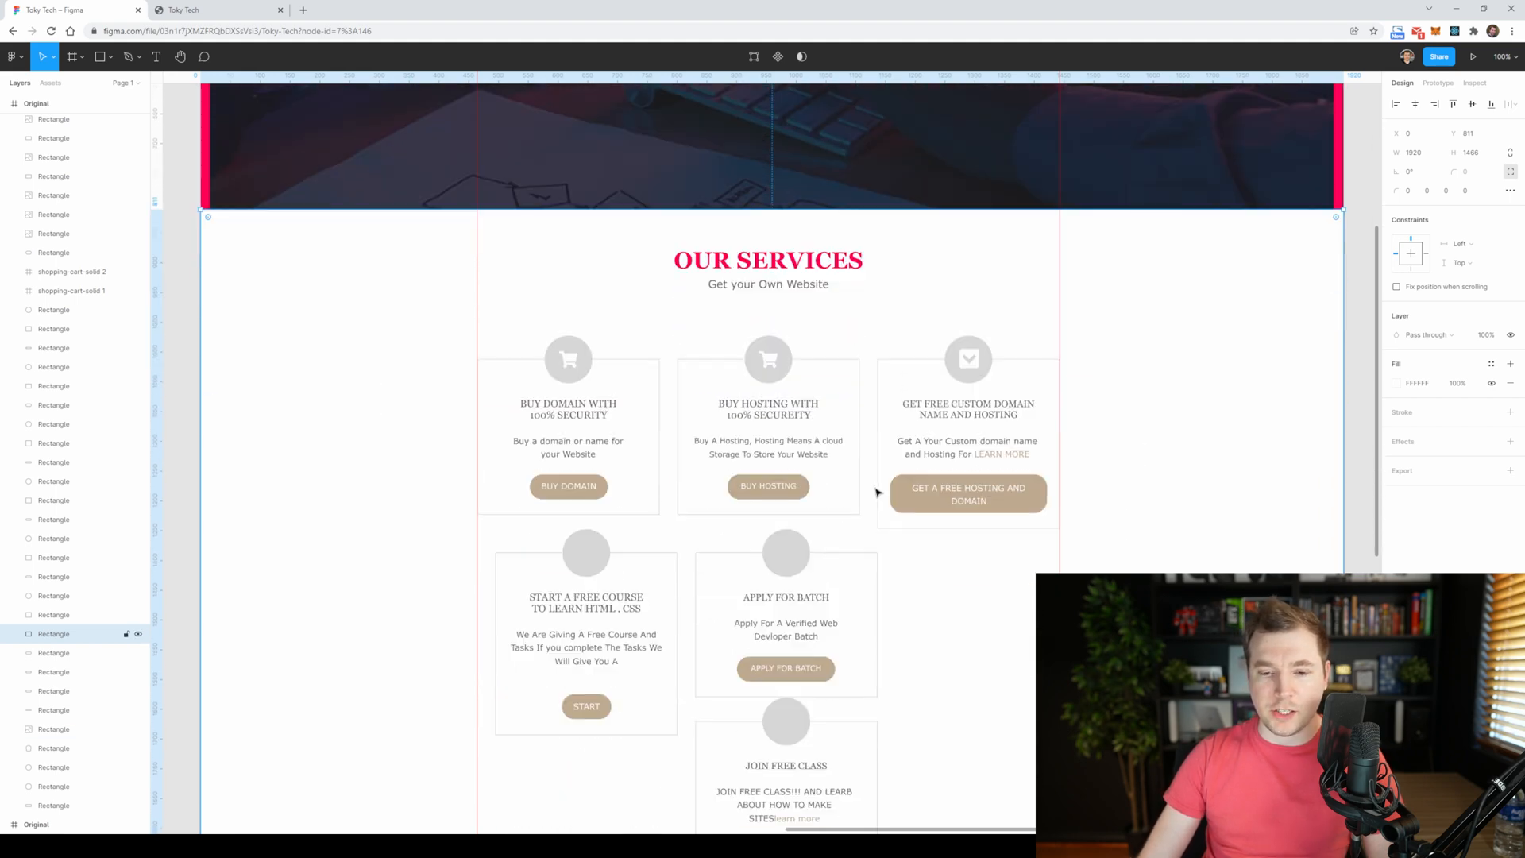
scroll(down, 3)
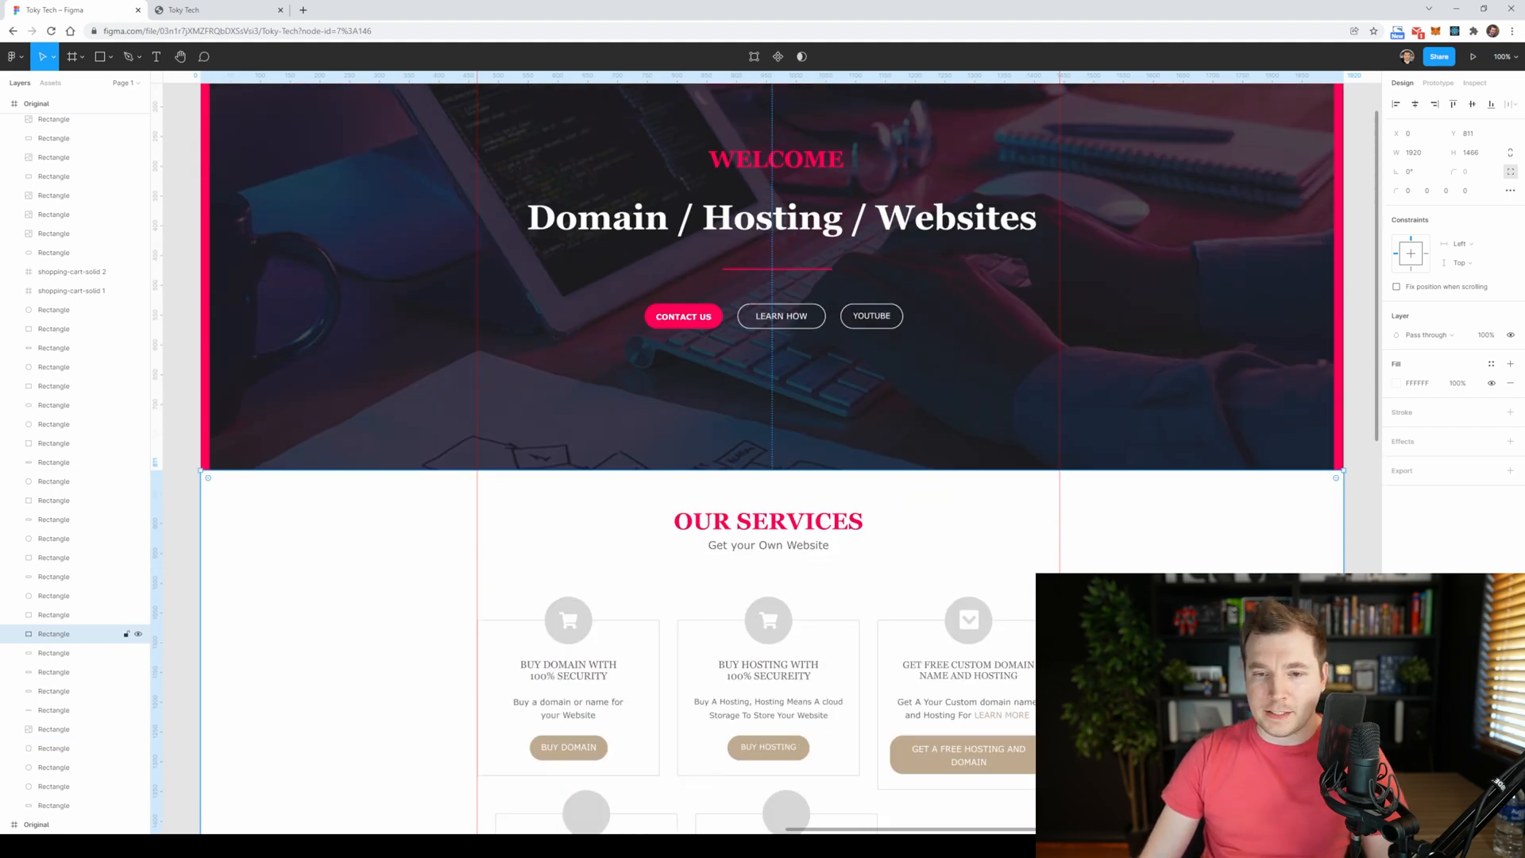
scroll(down, 3)
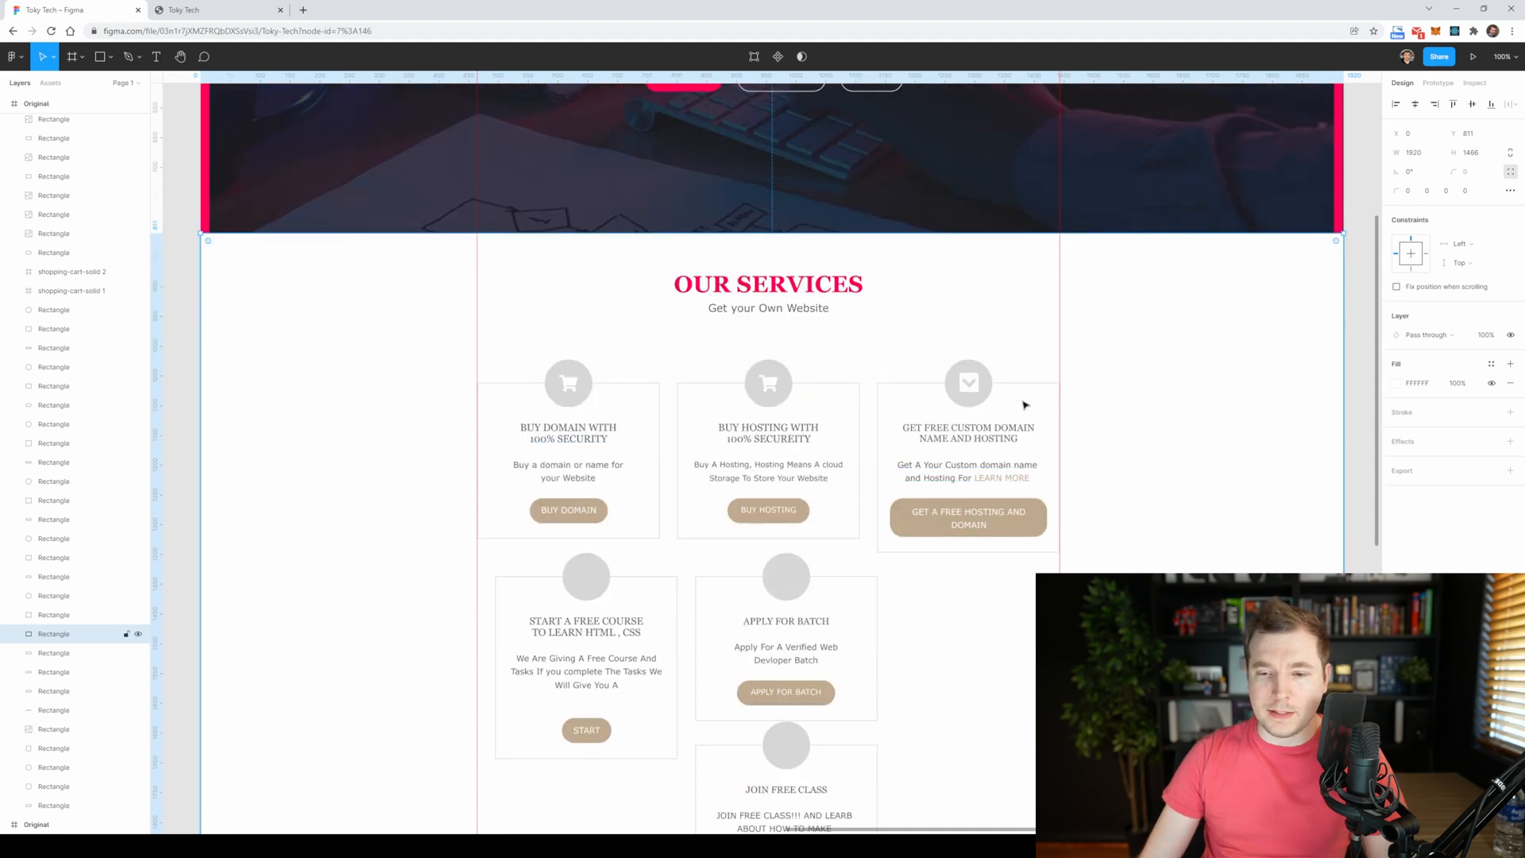
scroll(down, 3)
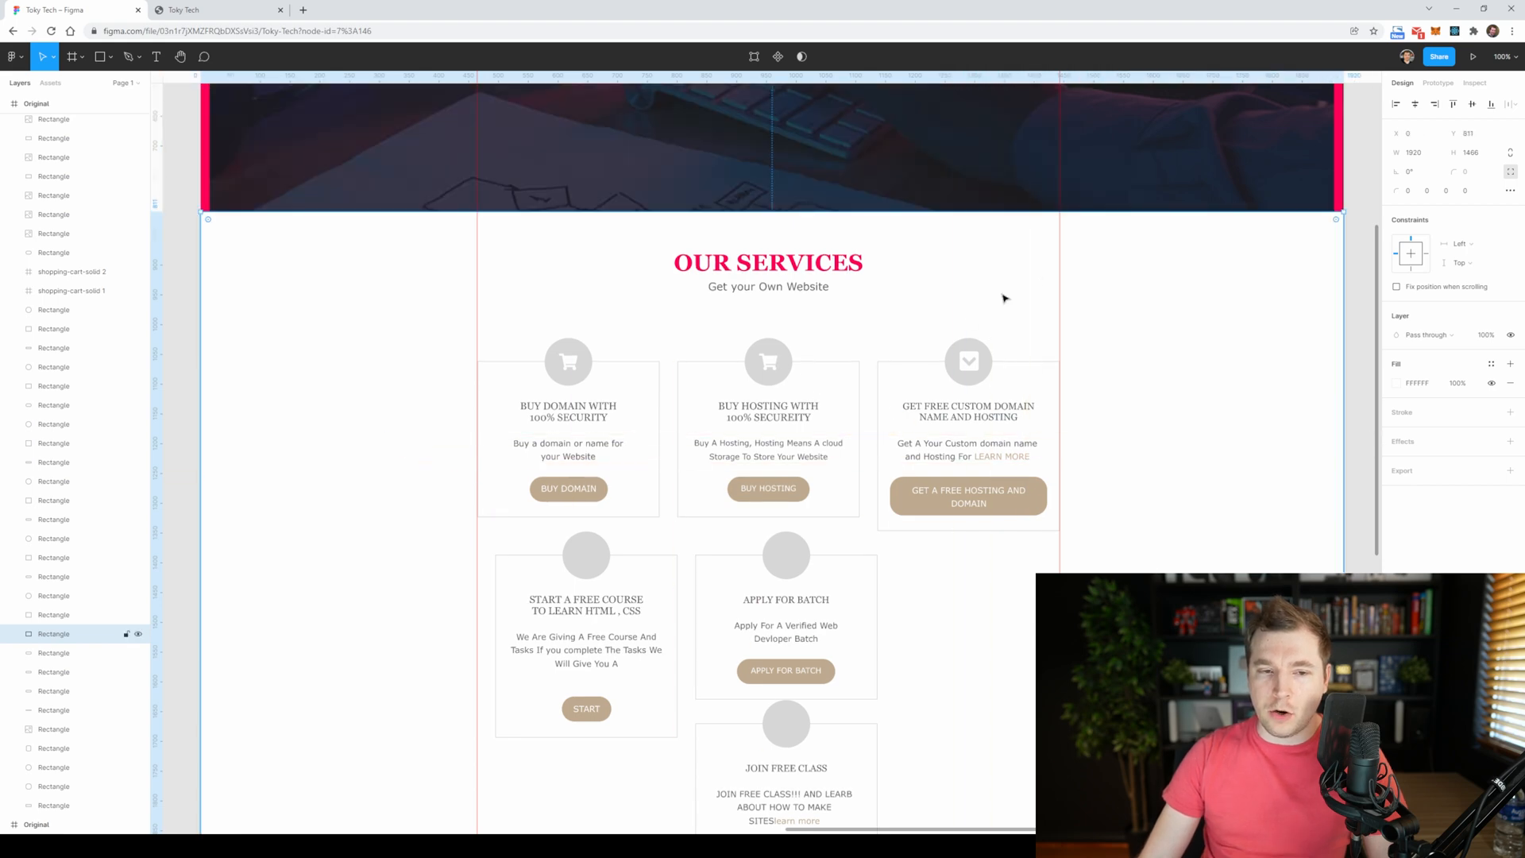
click(967, 428)
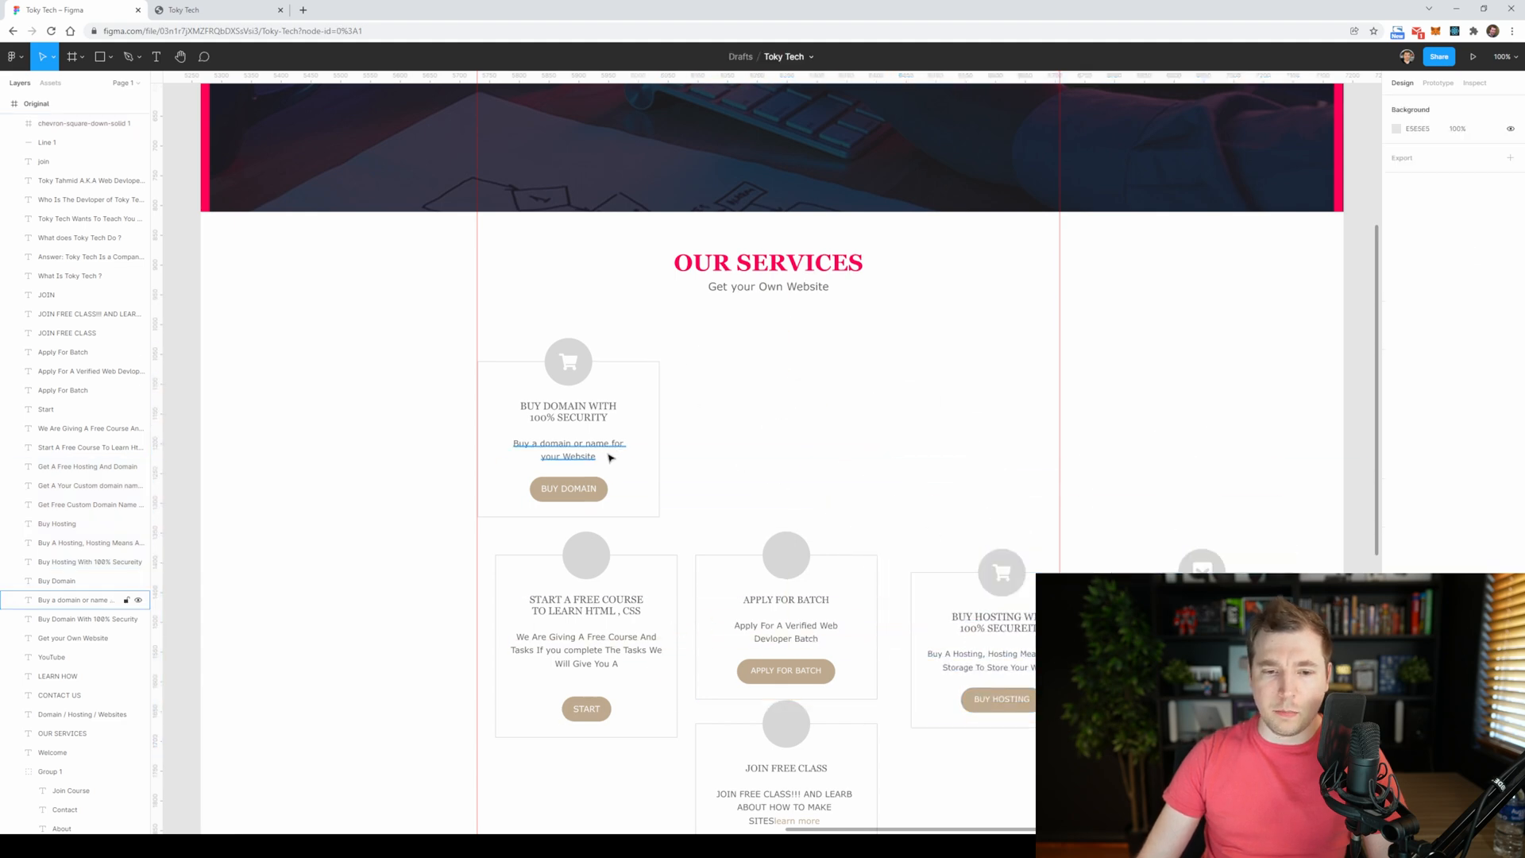
- Recolour the Buy Domain button pink and darken the card heading text
click(568, 488)
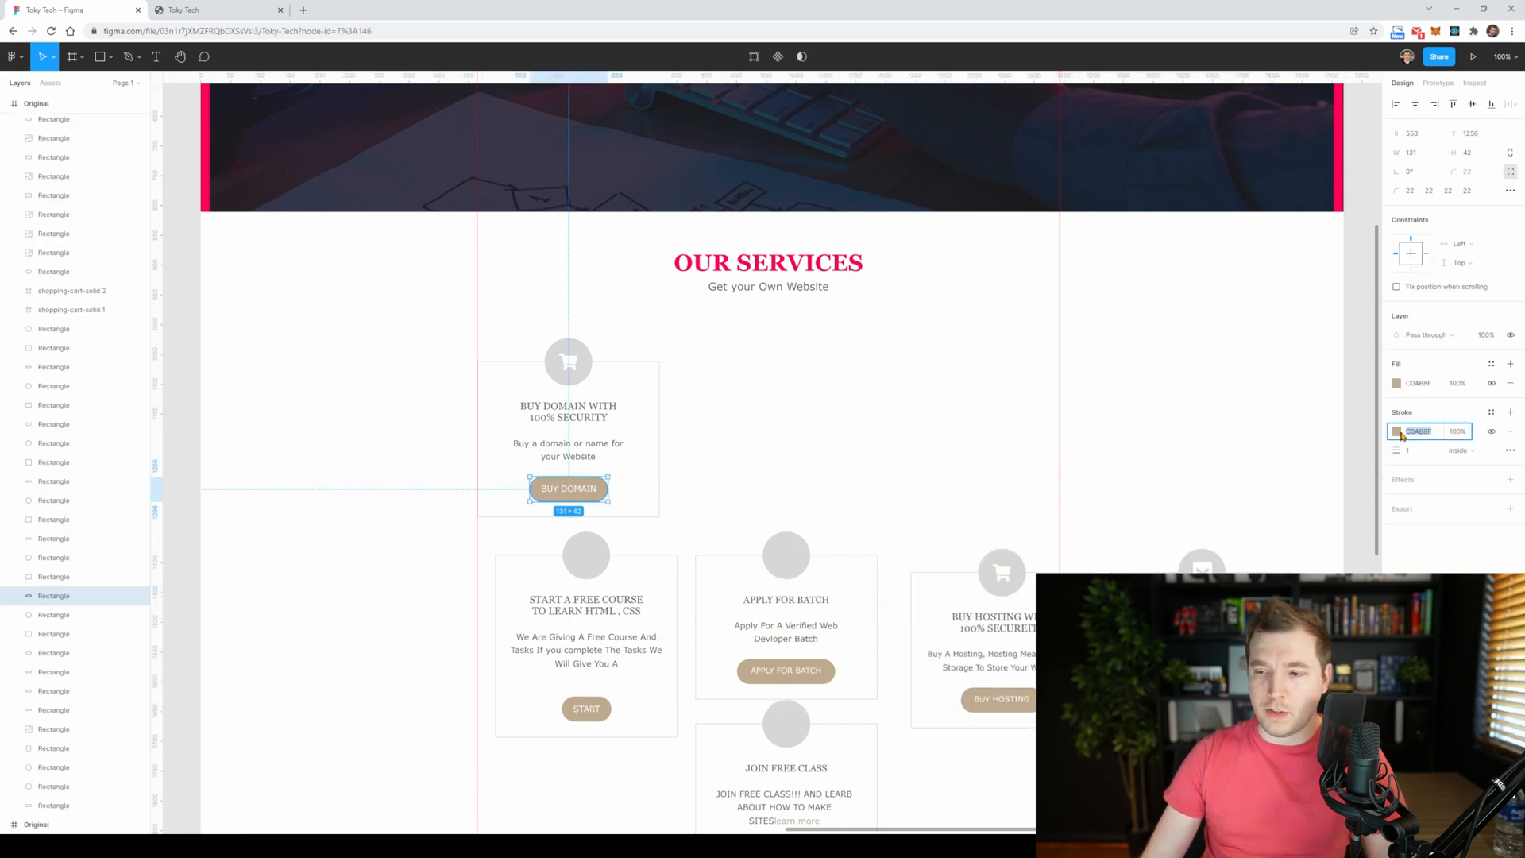
click(1397, 430)
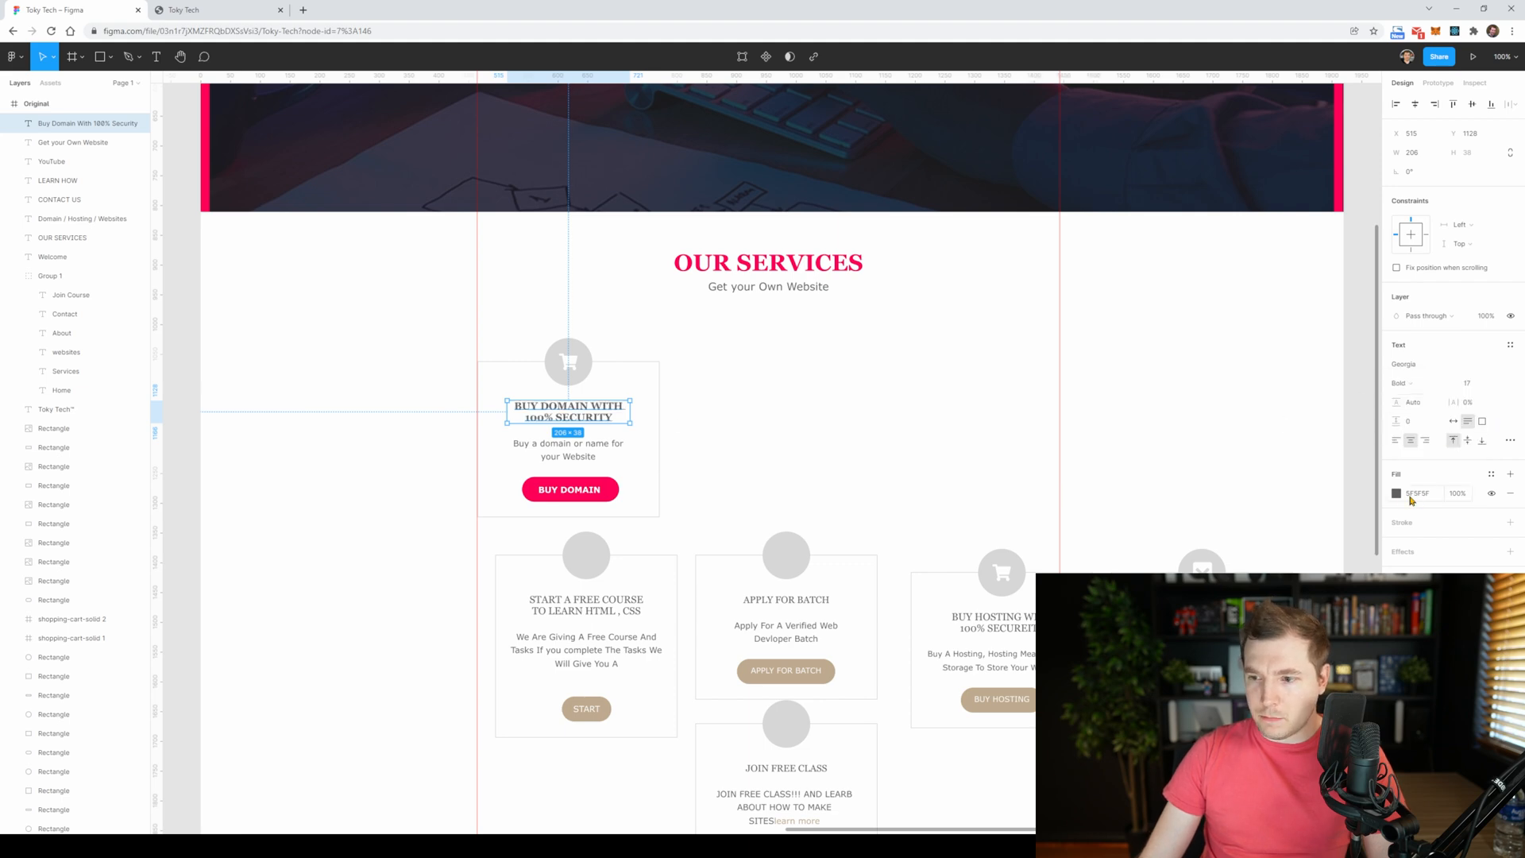
click(1396, 492)
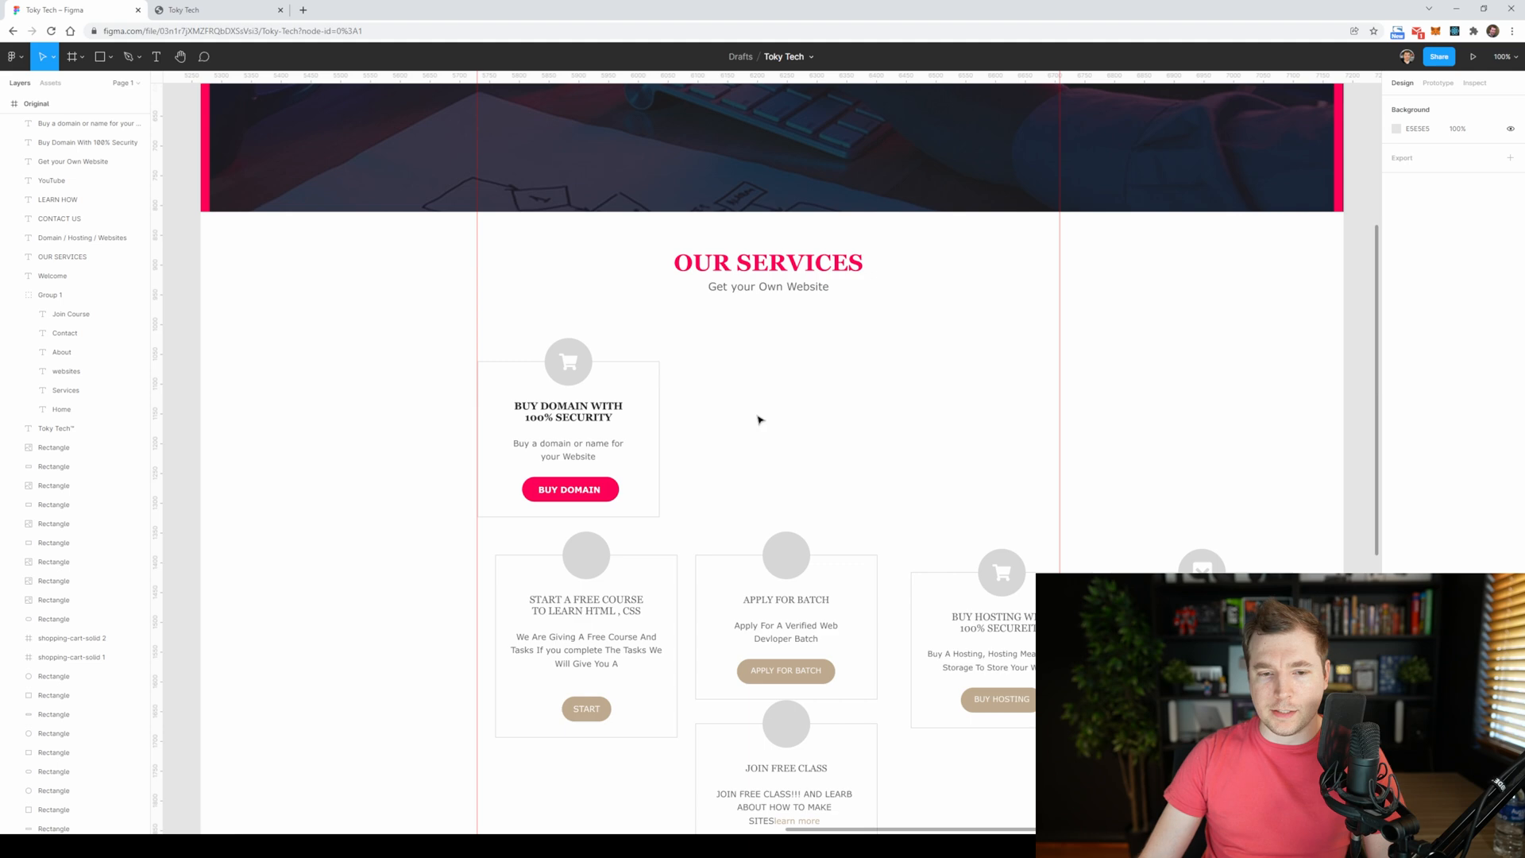
- Darken the cart icon's circle fill and adjust the card outline's border colour
click(567, 362)
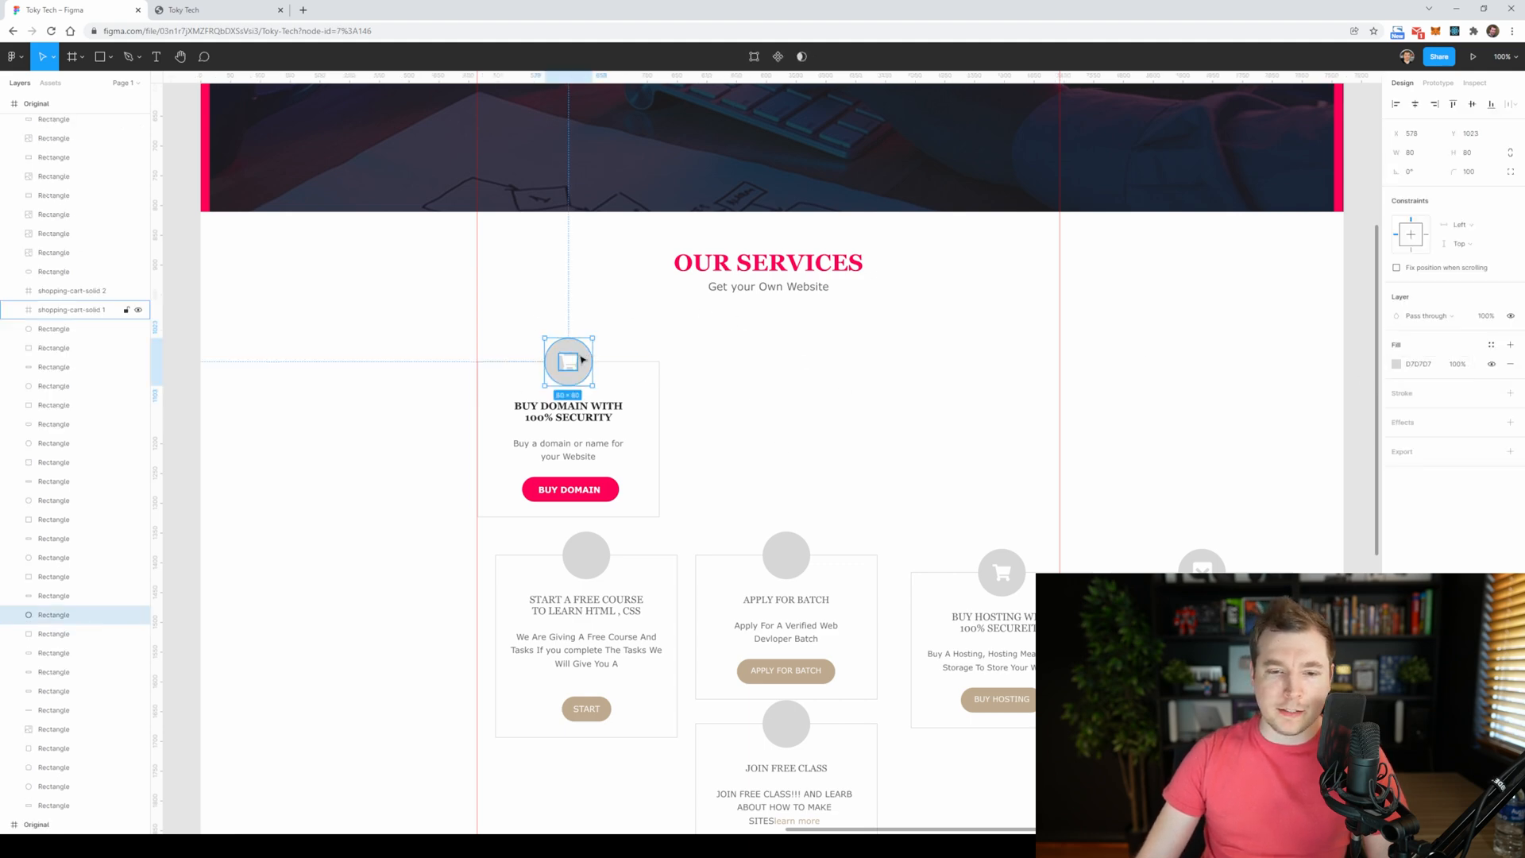
click(1398, 364)
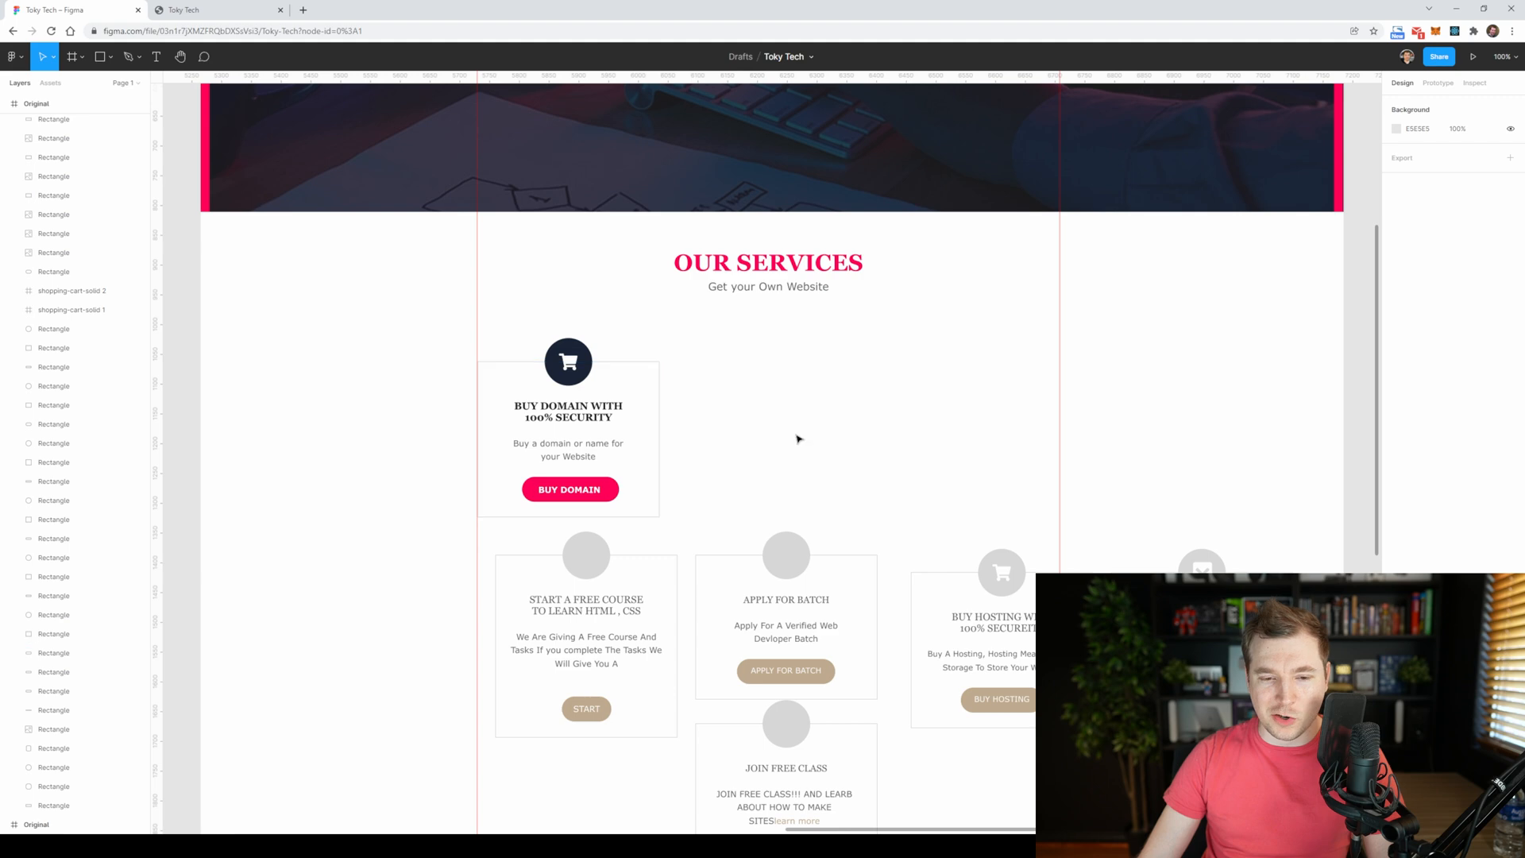
click(569, 438)
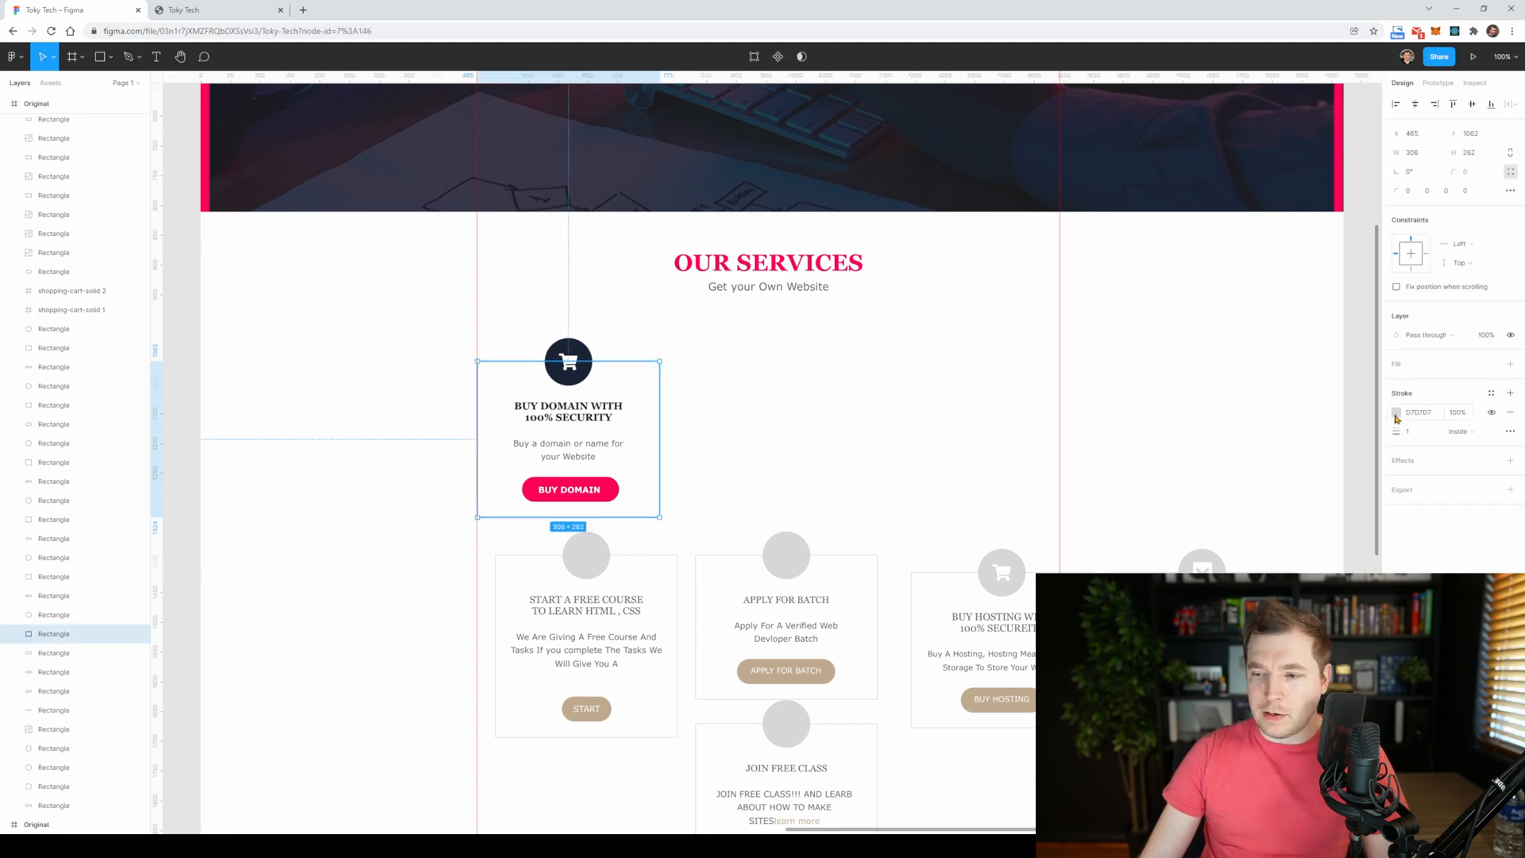
click(1396, 412)
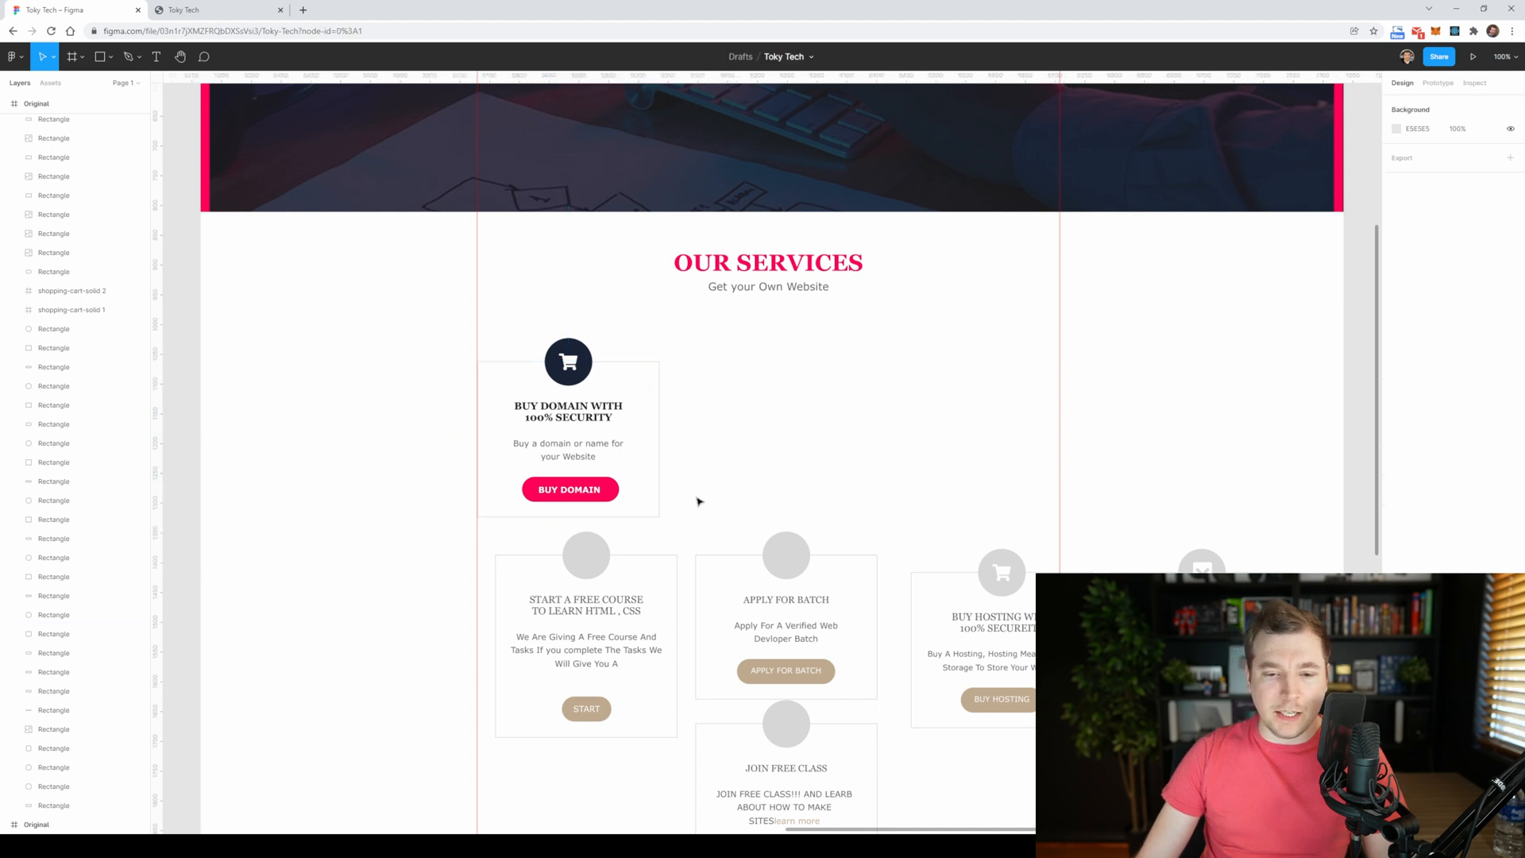
- Round the card rectangle's corners and stretch it taller with a lighter border
click(568, 438)
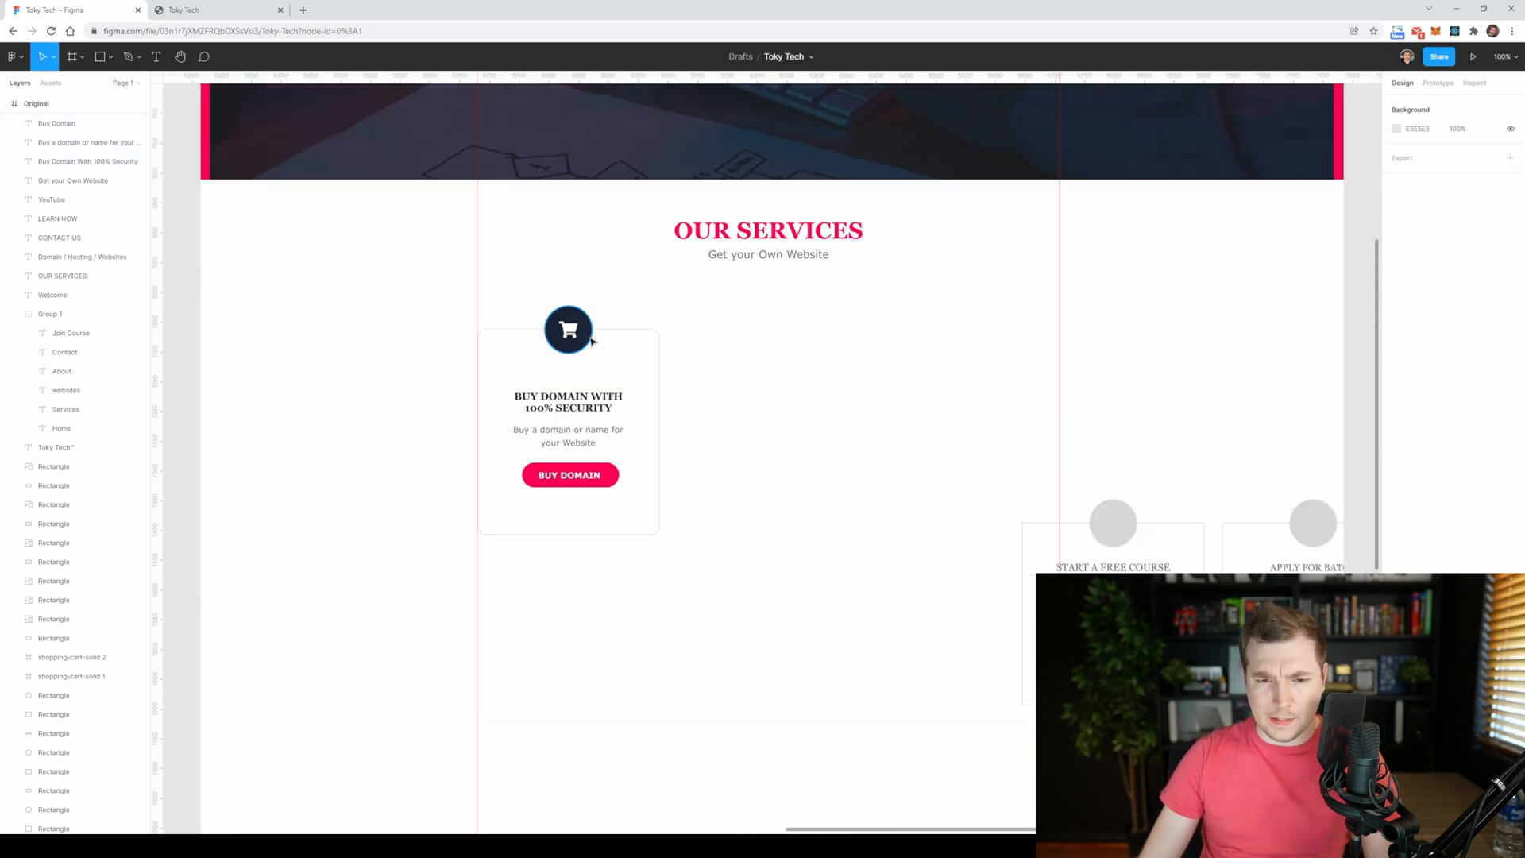
click(568, 329)
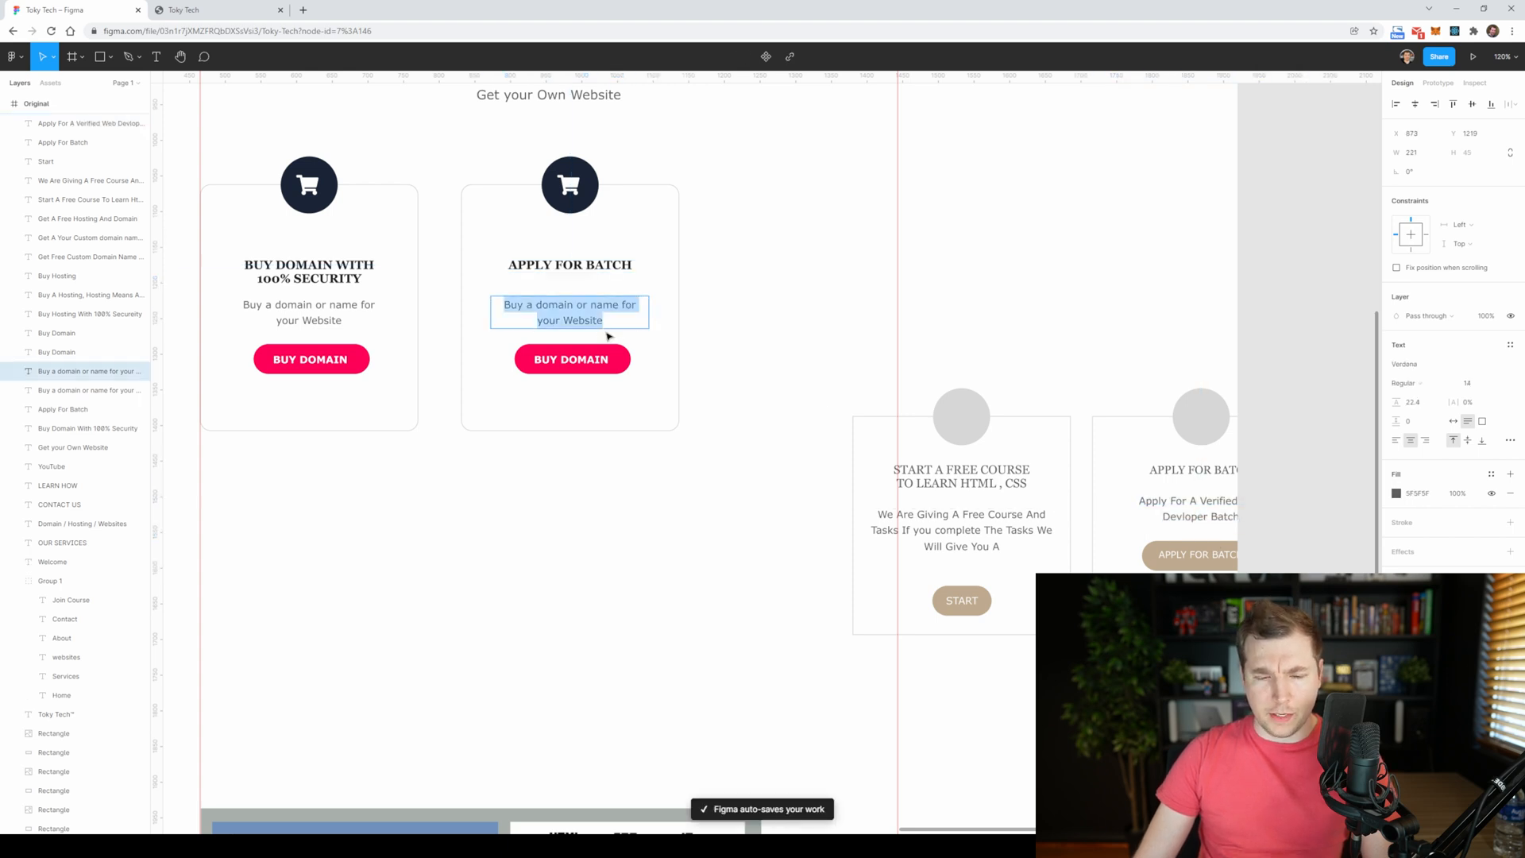
- Write the copy's description as 'Apply For A Verified Web Developer Batch'
text(Apply For A Verified Web Developer Batch)
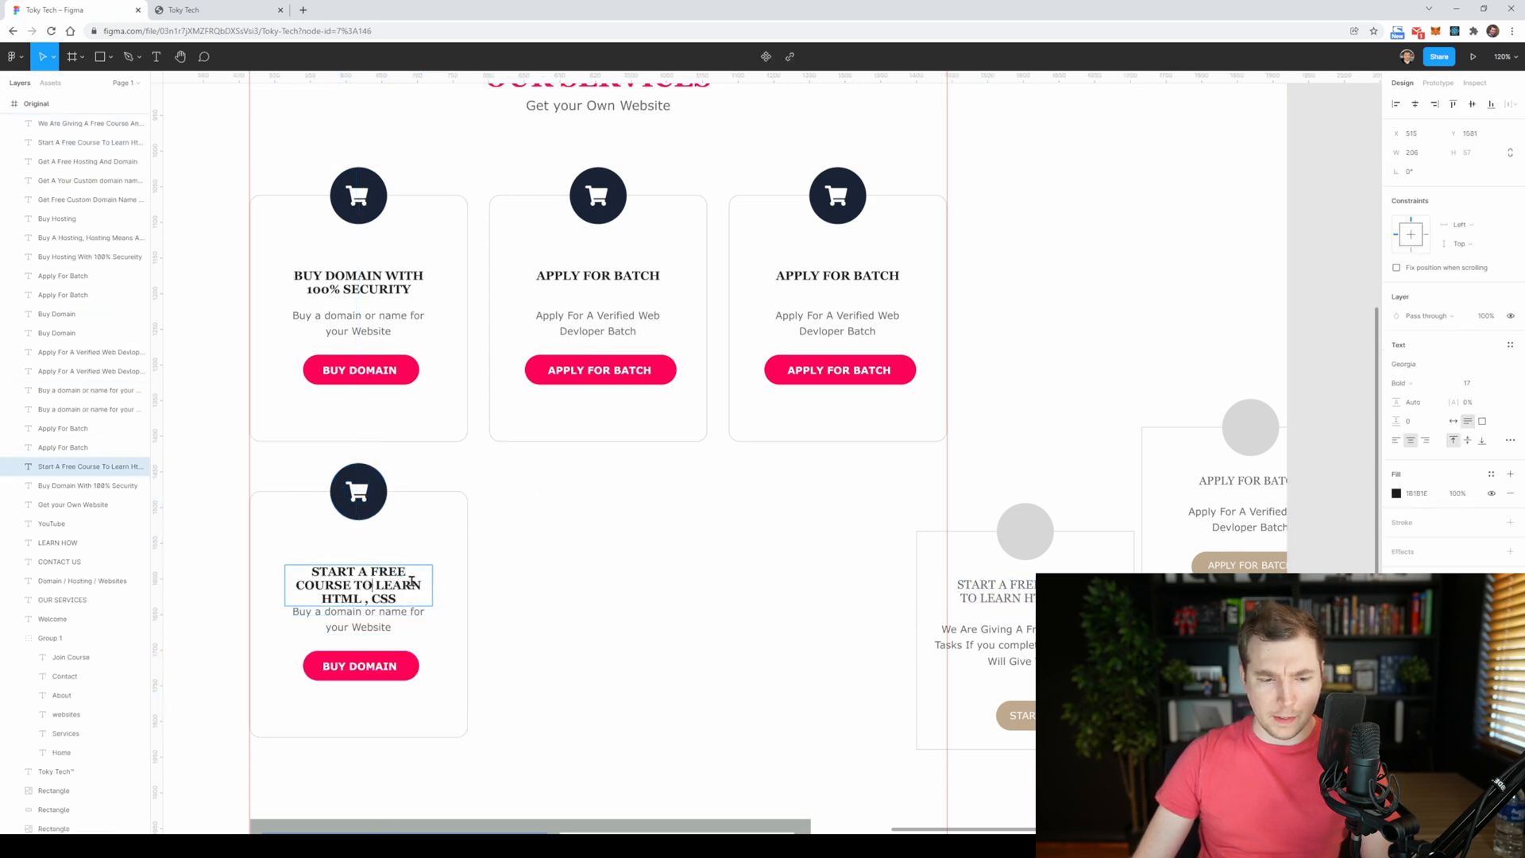
- Retitle the second-row card as the free HTML, CSS course and place its description and Start button
double_click(357, 571)
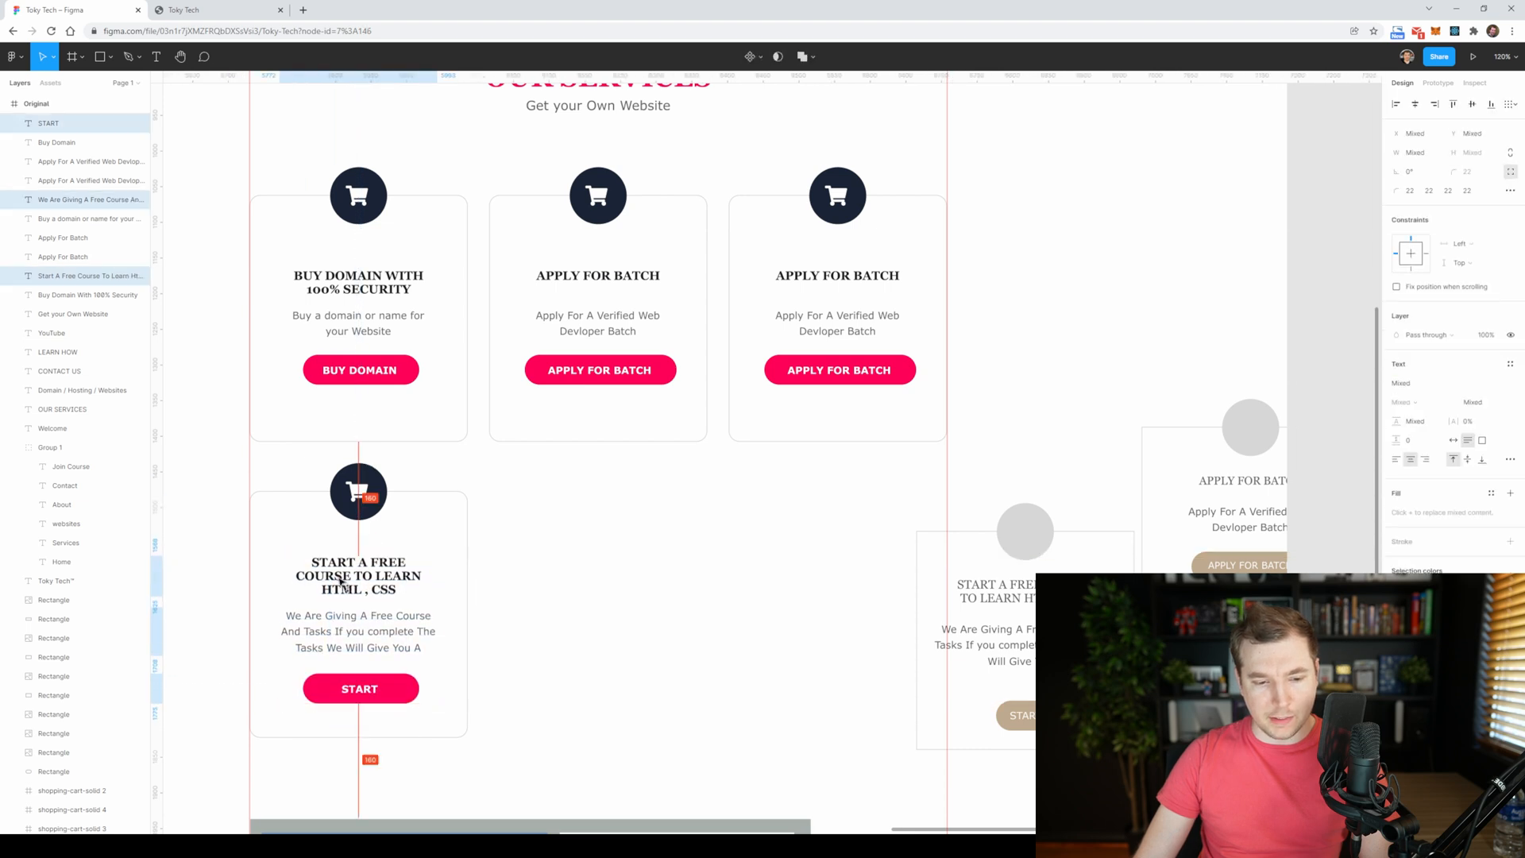
click(613, 531)
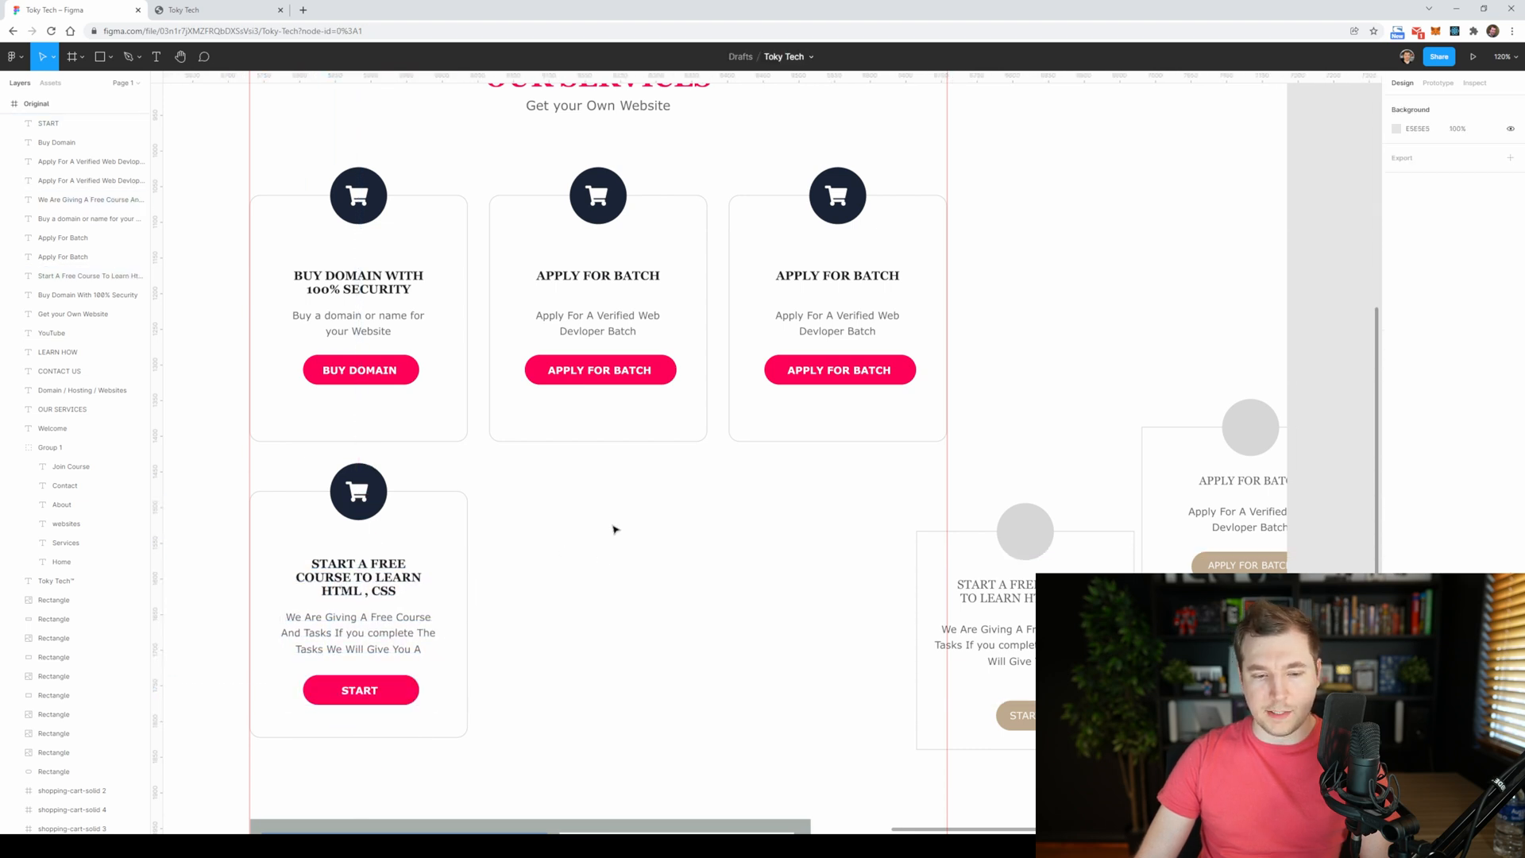
click(357, 582)
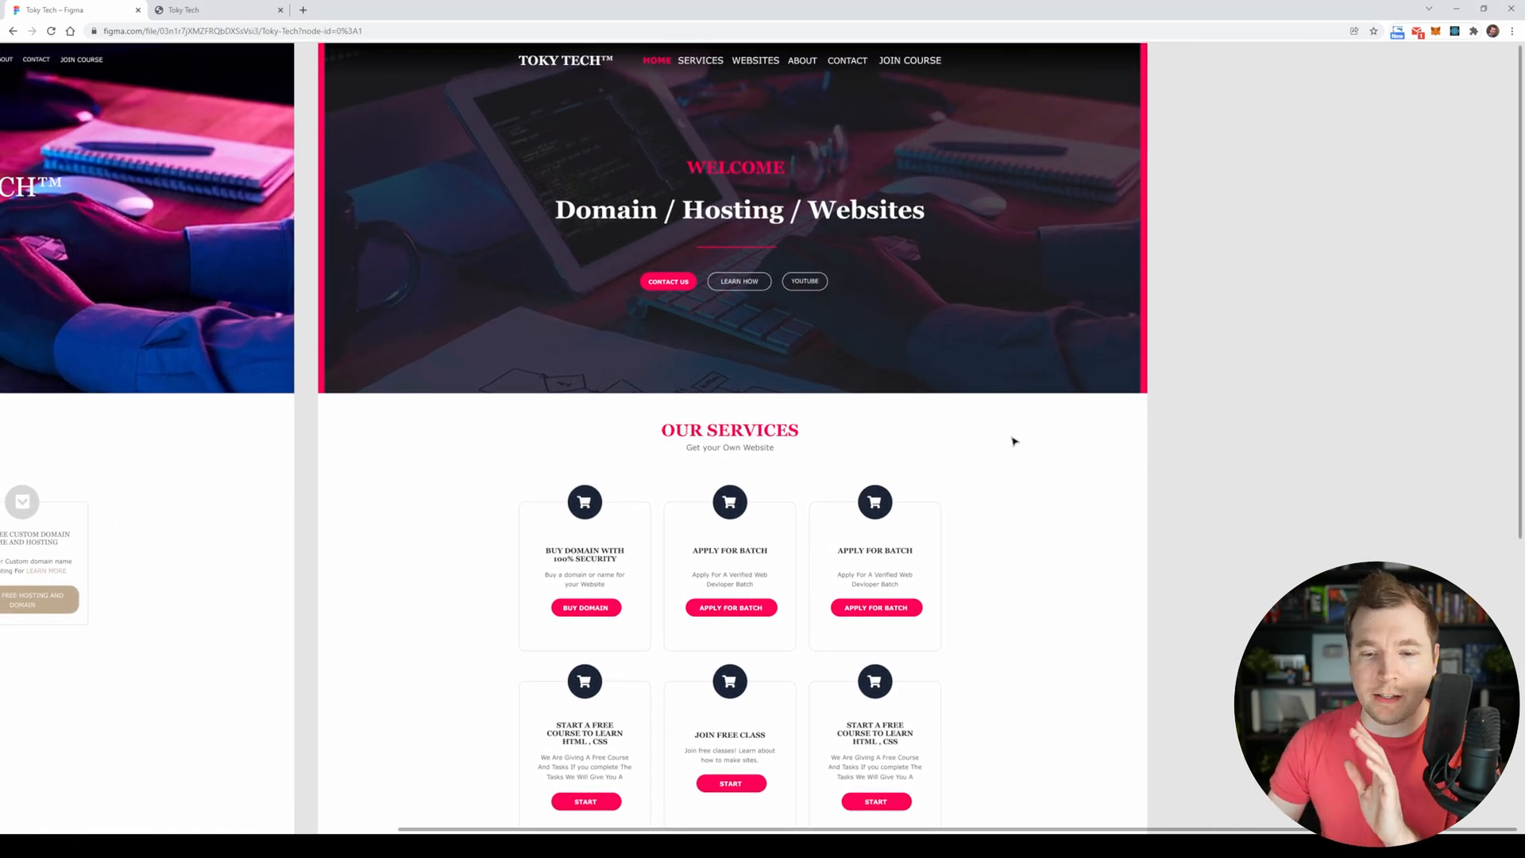
mouse_move(584, 502)
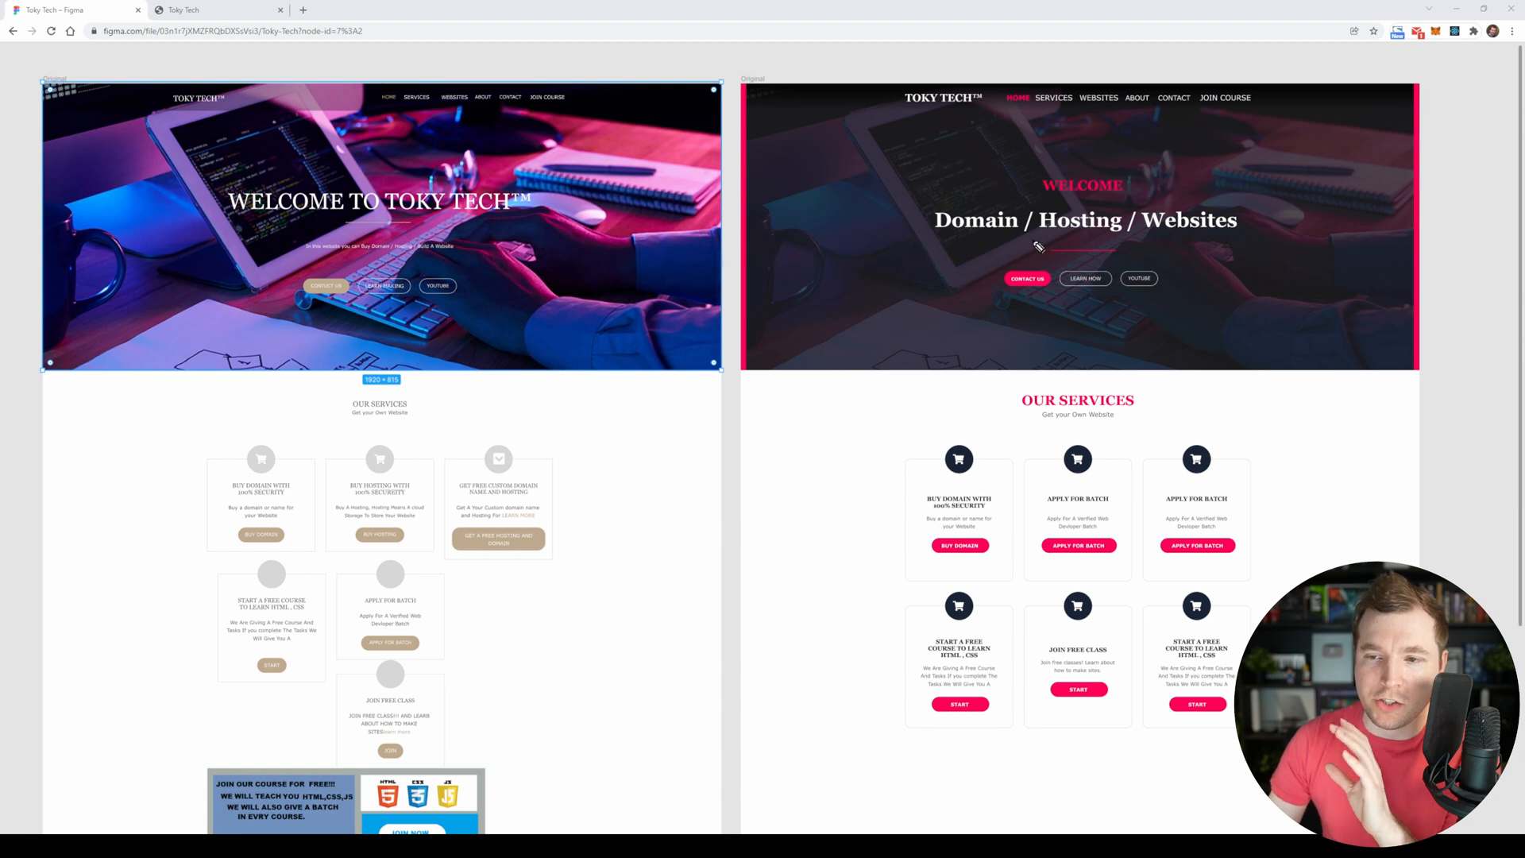
mouse_move(1025, 248)
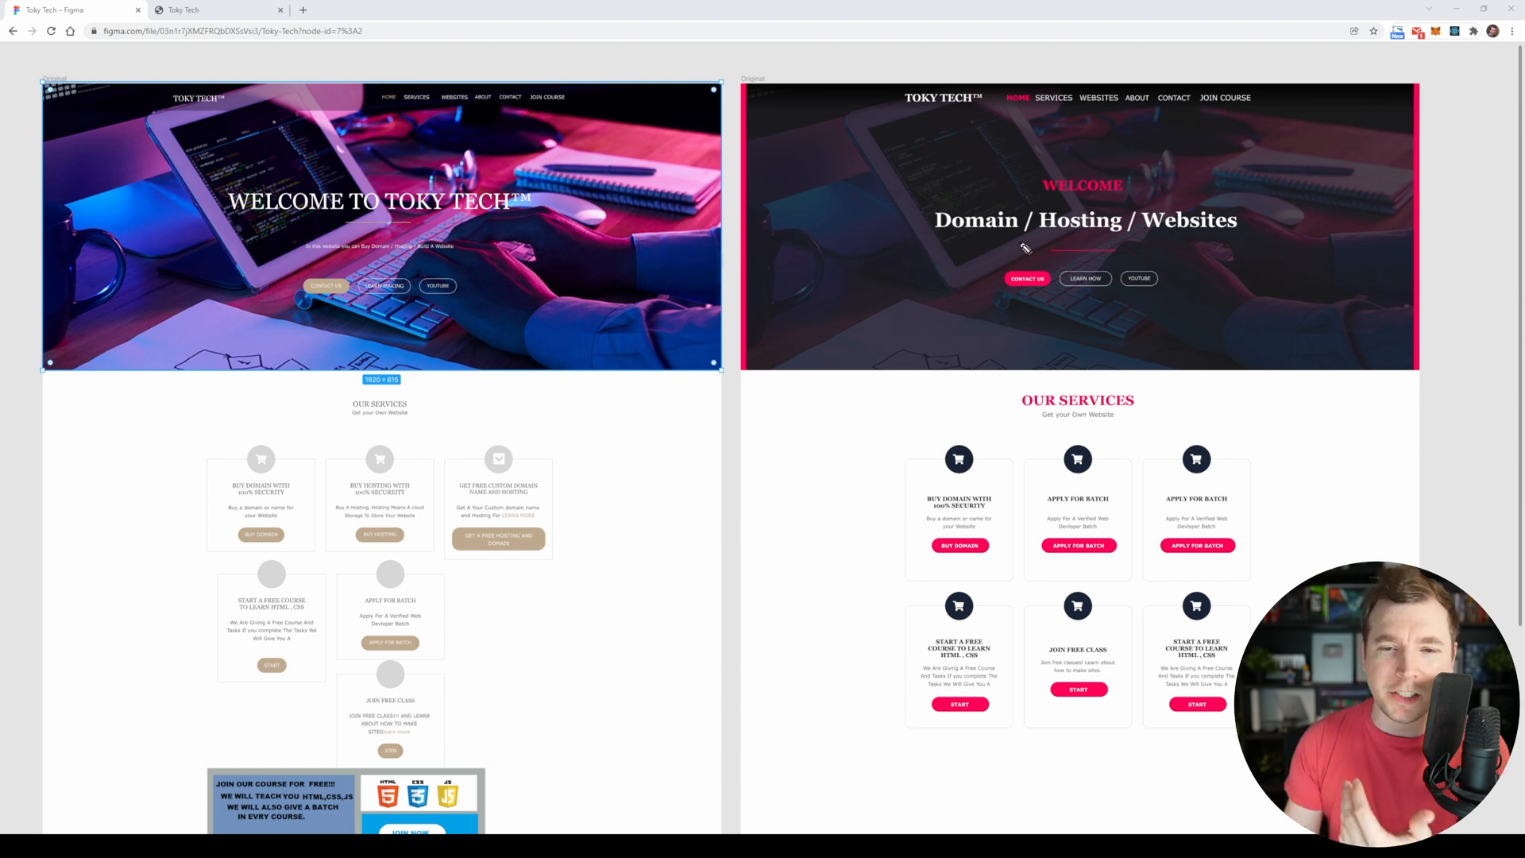
mouse_move(860, 259)
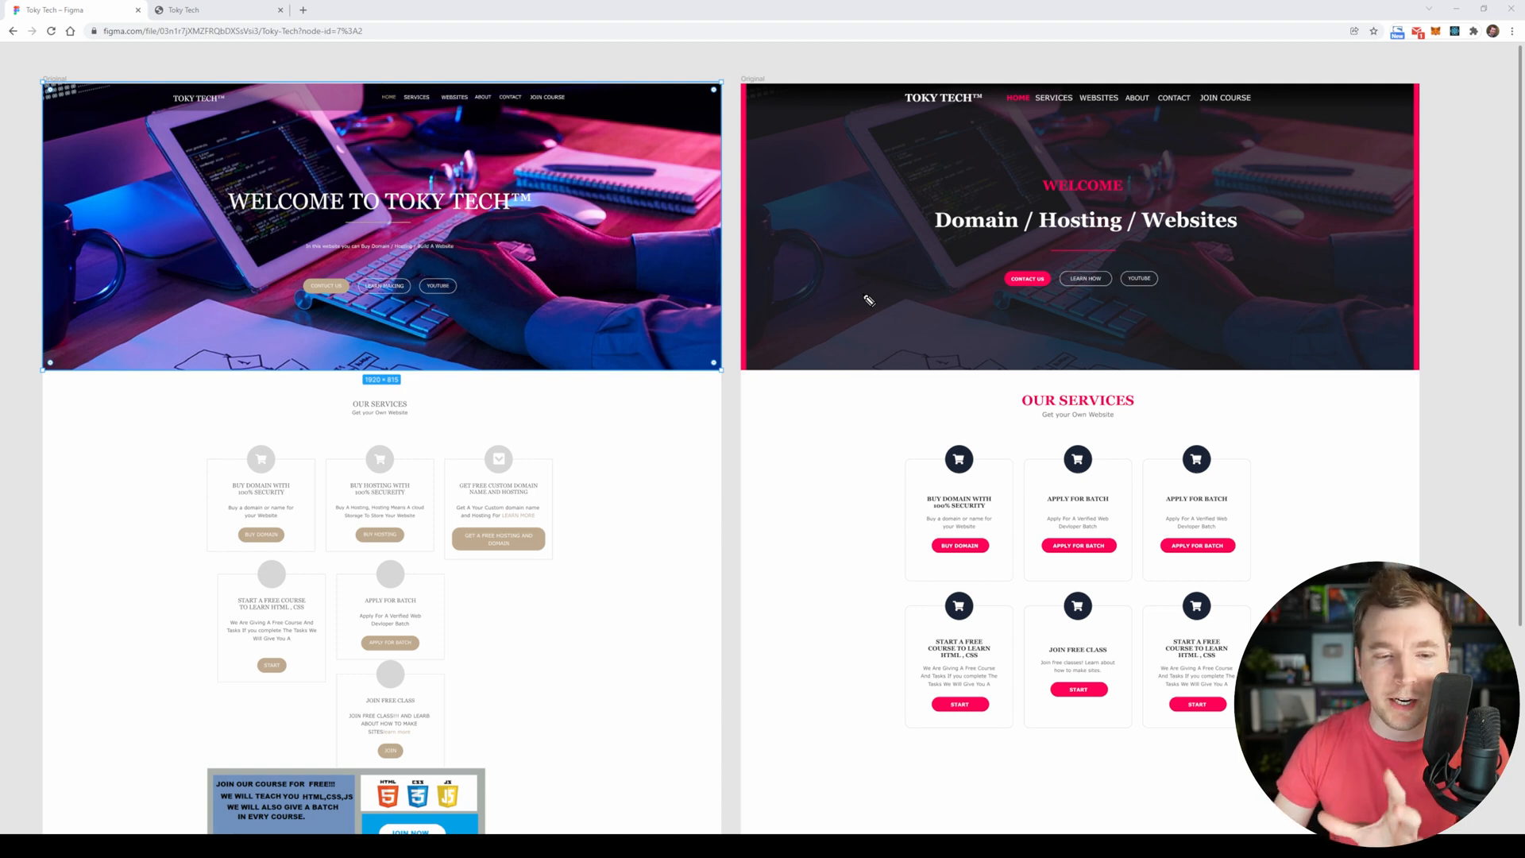
- Arrange the original homepage frame beside the redesigned one for side-by-side comparison
drag(866, 106, 1264, 87)
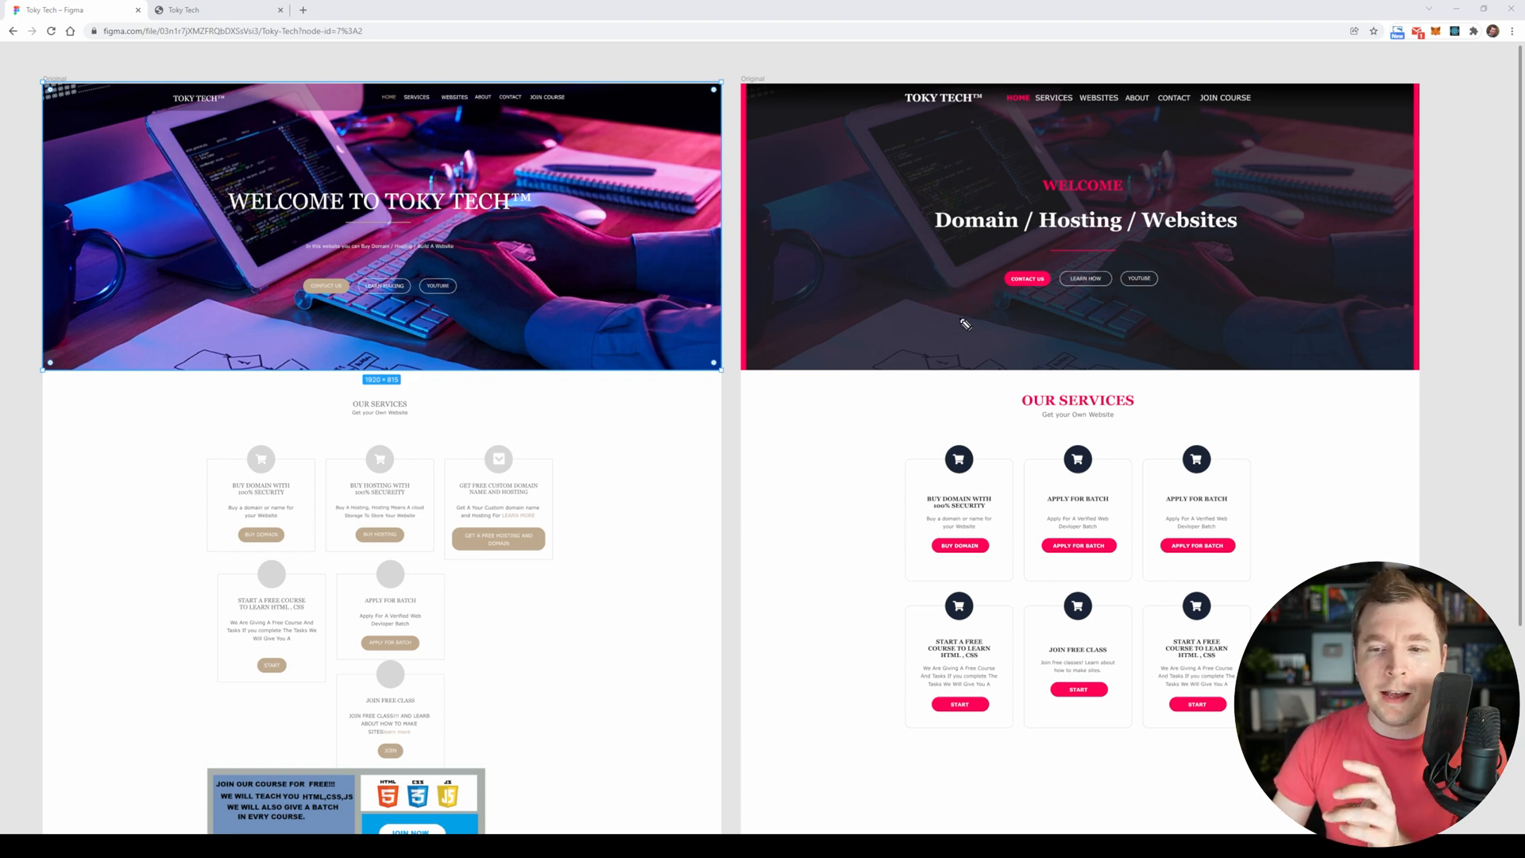
drag(962, 325, 1215, 283)
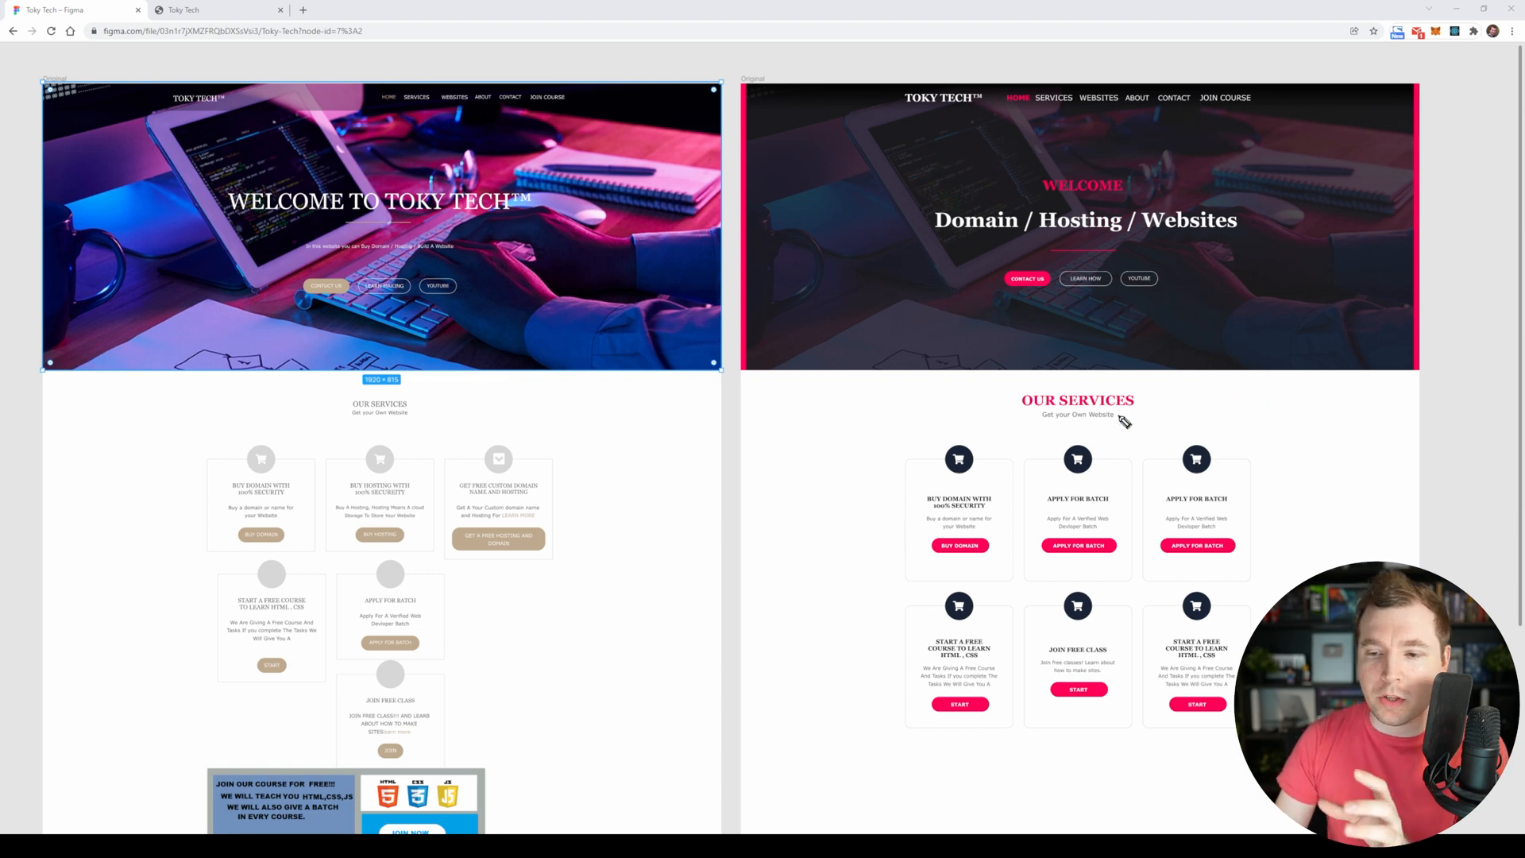
drag(997, 175, 1147, 408)
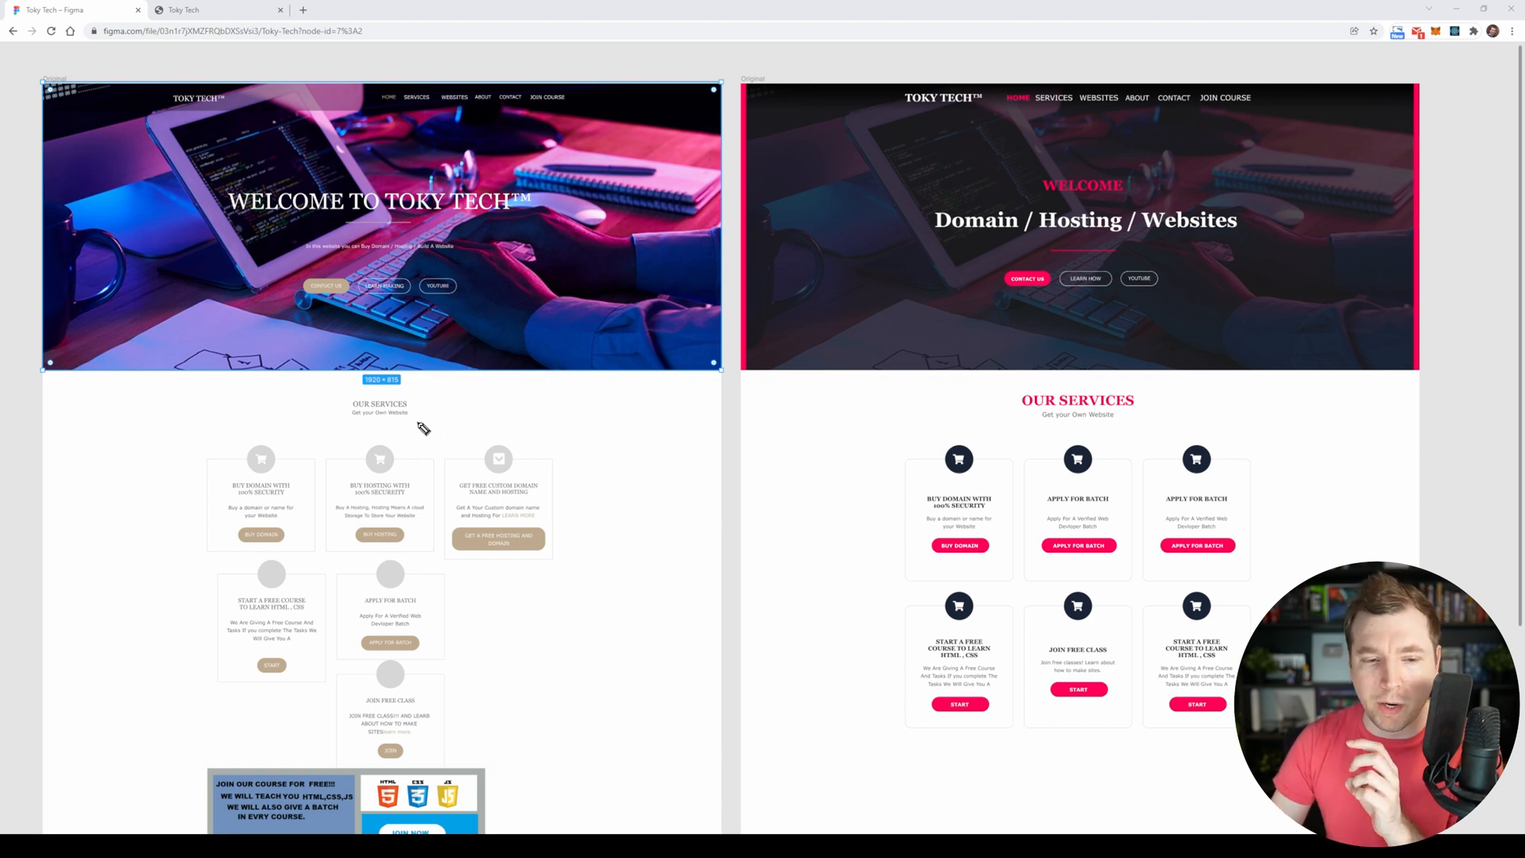
scroll(down, 3)
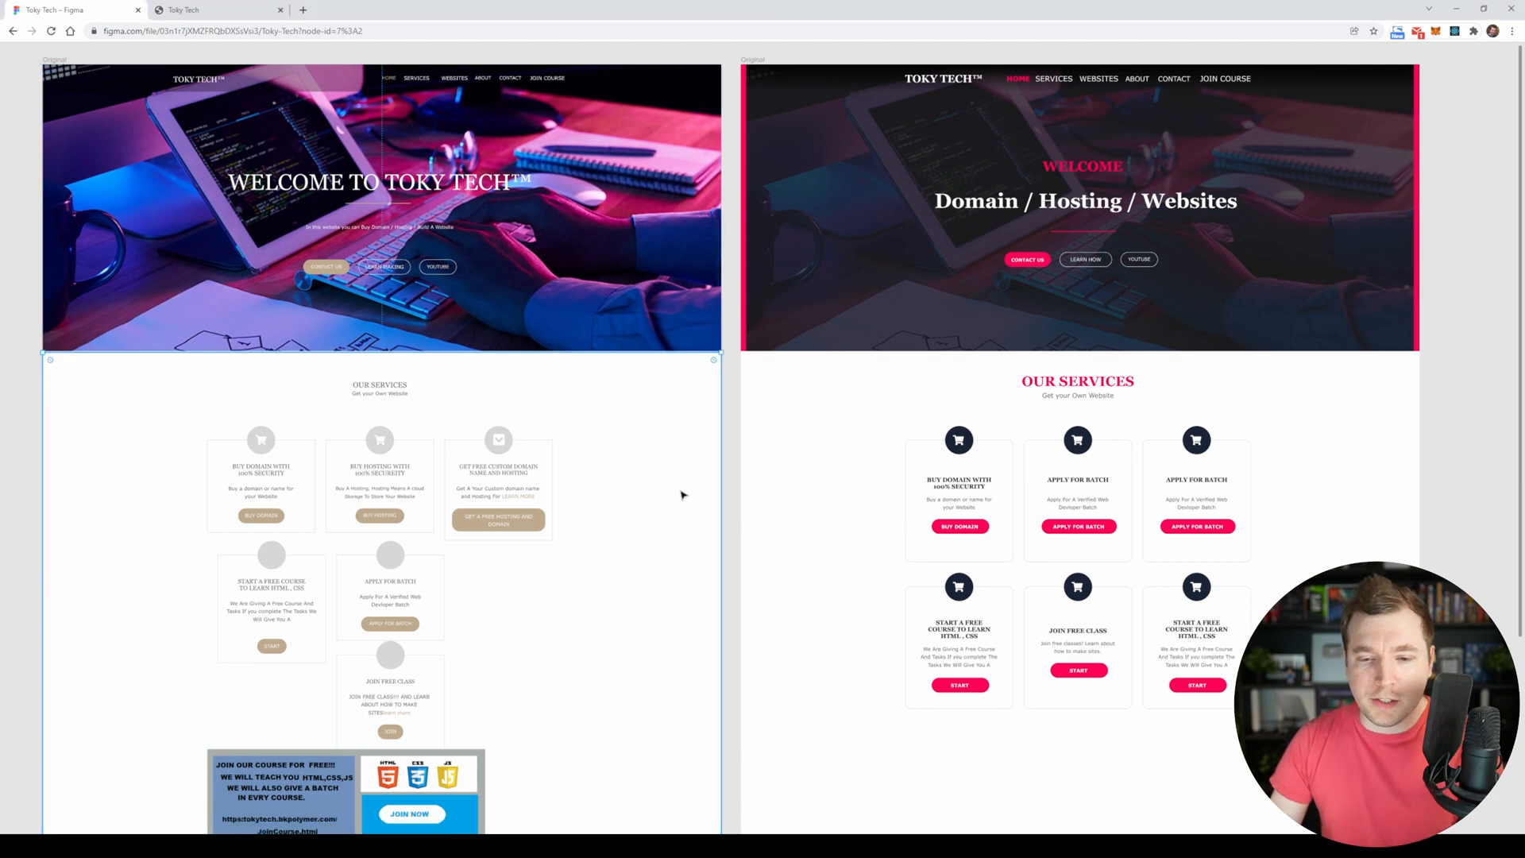
scroll(down, 3)
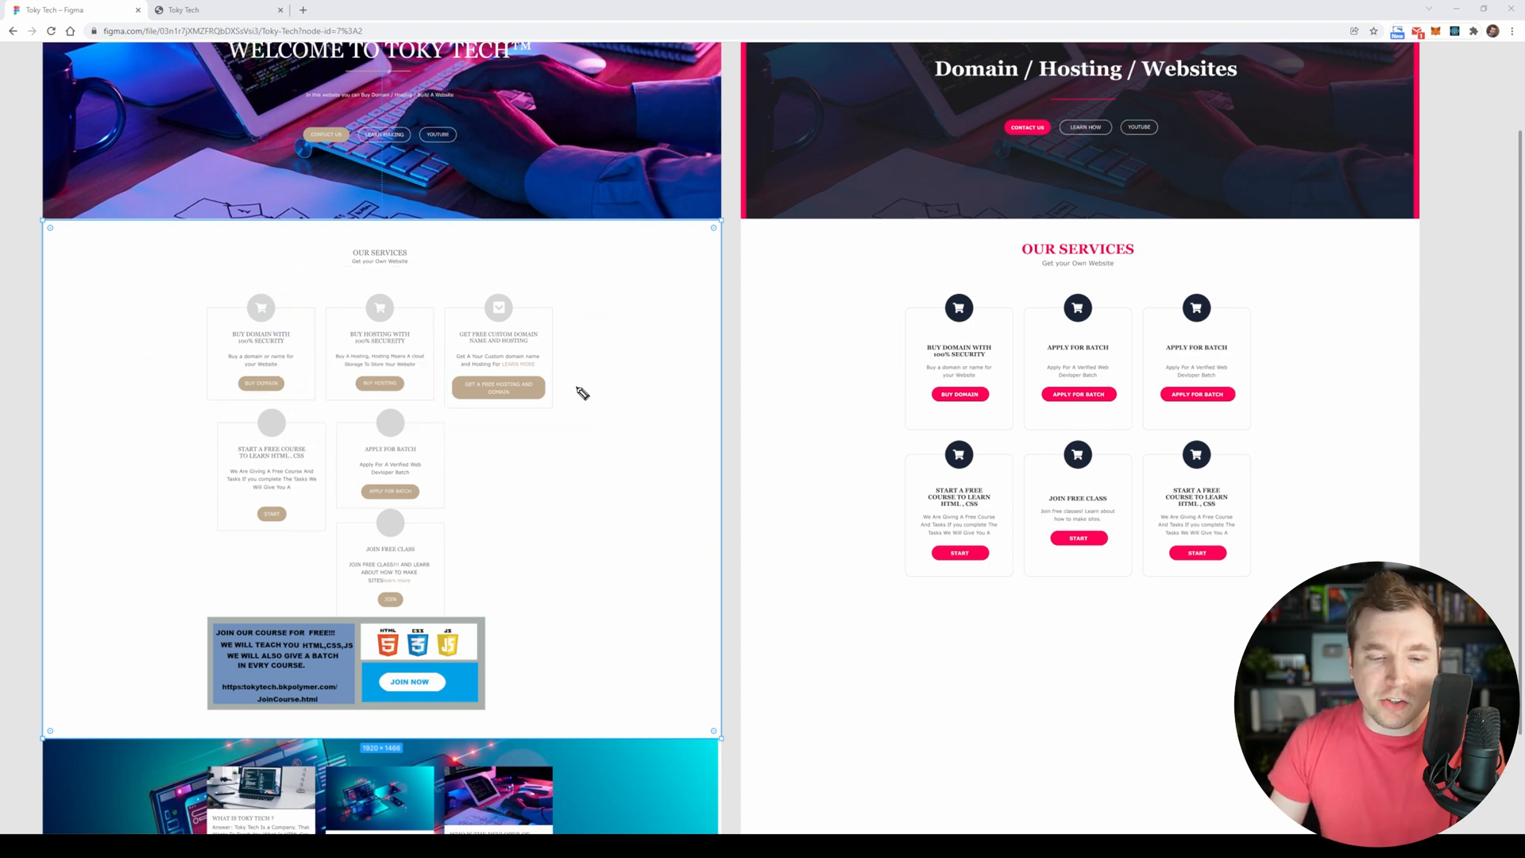
drag(632, 349, 549, 413)
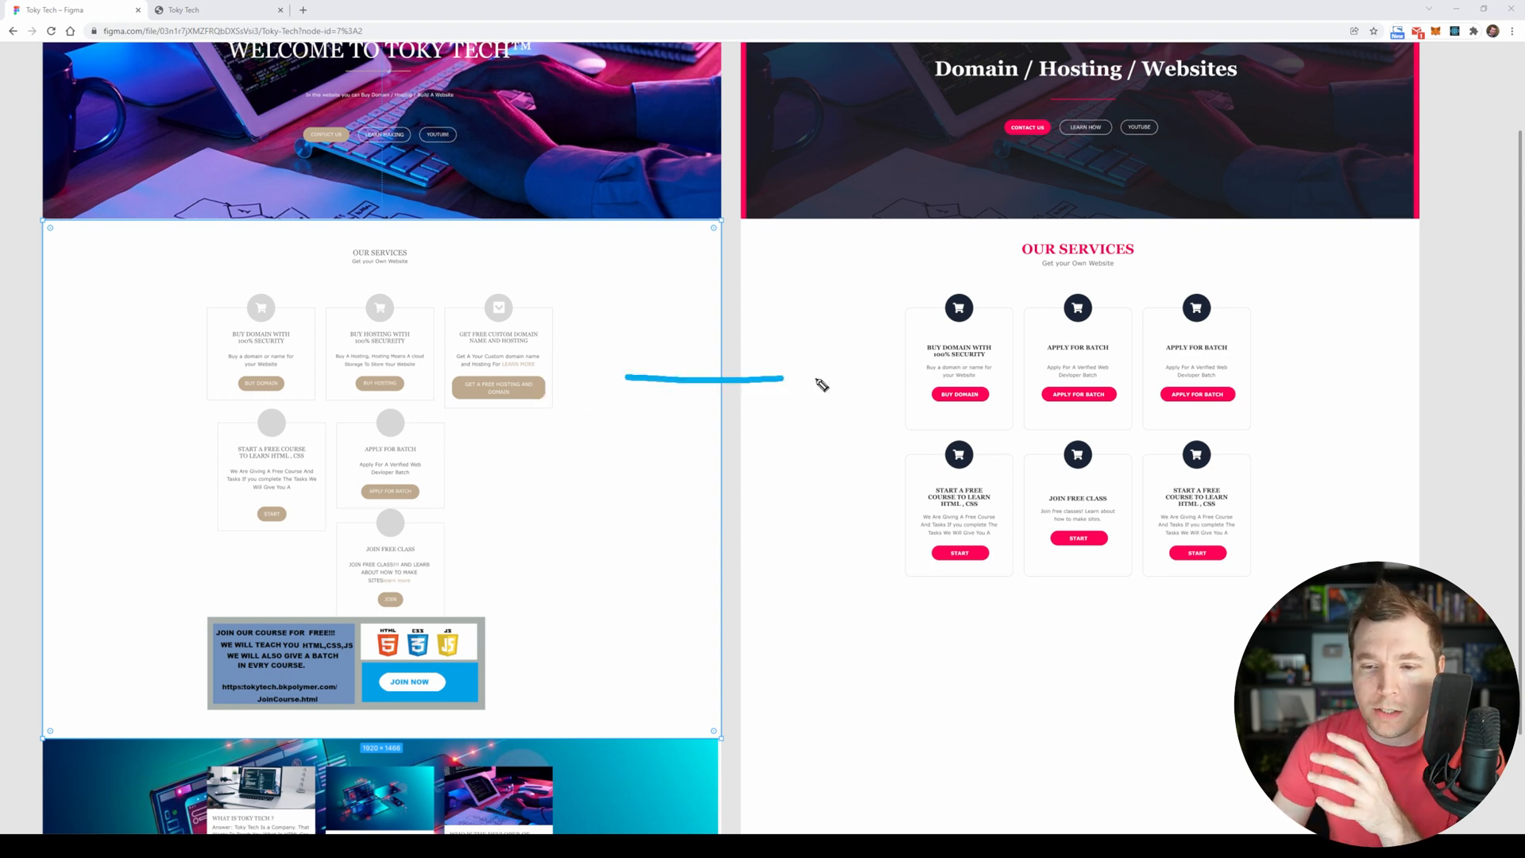
drag(837, 266, 837, 416)
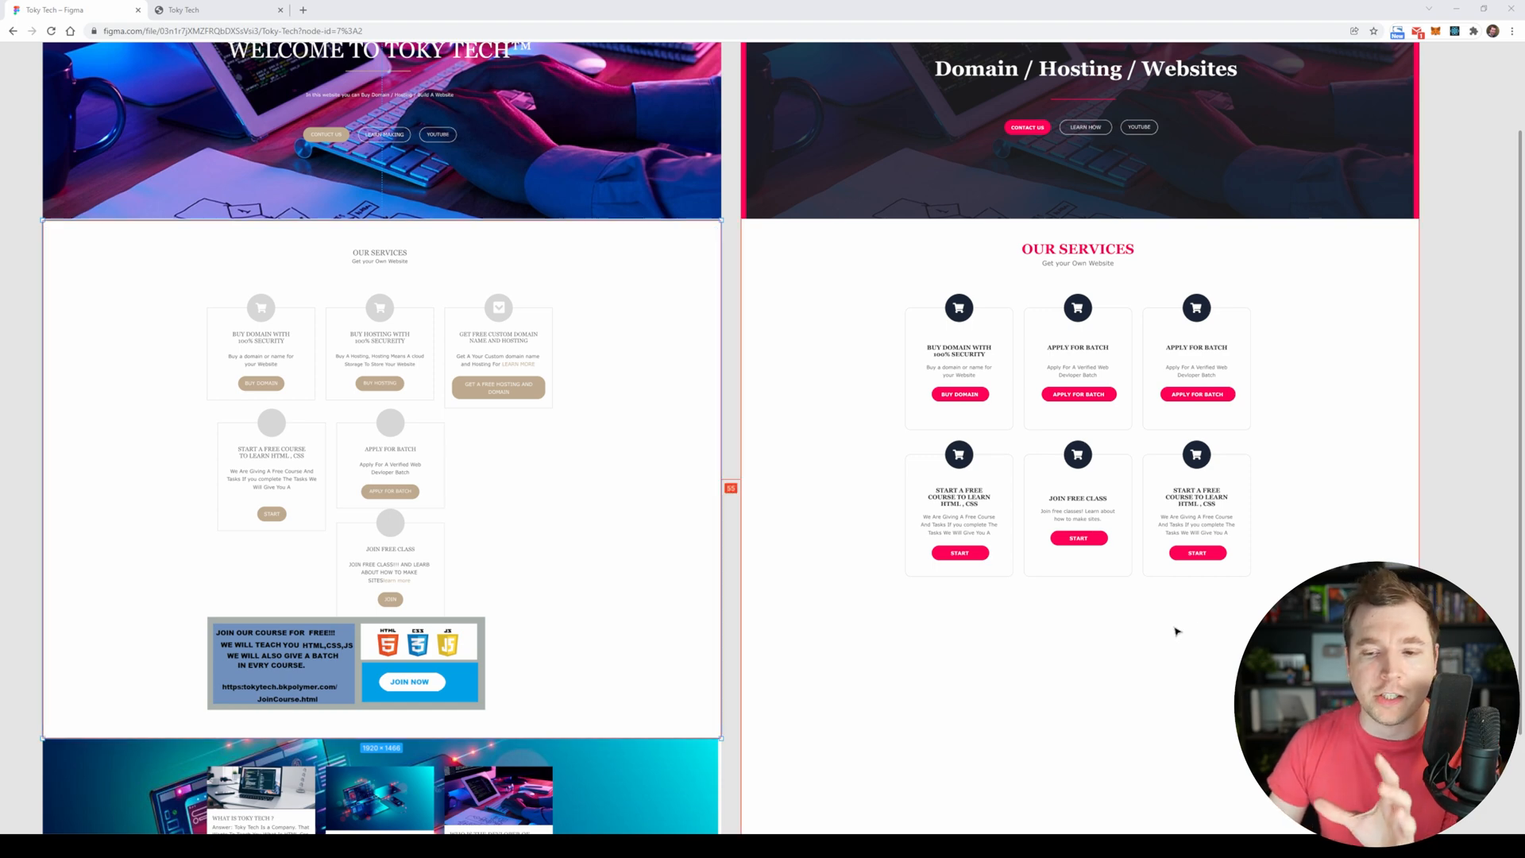
scroll(down, 3)
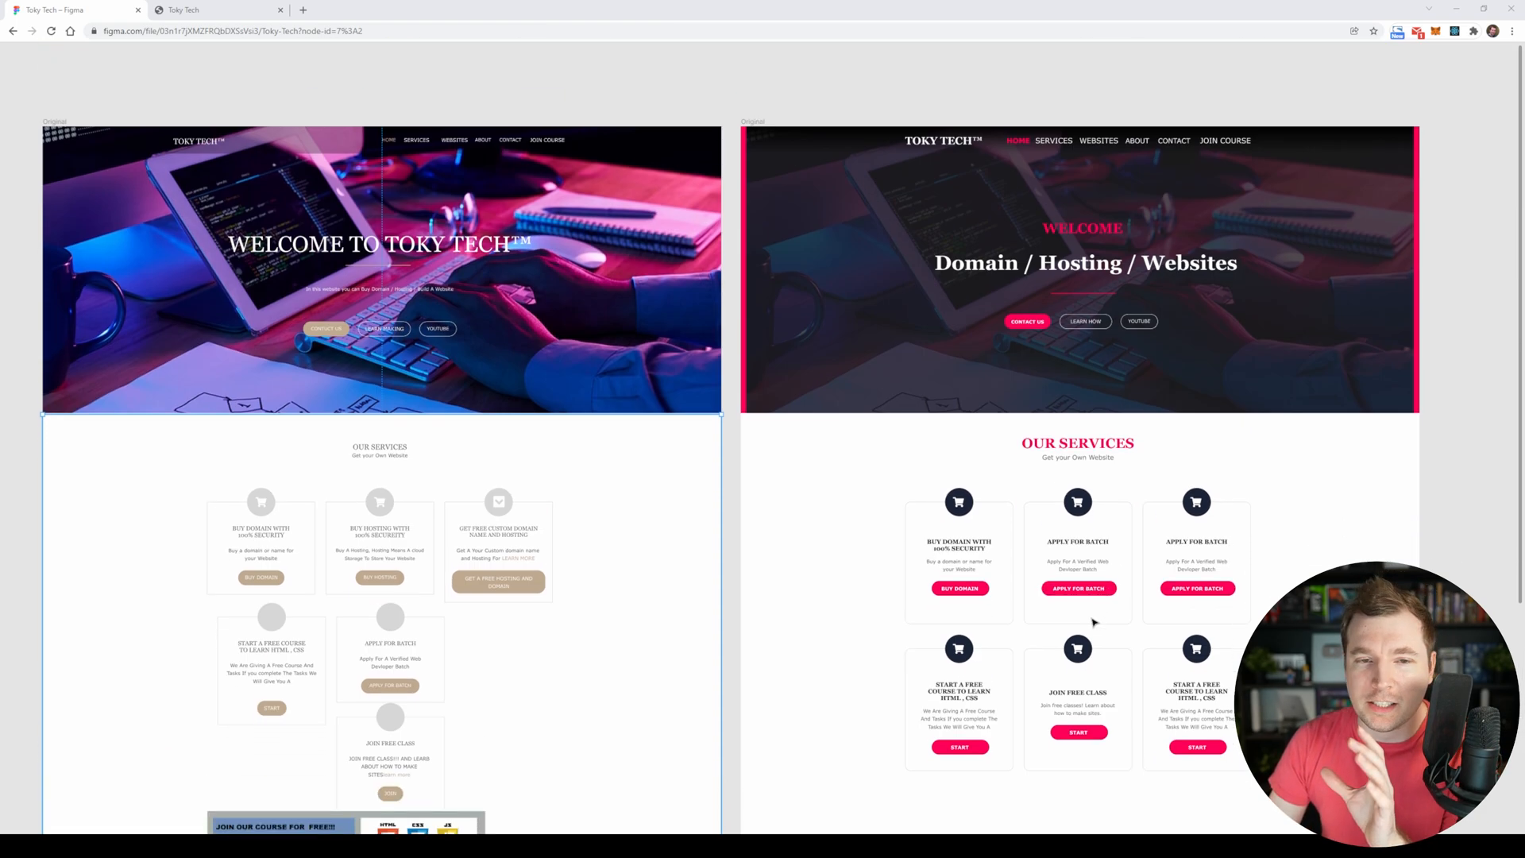
scroll(down, 3)
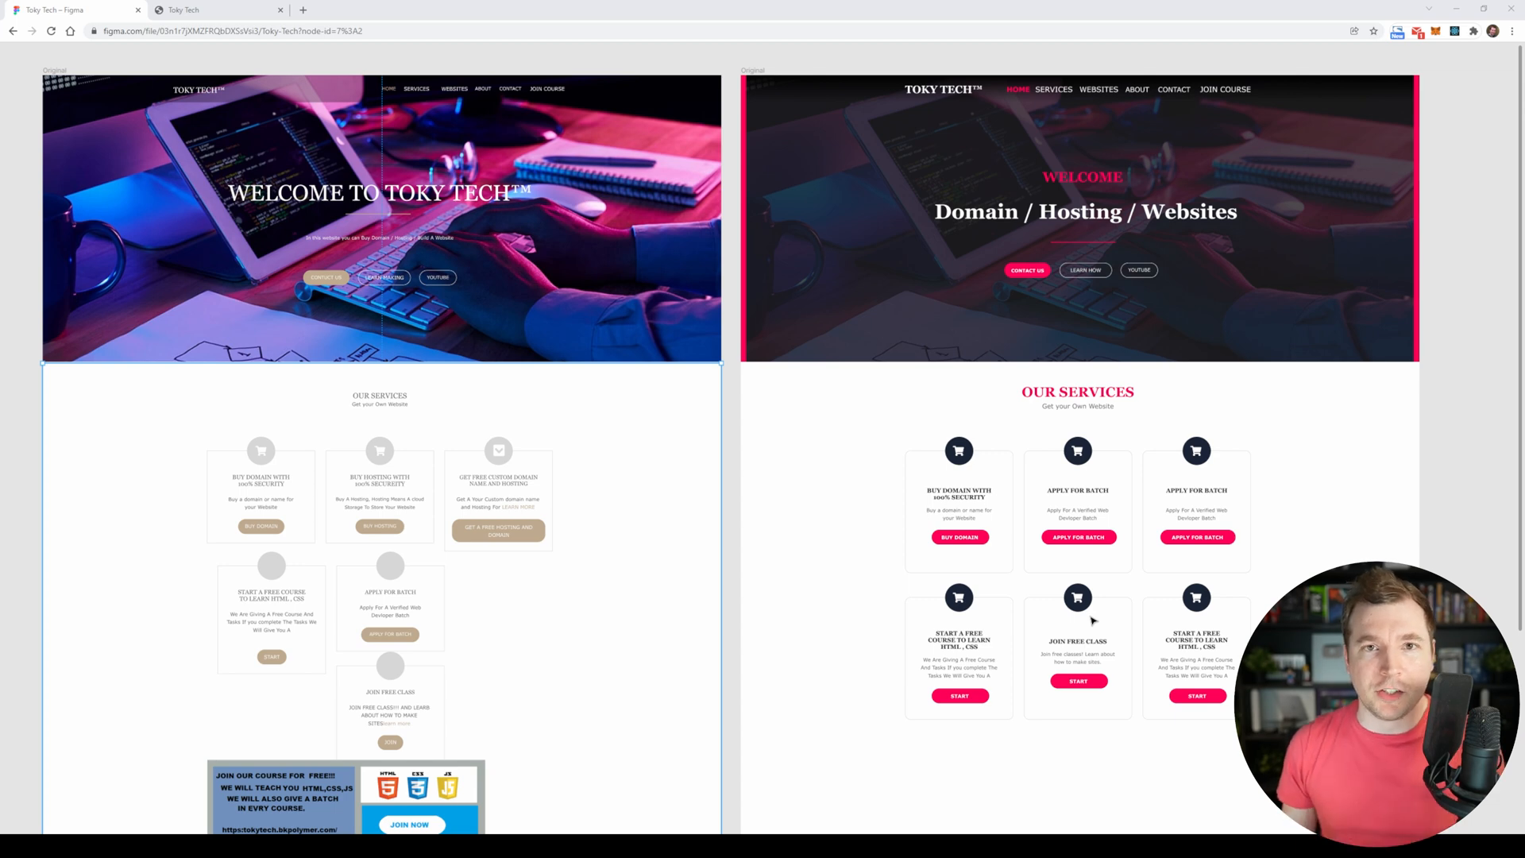